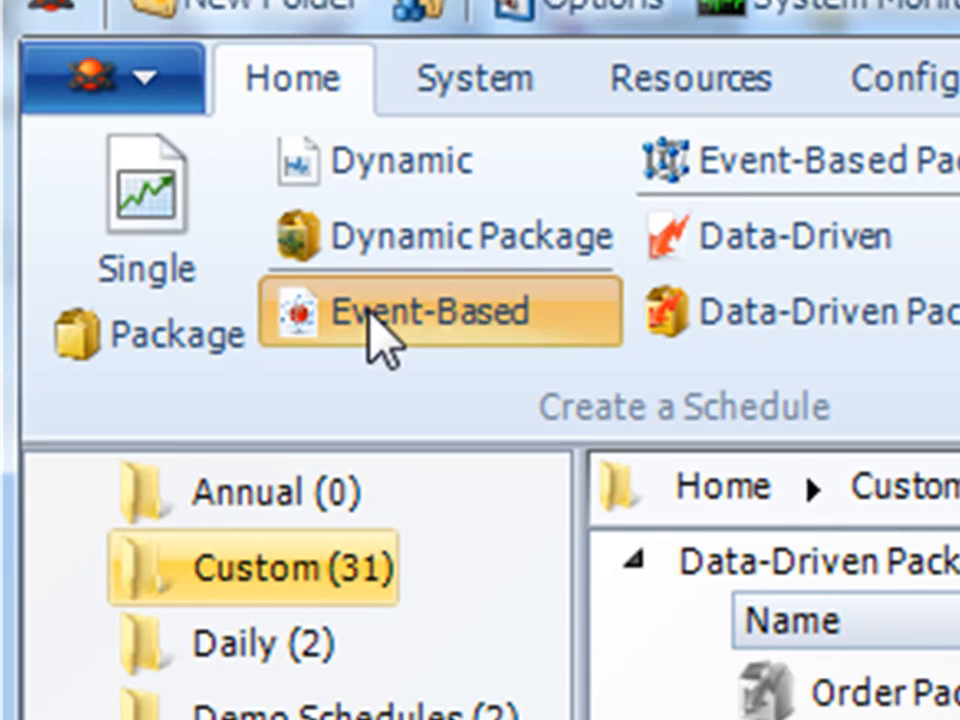
- Start a new event-based schedule placed in the Demo Schedules folder
{"action": "left_click", "coordinate": [430, 311]}
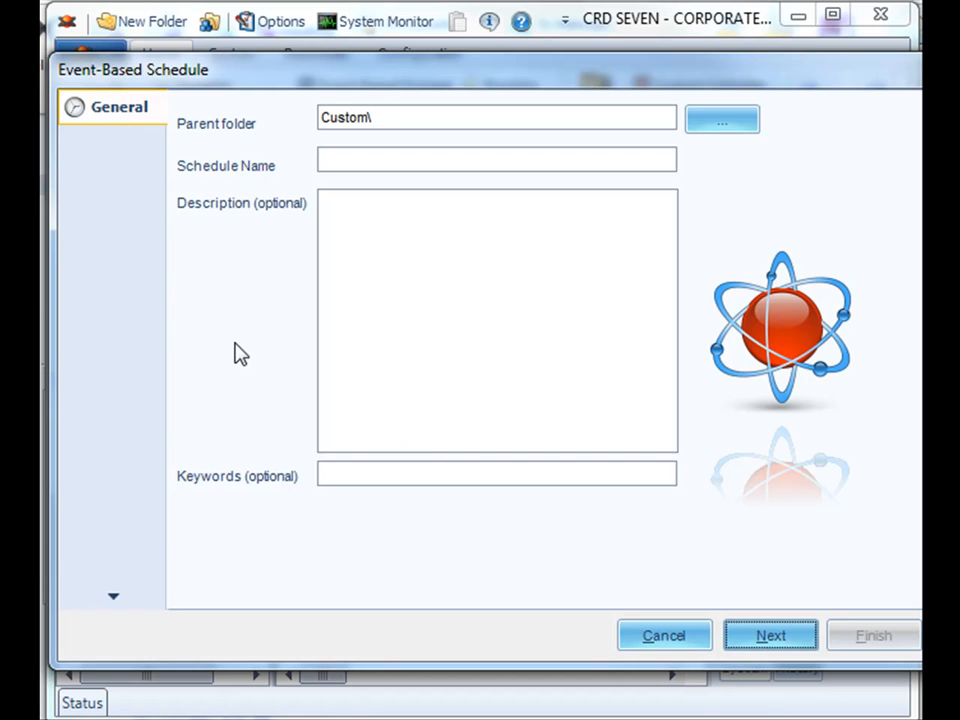
{"action": "mouse_move", "coordinate": [365, 76]}
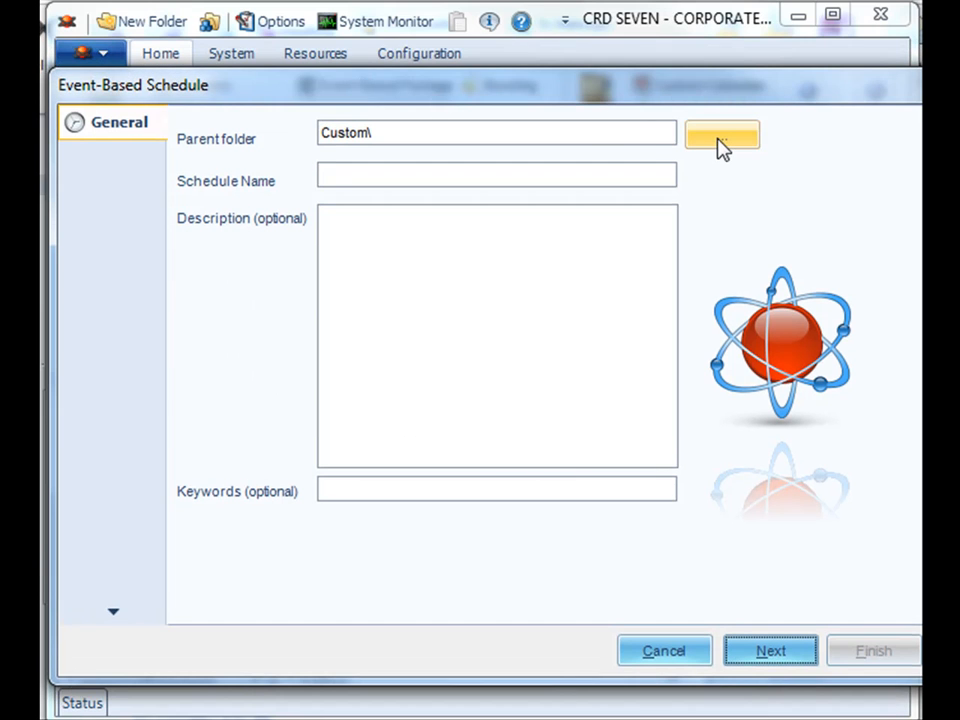
{"action": "mouse_move", "coordinate": [665, 428]}
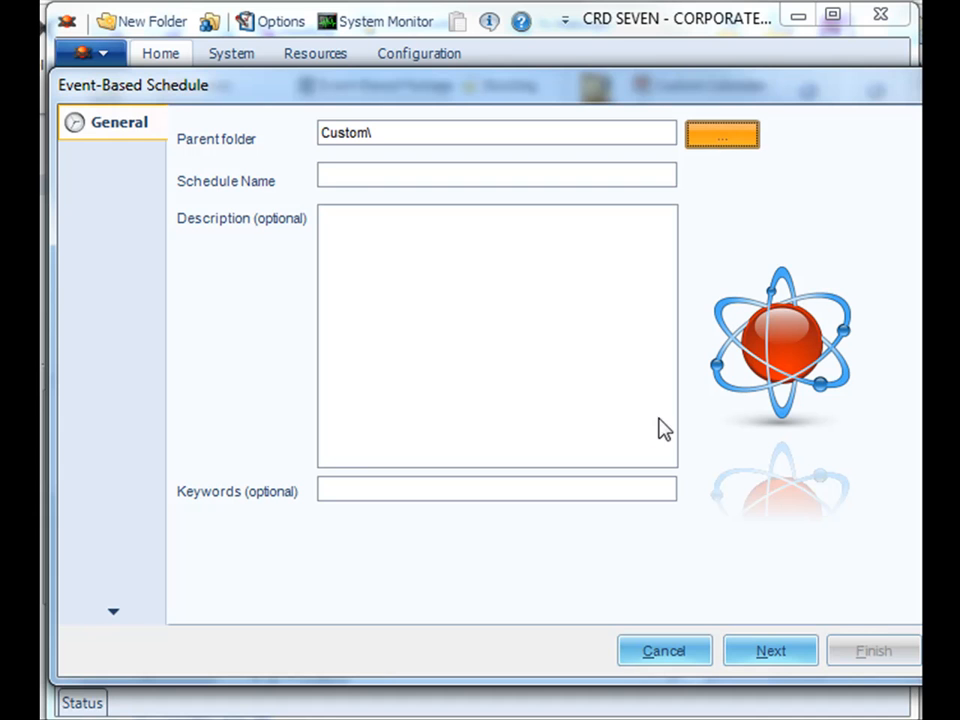
{"action": "left_click", "coordinate": [722, 133]}
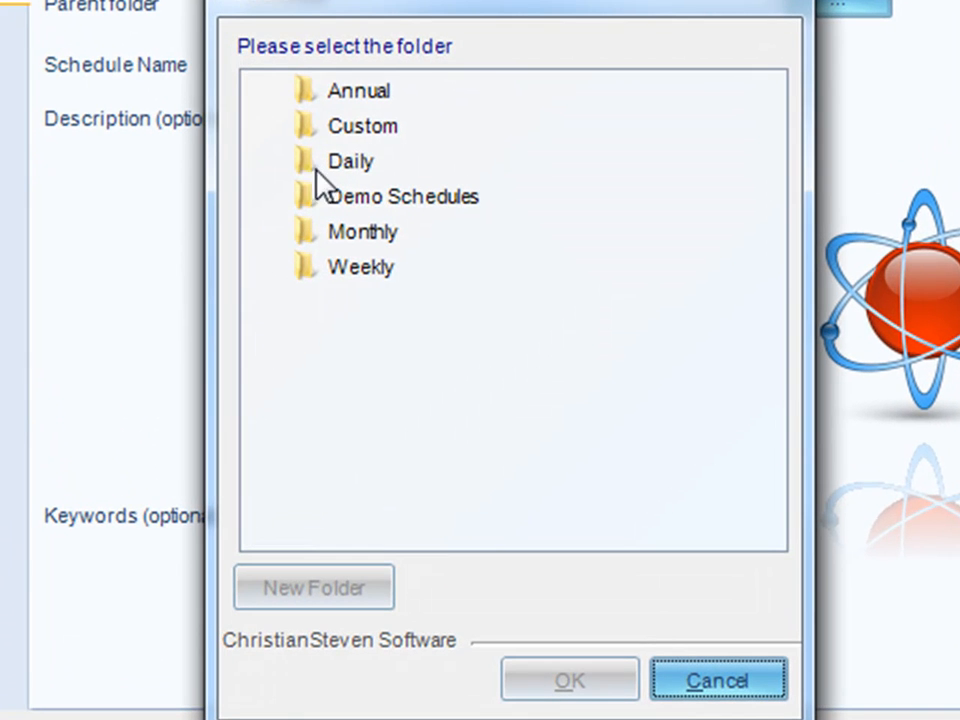
{"action": "left_click", "coordinate": [403, 196]}
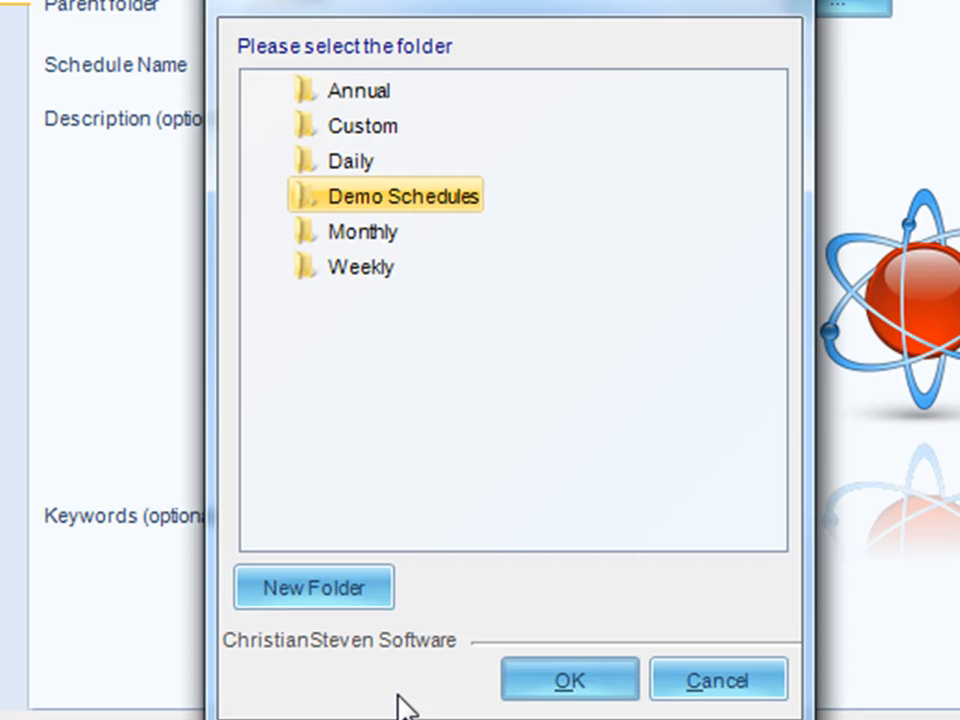
{"action": "left_click", "coordinate": [568, 680]}
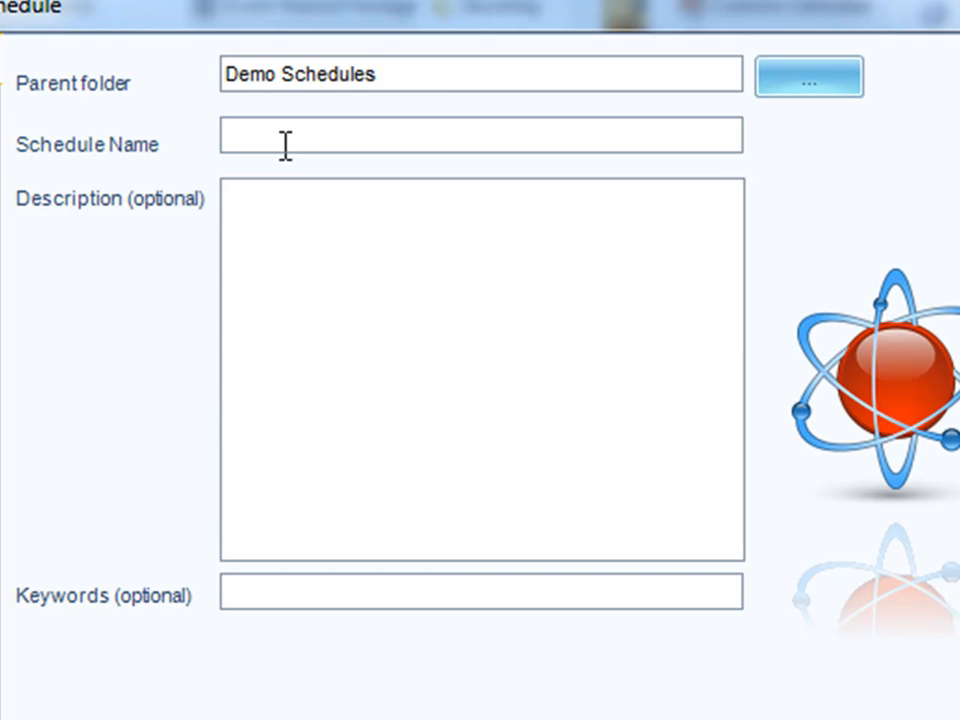
- Name it 'Order Notification', describe it as sending an Order Alert email, keyword 'Orders'
{"action": "type", "text": "Order Notification"}
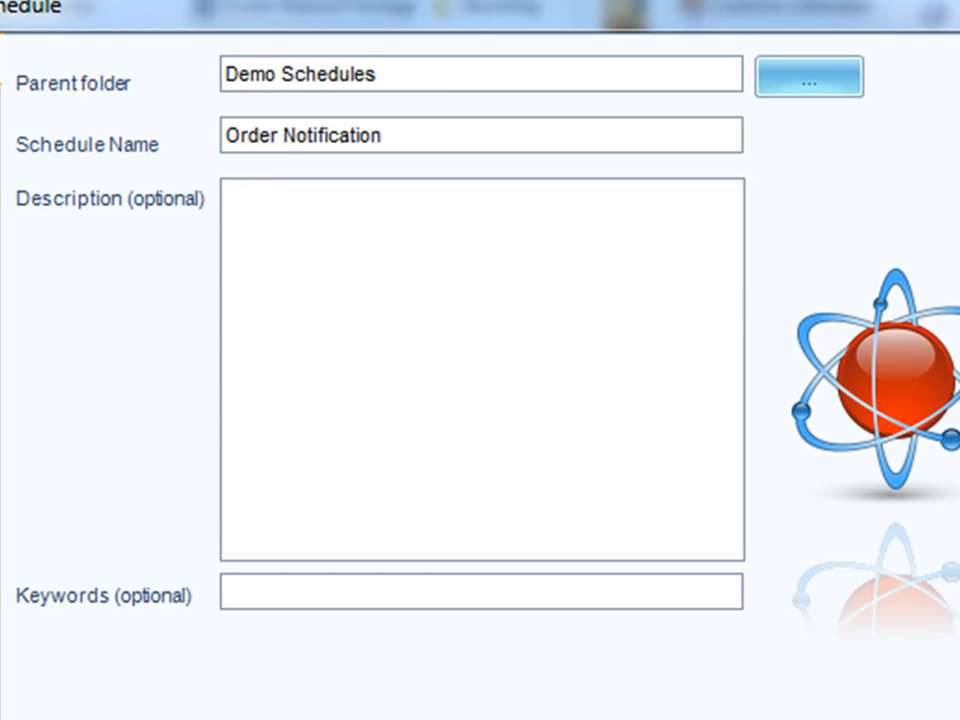
{"action": "type", "text": "This will send an Order Alert email to a customer."}
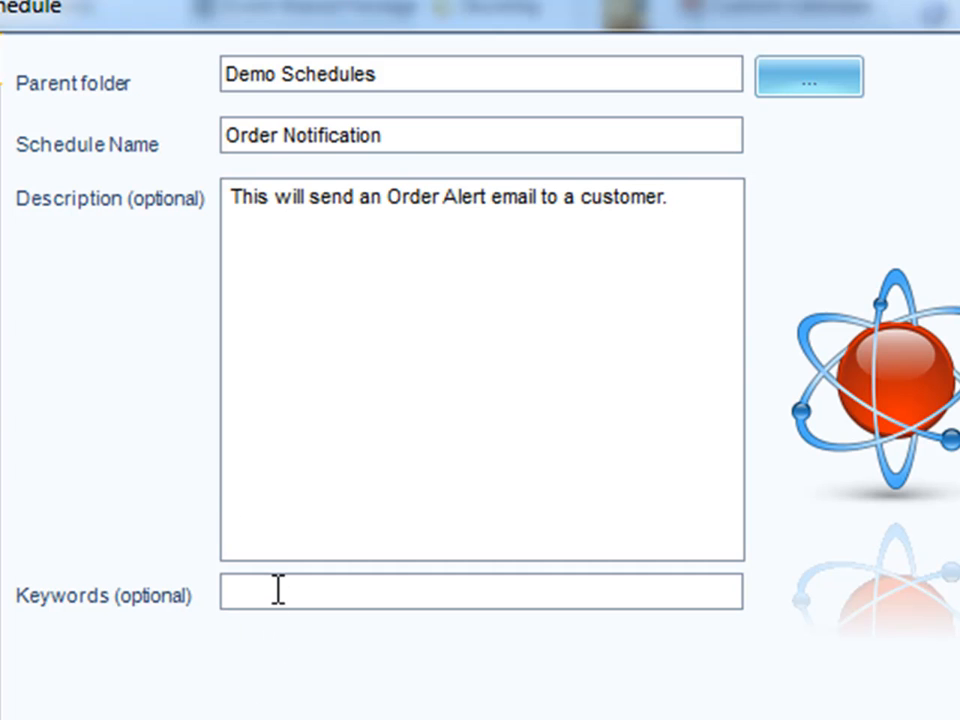
{"action": "type", "text": "Orders"}
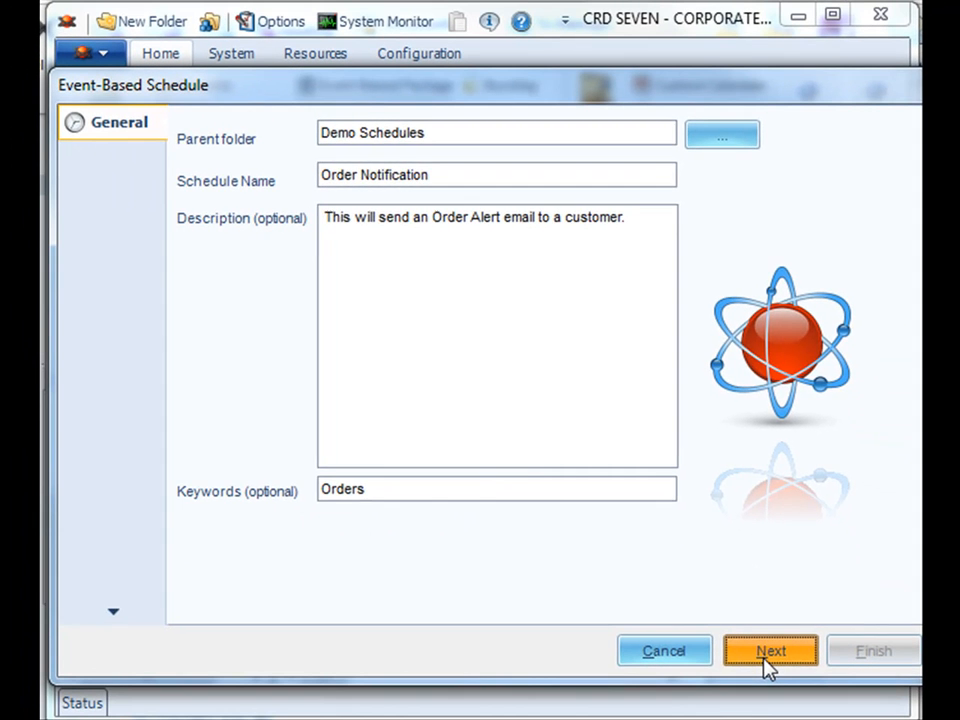
- Advance to the conditions page and list the condition types available to add
{"action": "left_click", "coordinate": [770, 651]}
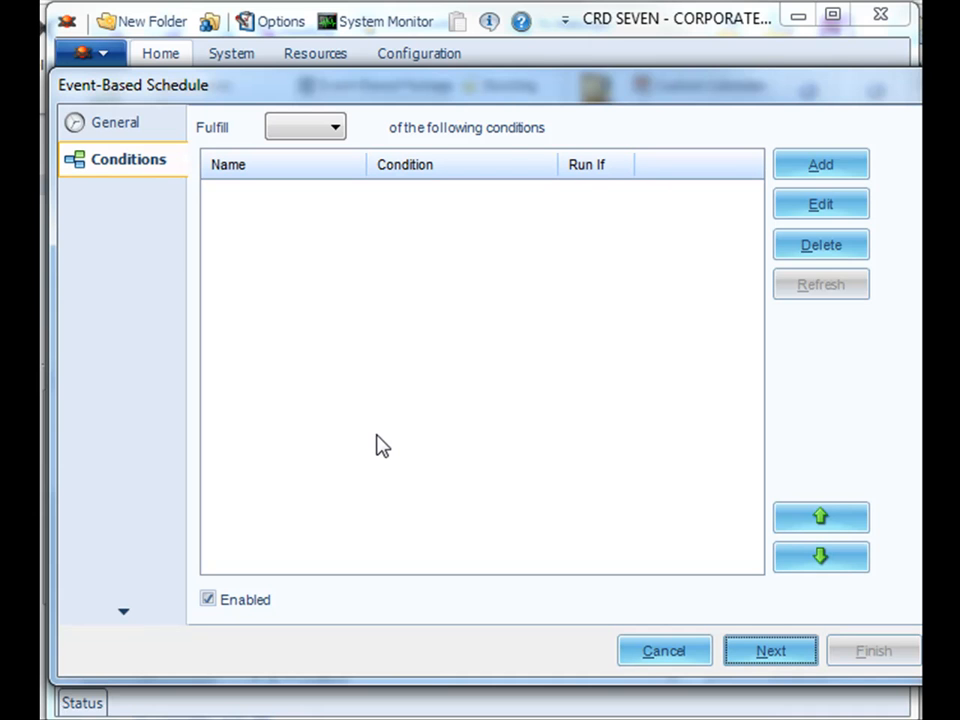
{"action": "left_click", "coordinate": [820, 164]}
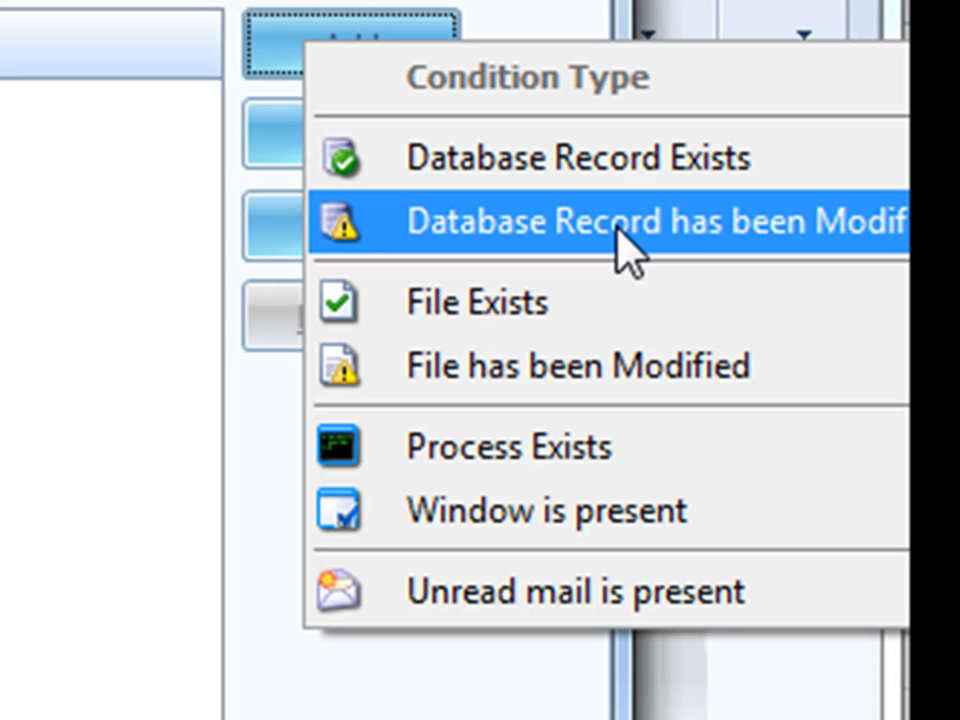
{"action": "mouse_move", "coordinate": [625, 240]}
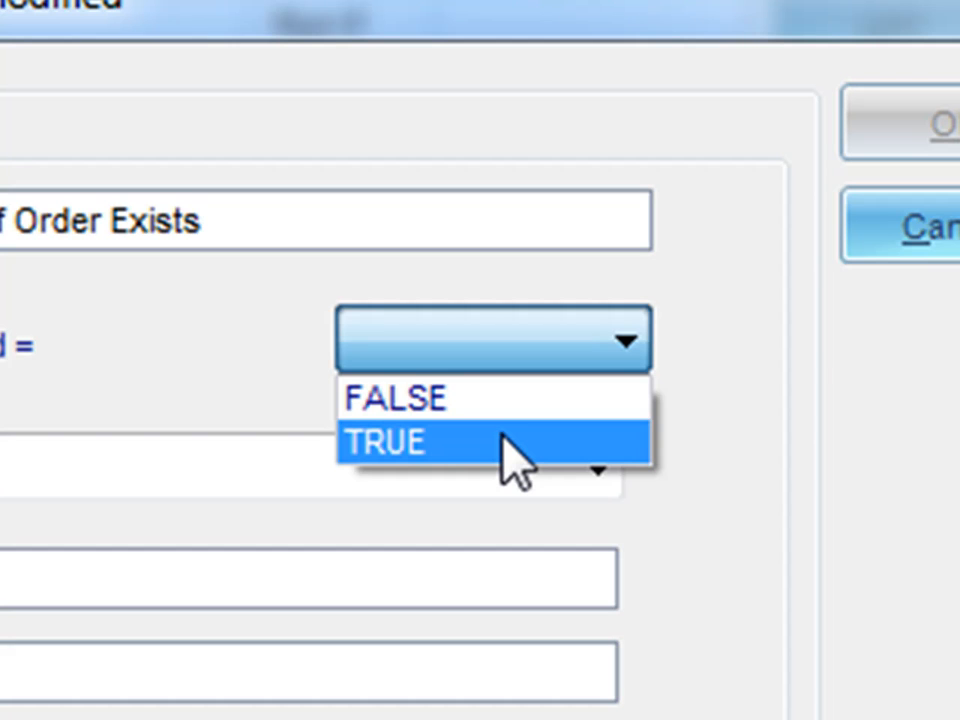
- Set the condition to TRUE, connect to the Test DB DSN, and proceed to the query
{"action": "left_click", "coordinate": [390, 442]}
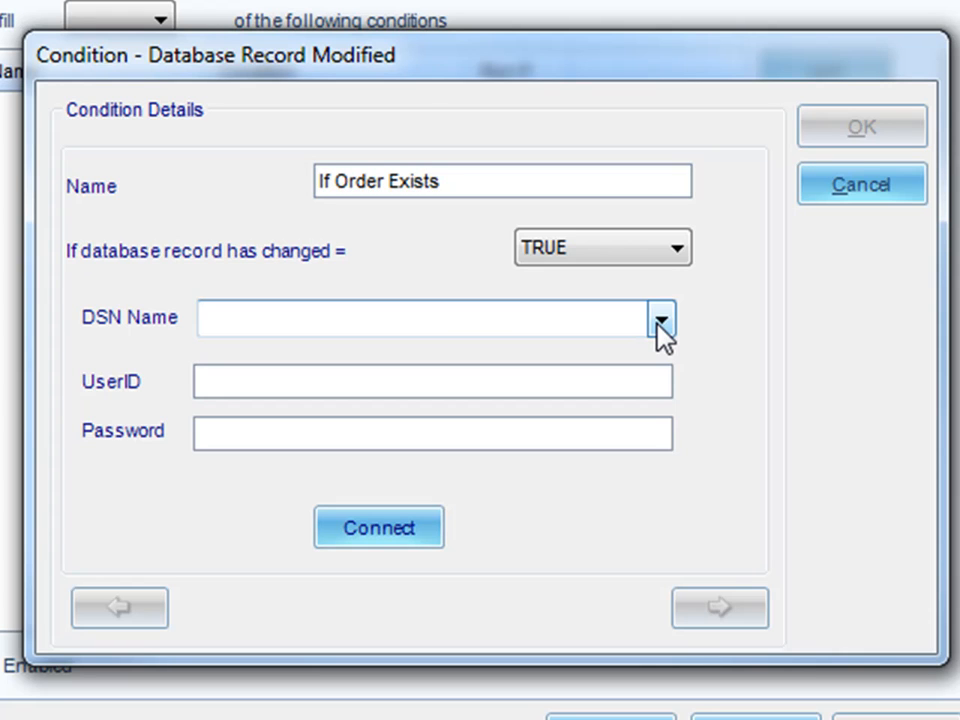
{"action": "left_click", "coordinate": [660, 318]}
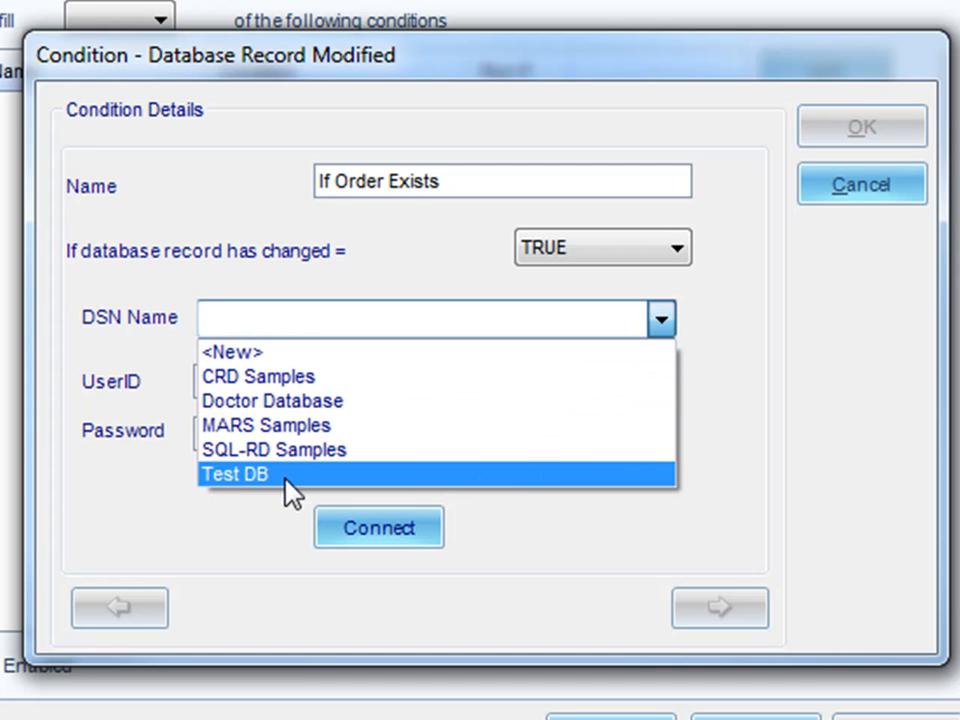
{"action": "left_click", "coordinate": [235, 474]}
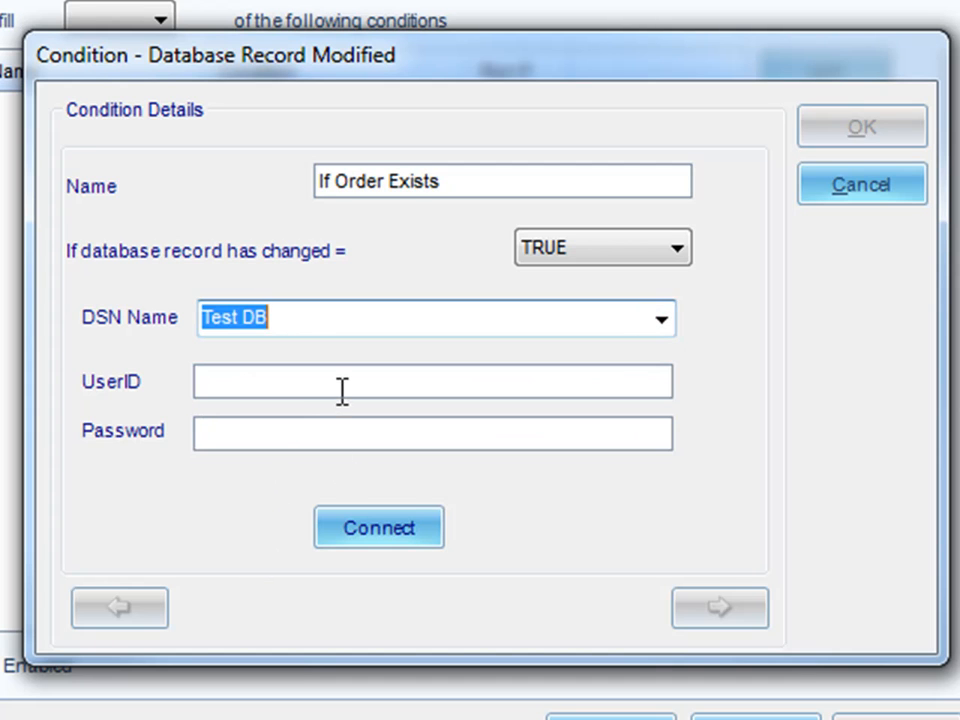
{"action": "left_click", "coordinate": [379, 527]}
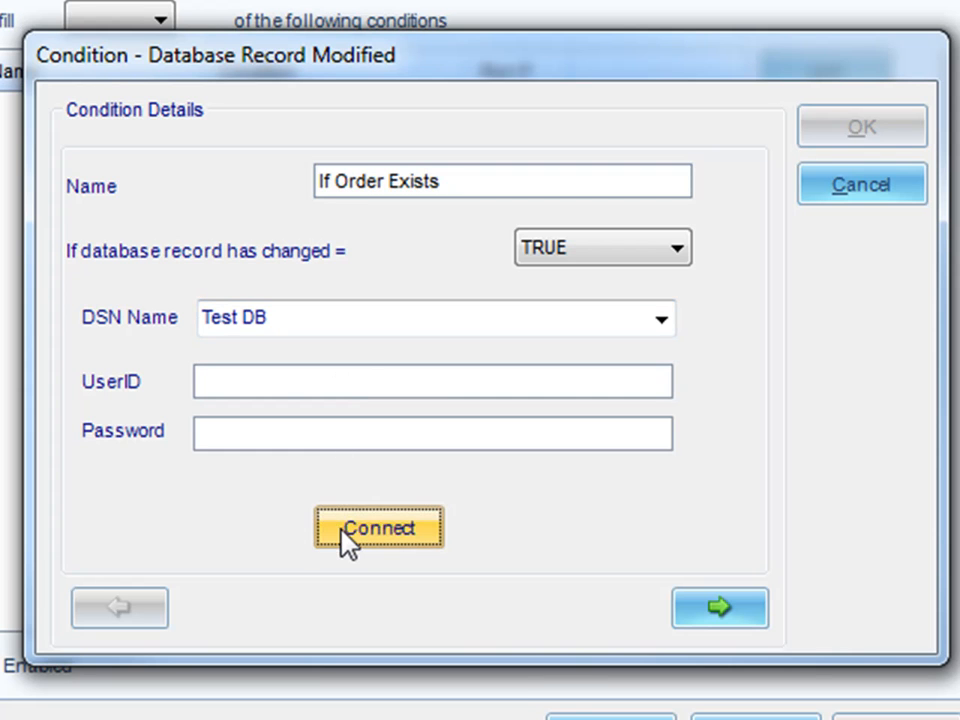
{"action": "mouse_move", "coordinate": [719, 608]}
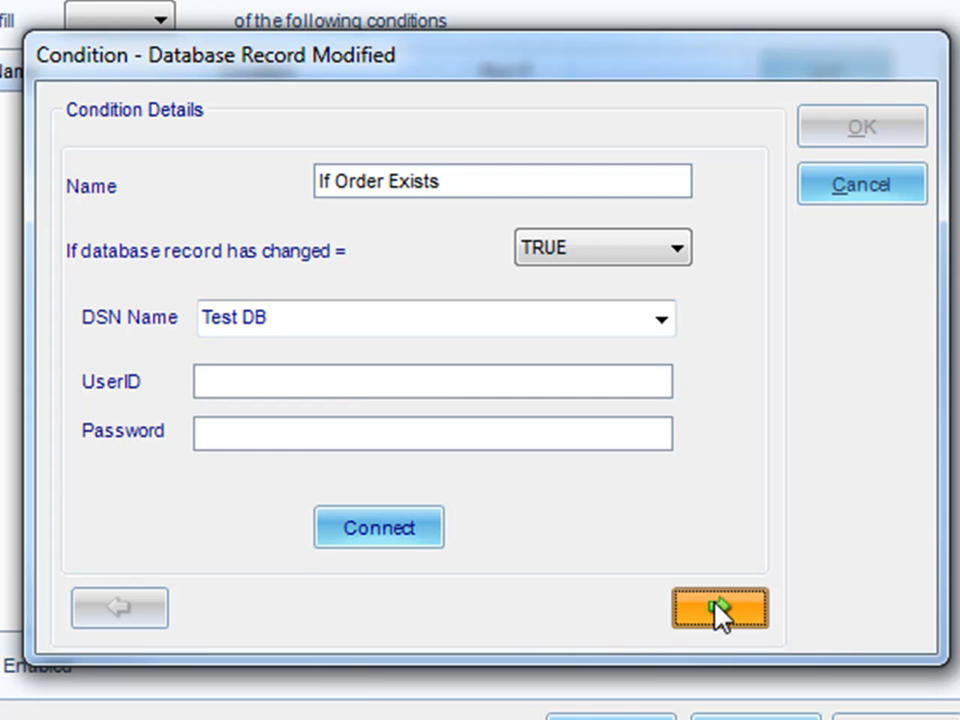
{"action": "left_click", "coordinate": [719, 607]}
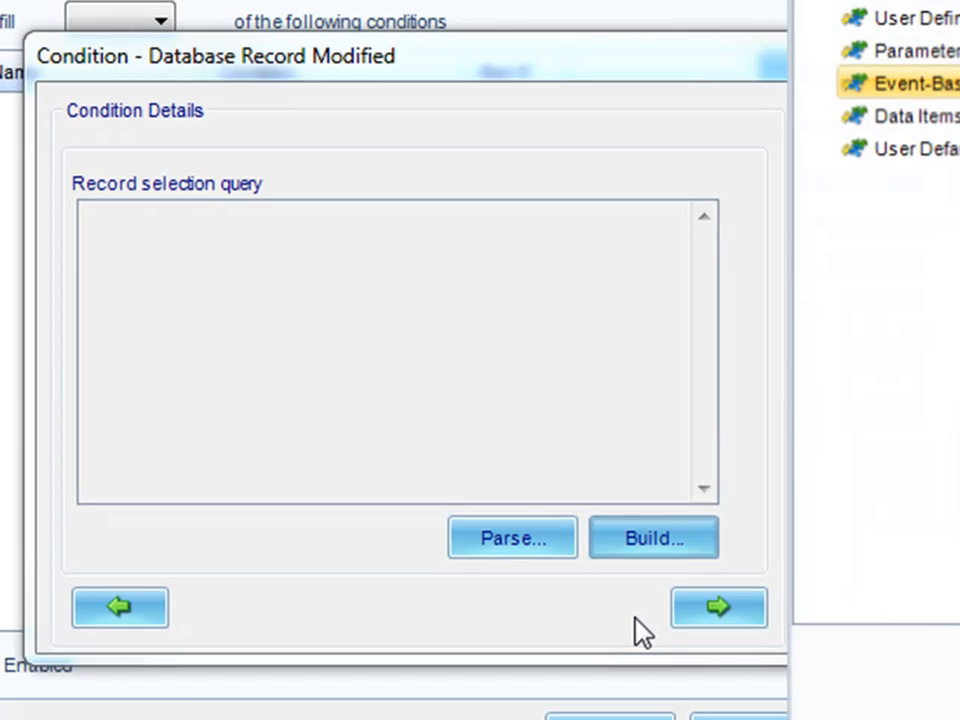
- Build a query on the Information table with the criterion Region = 'Great Britain'
{"action": "left_click", "coordinate": [653, 537]}
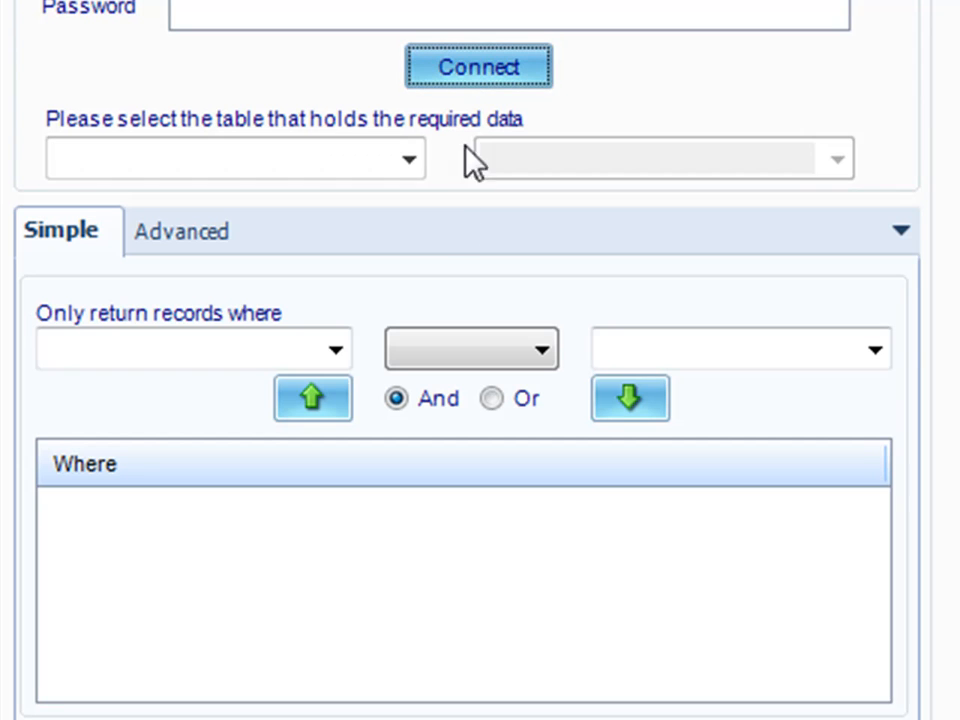
{"action": "left_click", "coordinate": [405, 158]}
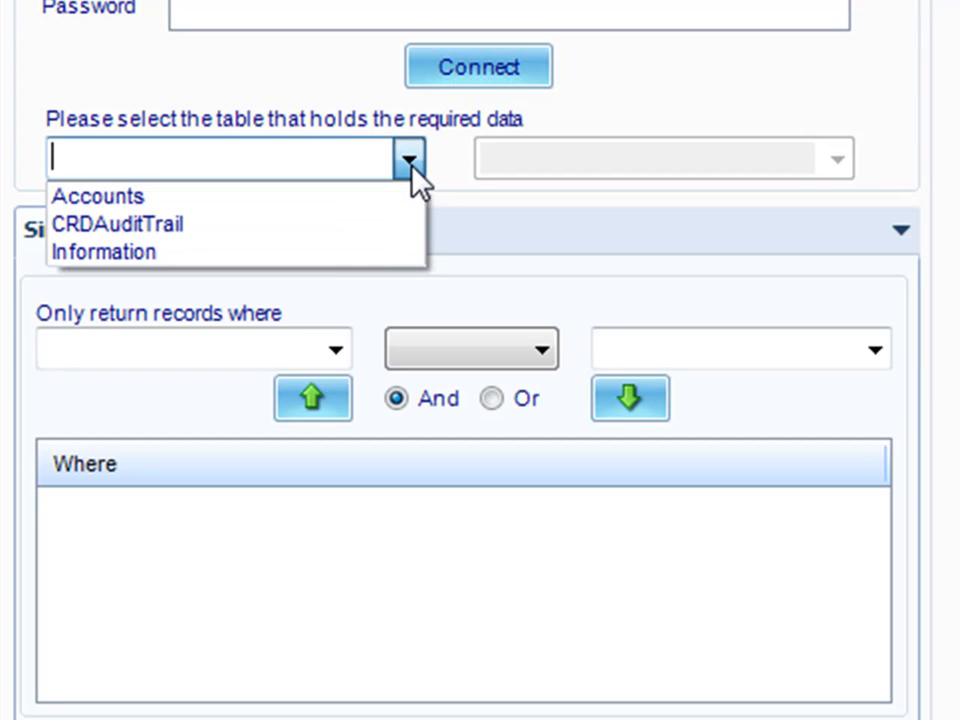
{"action": "mouse_move", "coordinate": [103, 251]}
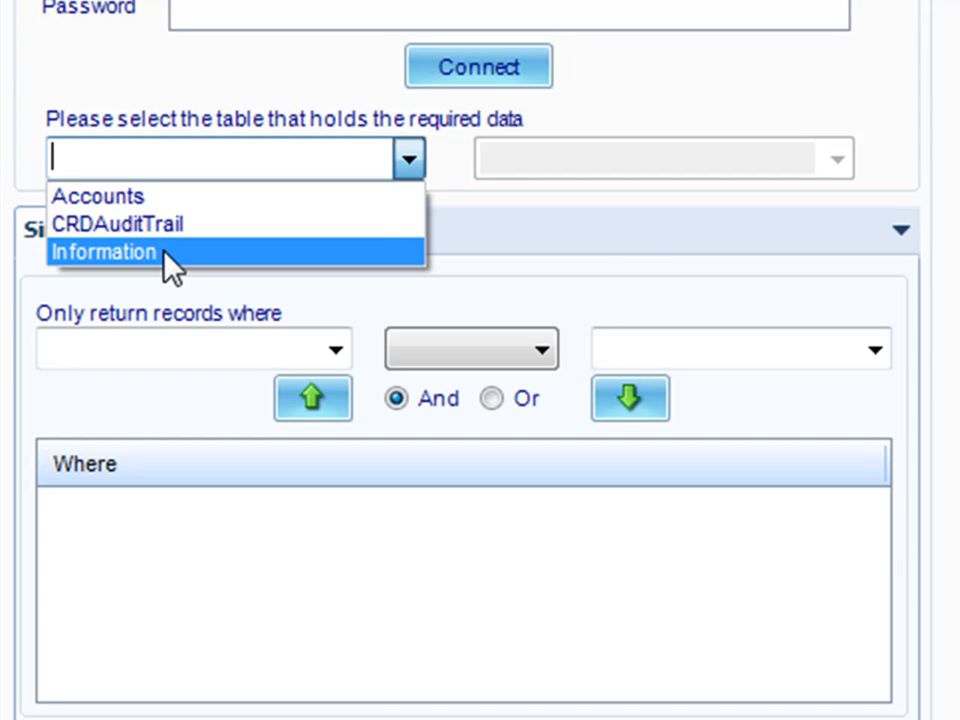
{"action": "left_click", "coordinate": [102, 251]}
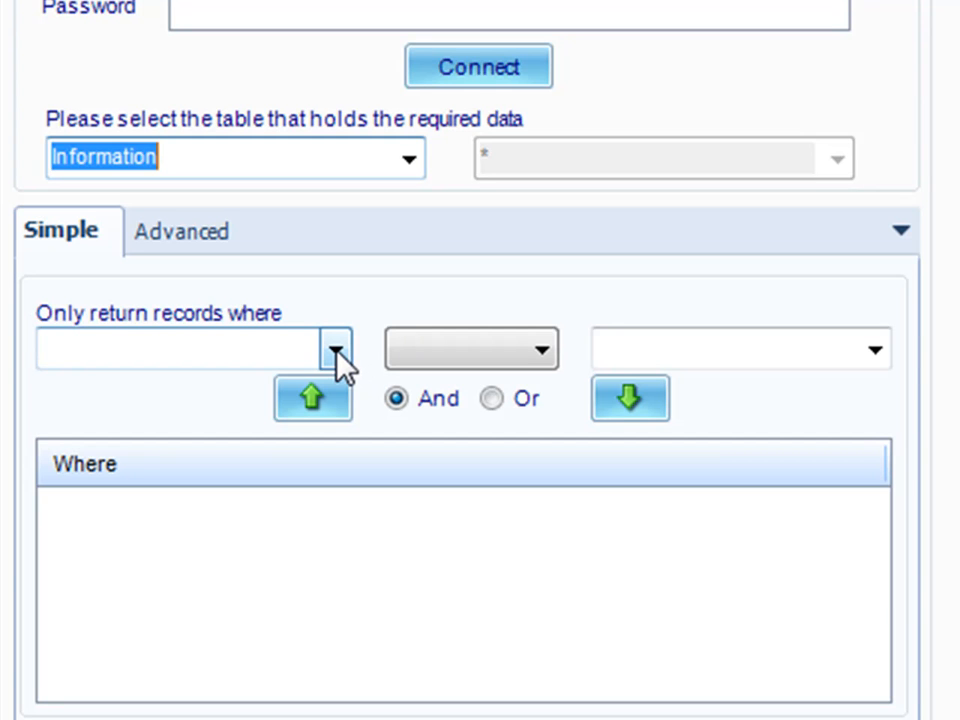
{"action": "left_click", "coordinate": [335, 348]}
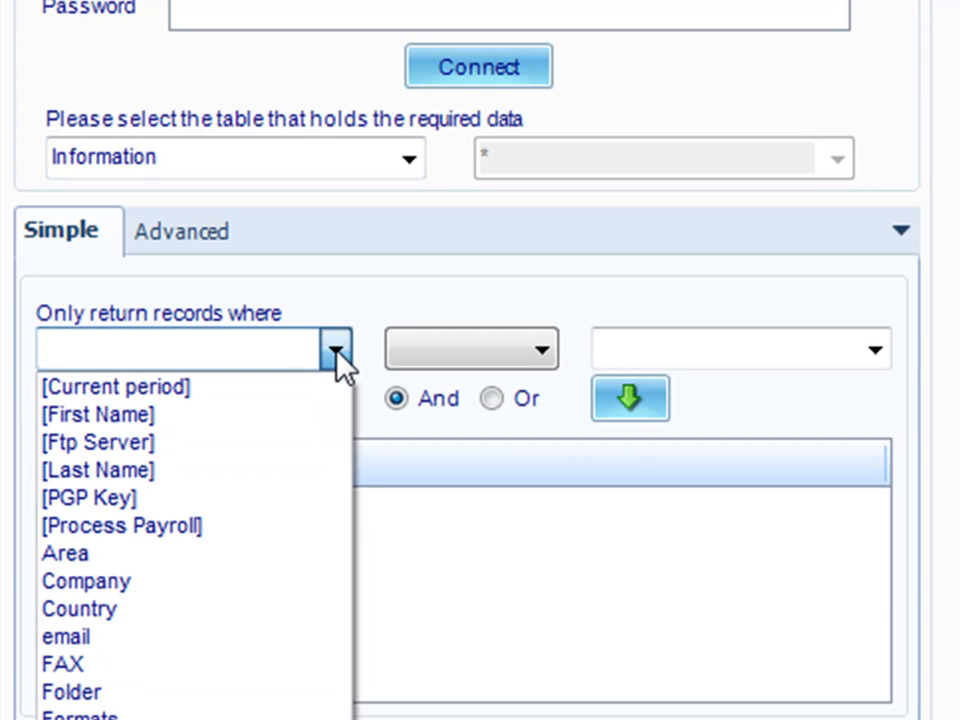
{"action": "mouse_move", "coordinate": [66, 636]}
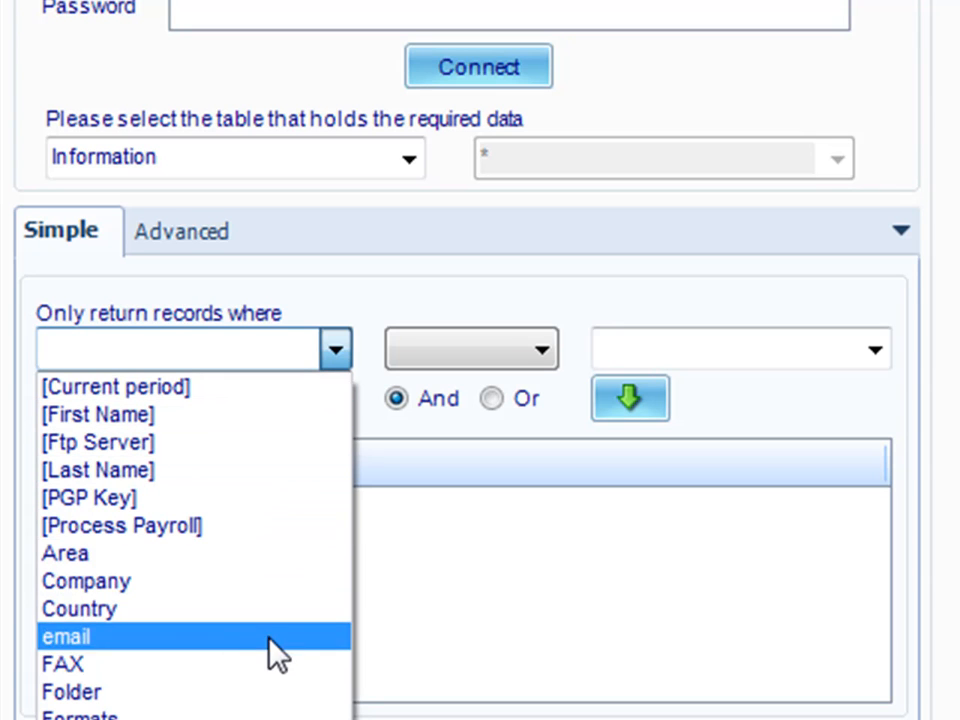
{"action": "mouse_move", "coordinate": [80, 712]}
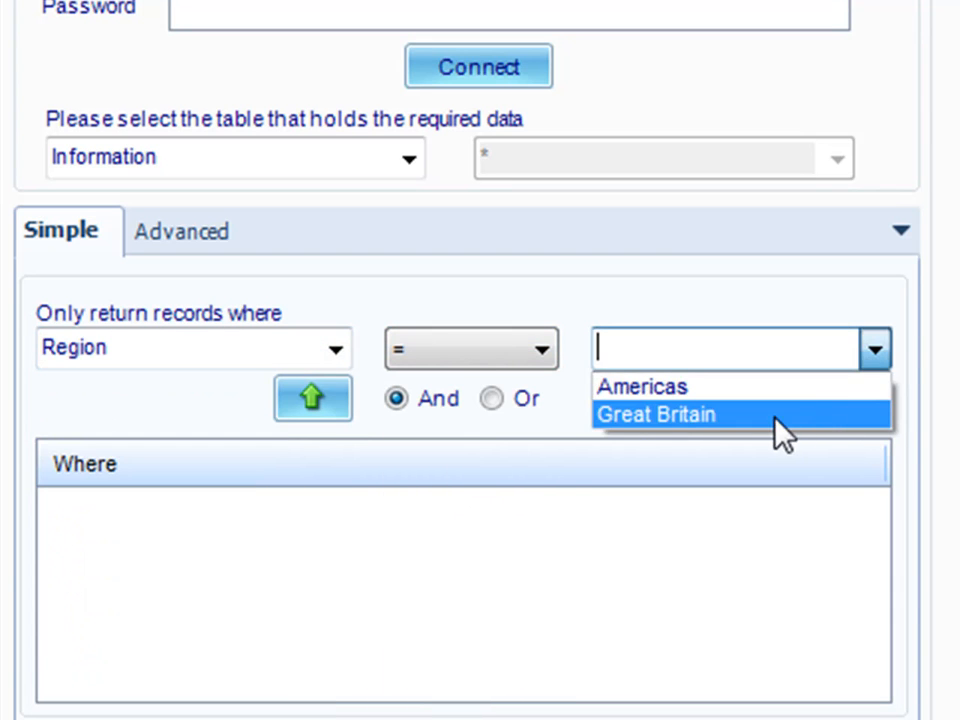
{"action": "left_click", "coordinate": [656, 414]}
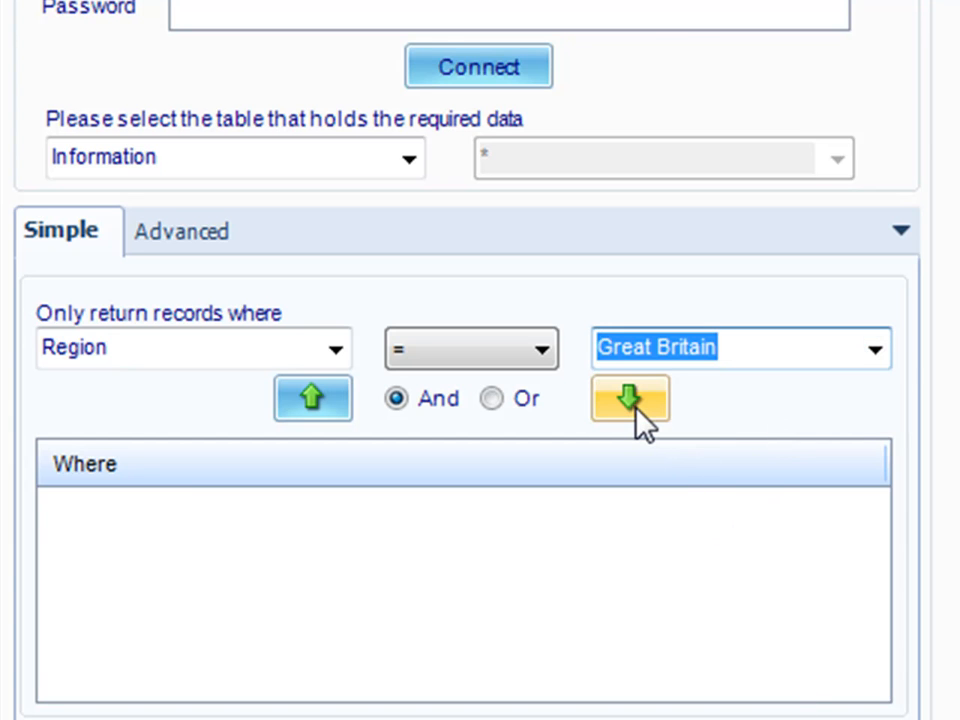
{"action": "left_click", "coordinate": [629, 398]}
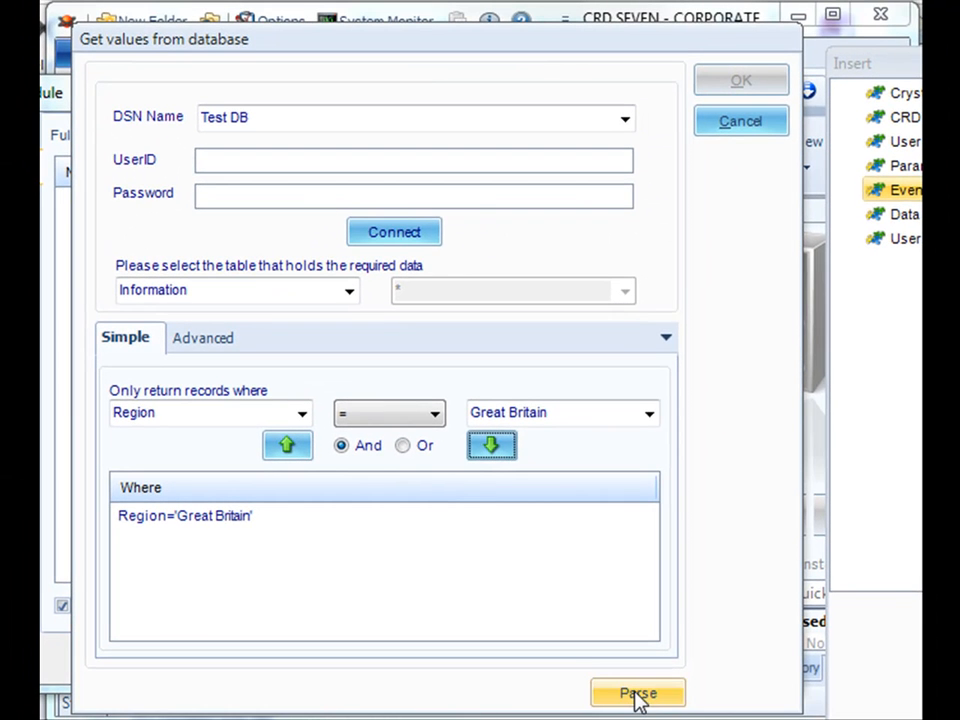
- Parse the filtered query and review the records it returns
{"action": "left_click", "coordinate": [637, 693]}
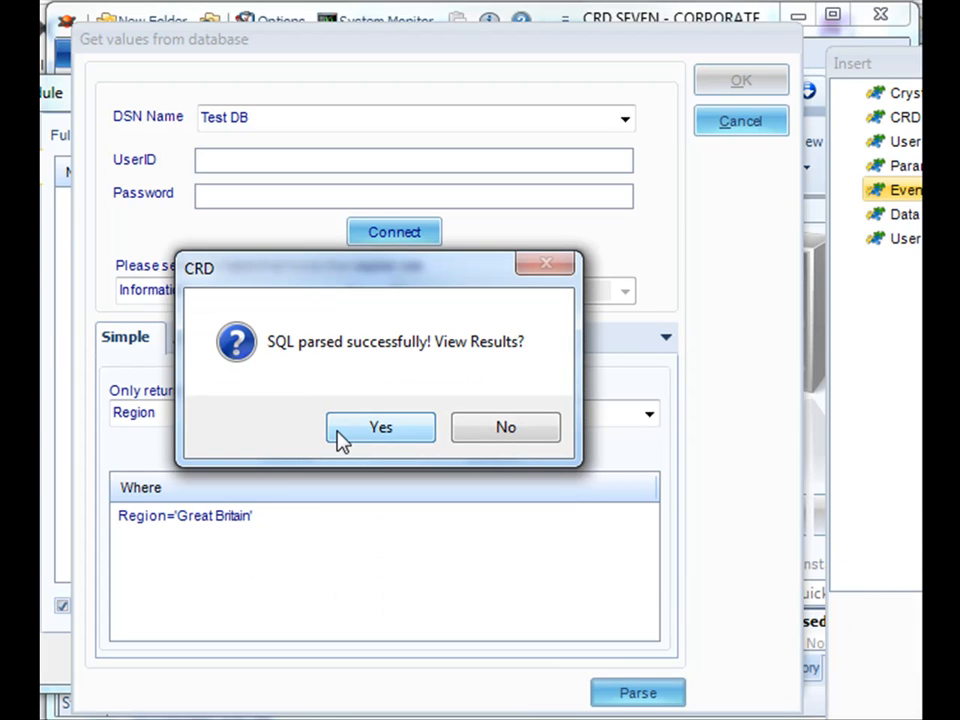
{"action": "left_click", "coordinate": [380, 427]}
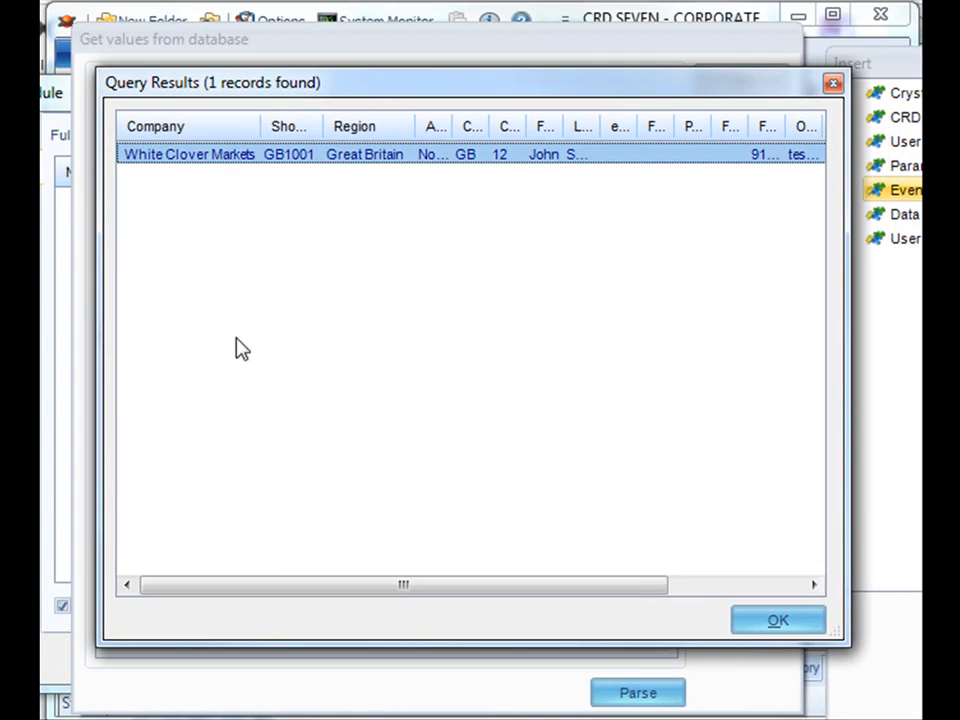
{"action": "mouse_move", "coordinate": [243, 441]}
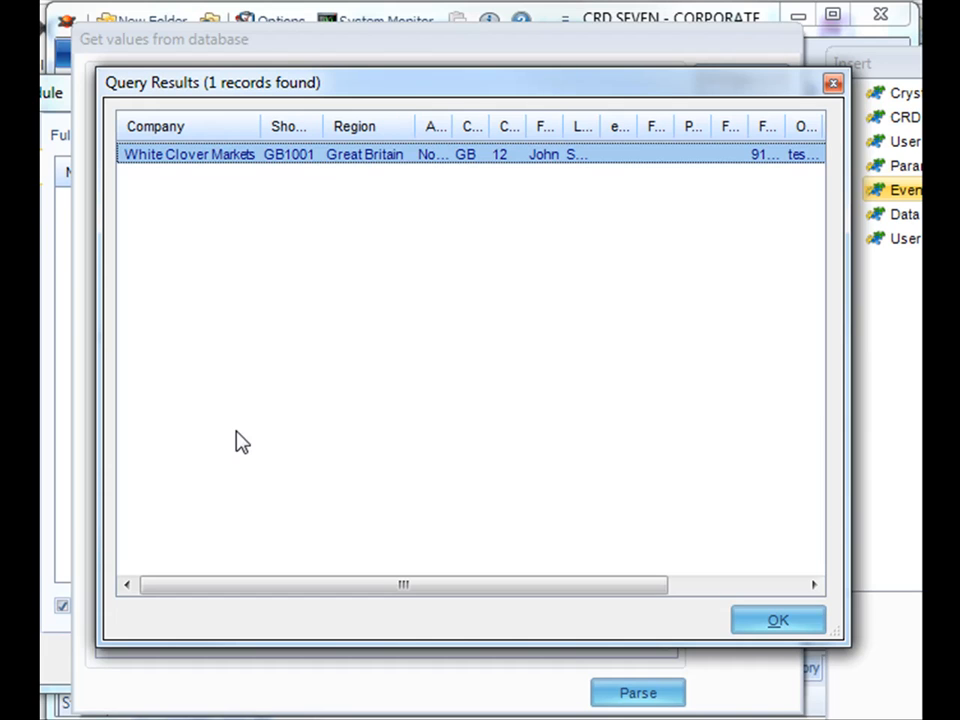
{"action": "mouse_move", "coordinate": [278, 435]}
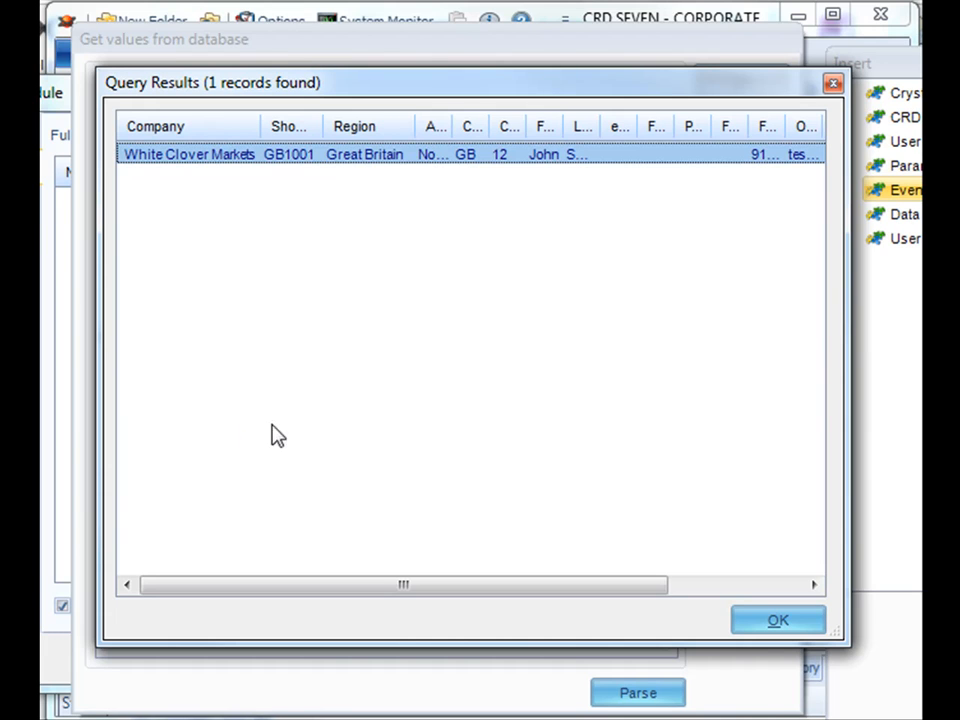
{"action": "left_click", "coordinate": [778, 619]}
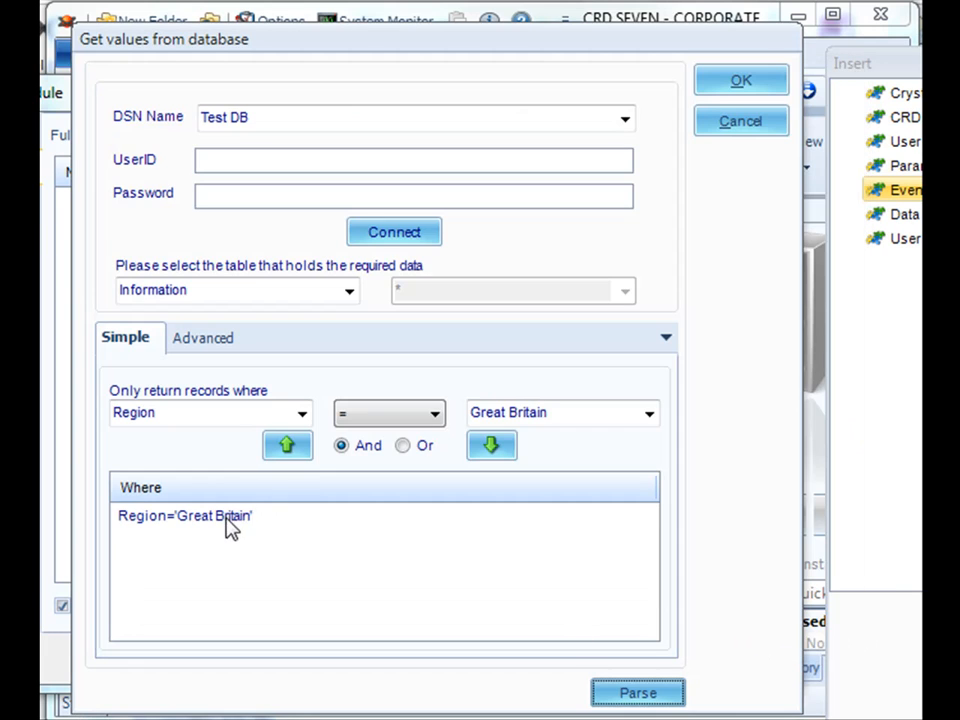
- Remove the Great Britain criterion, re-parse to see 7 records, and accept the query
{"action": "left_click", "coordinate": [184, 515]}
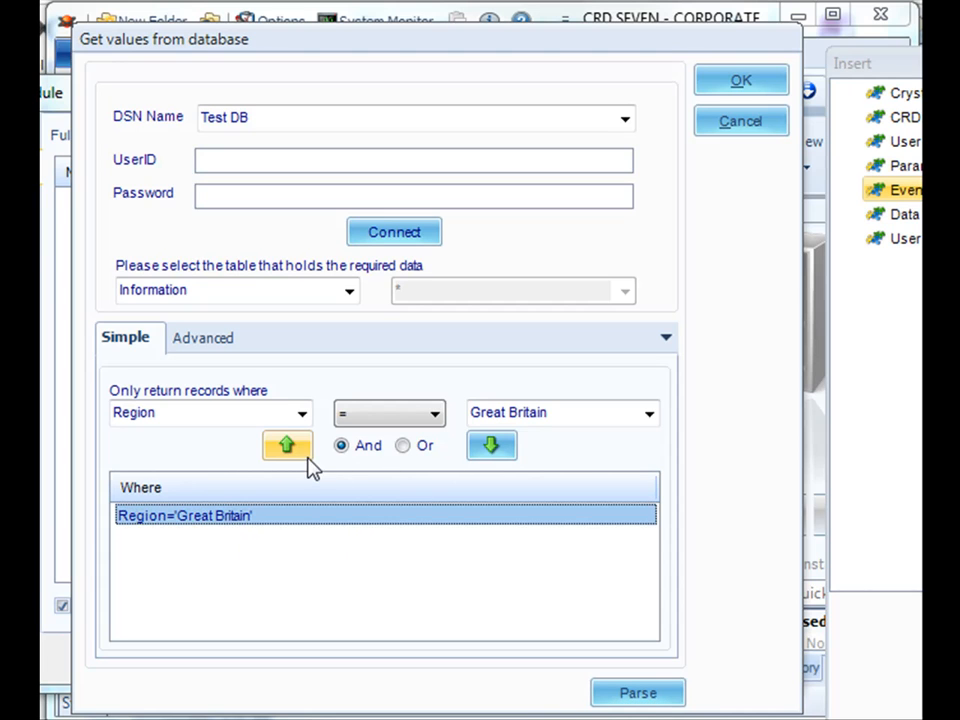
{"action": "left_click", "coordinate": [288, 445]}
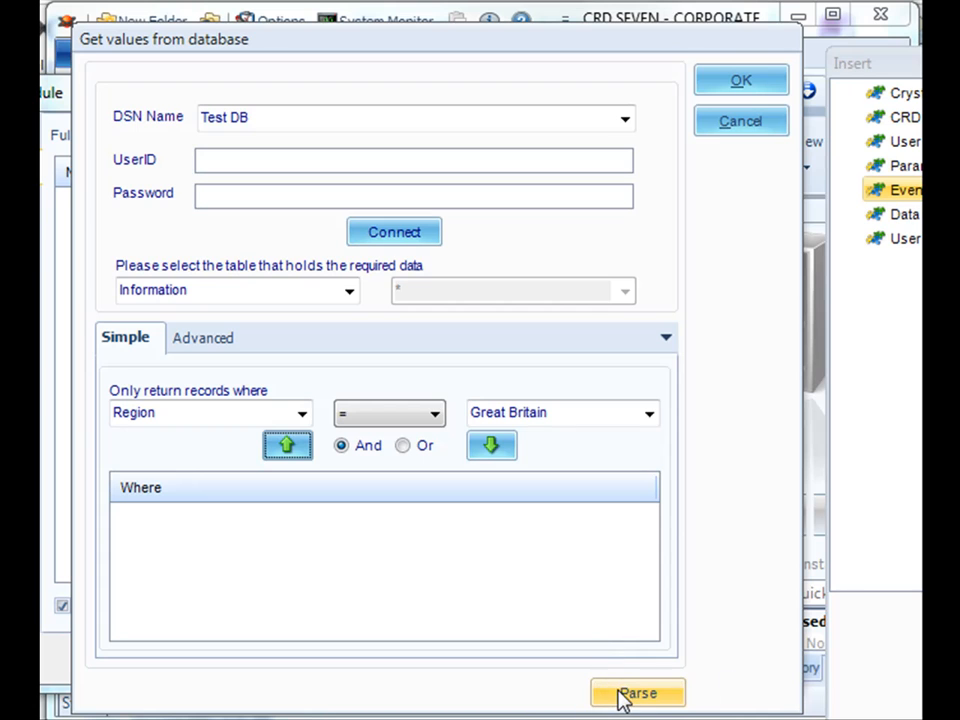
{"action": "left_click", "coordinate": [637, 693]}
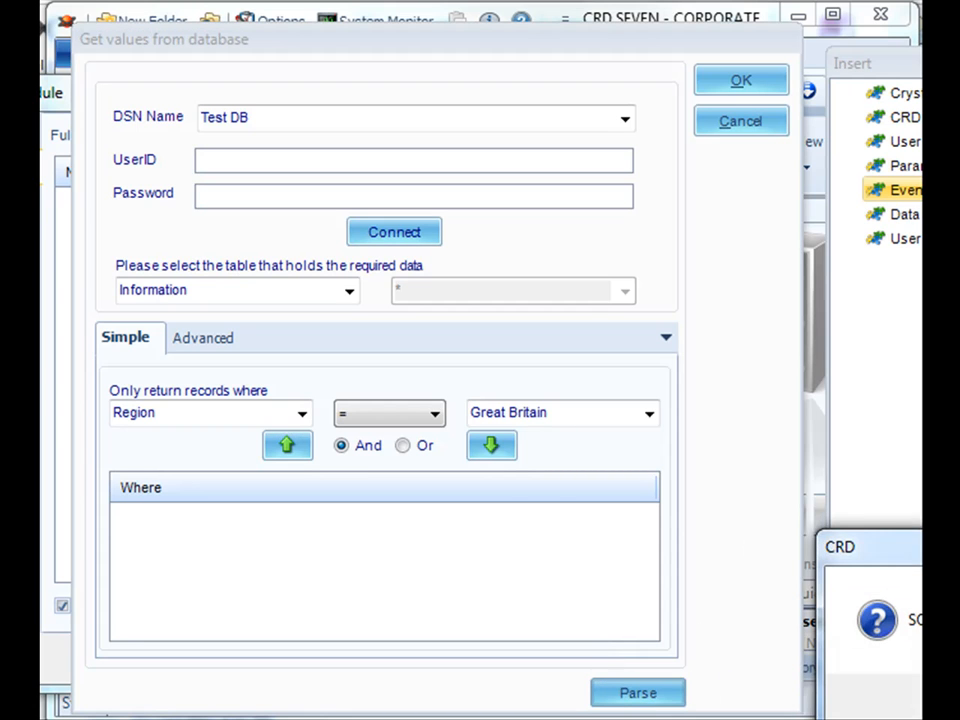
{"action": "left_click", "coordinate": [637, 692]}
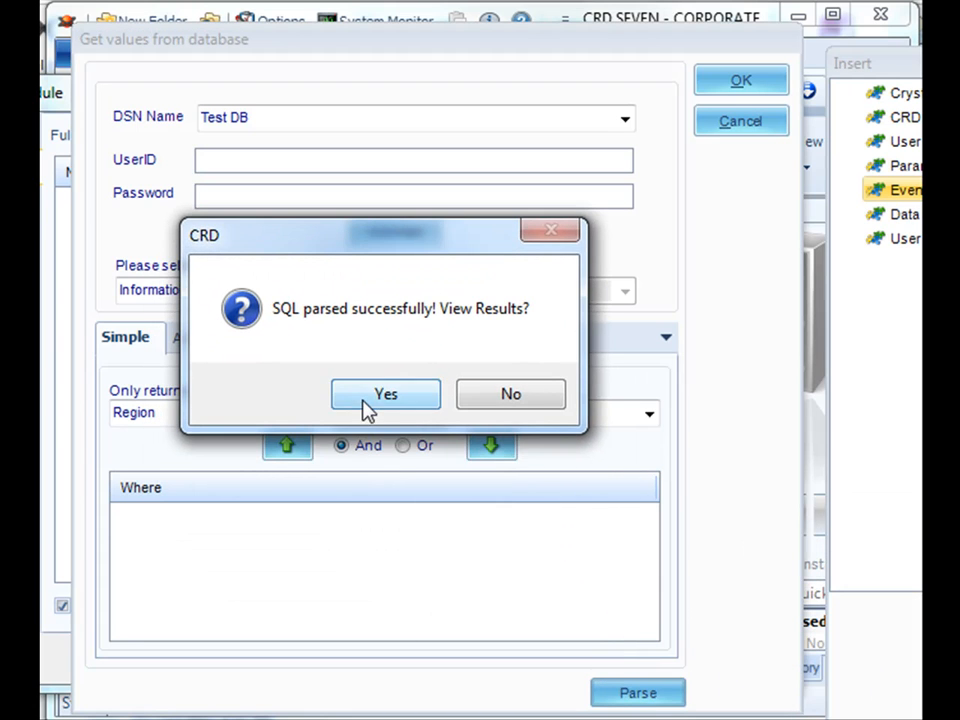
{"action": "left_click", "coordinate": [385, 393]}
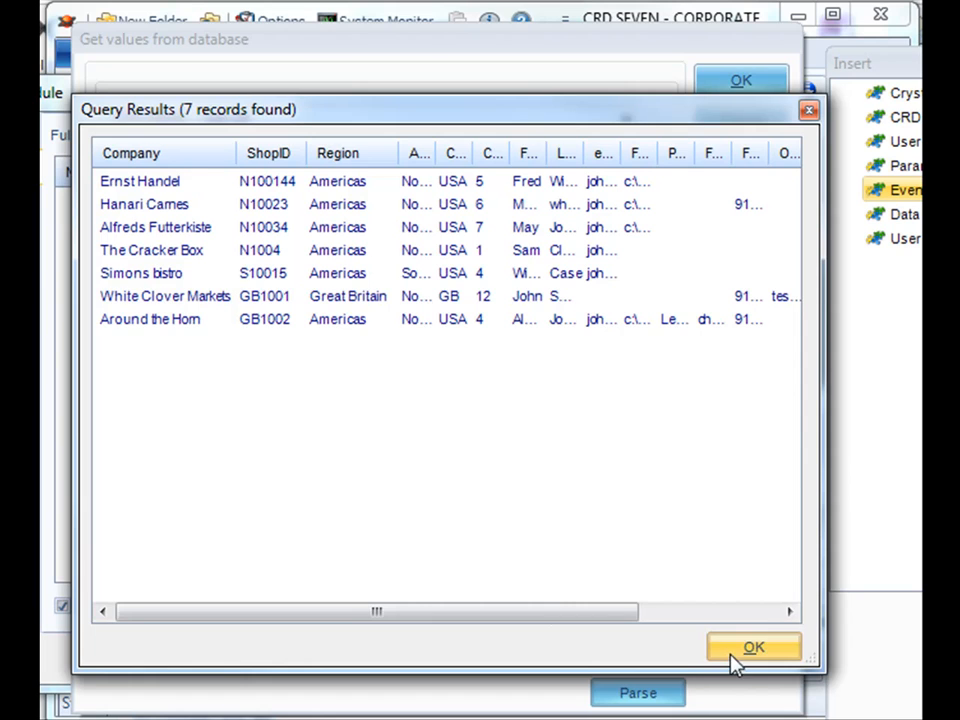
{"action": "left_click", "coordinate": [754, 647]}
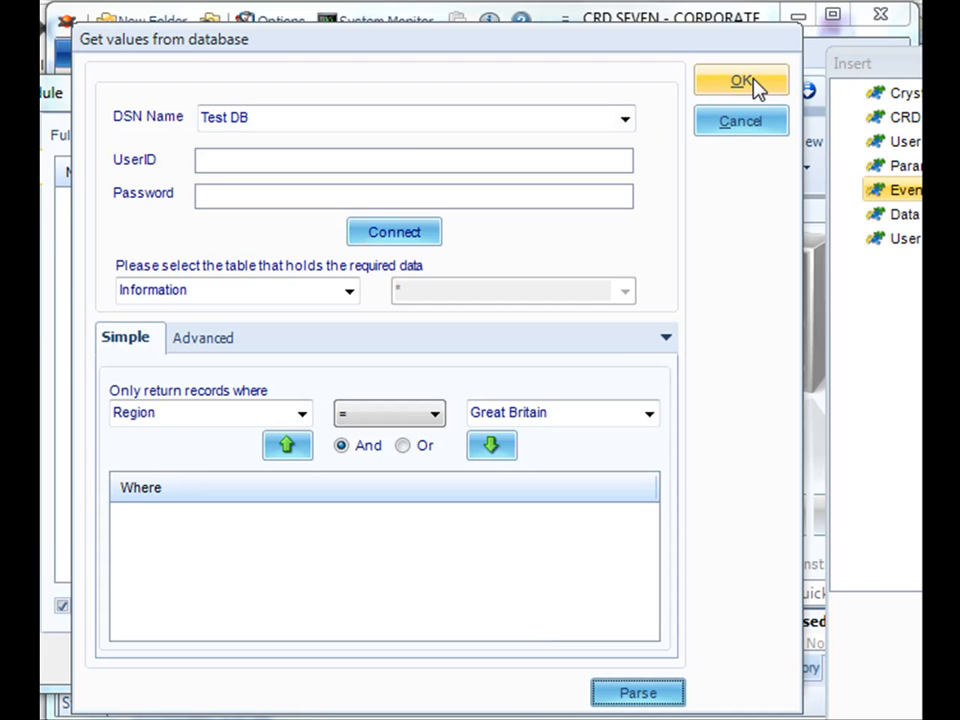
{"action": "left_click", "coordinate": [740, 80]}
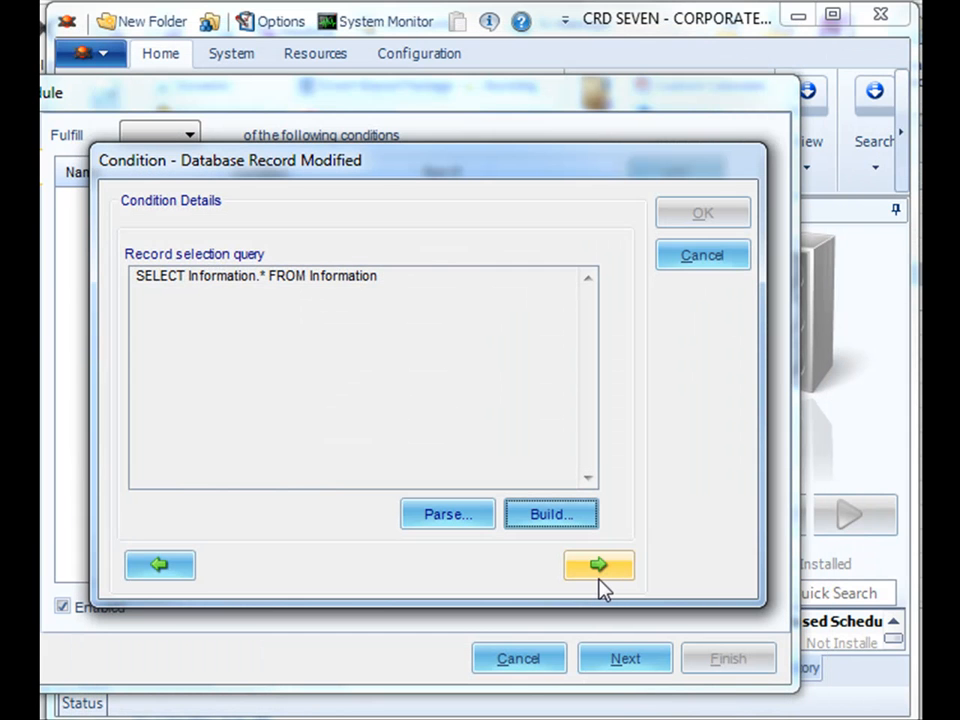
- Choose ShopID as the primary key and finish the If Order Exists condition
{"action": "left_click", "coordinate": [598, 565]}
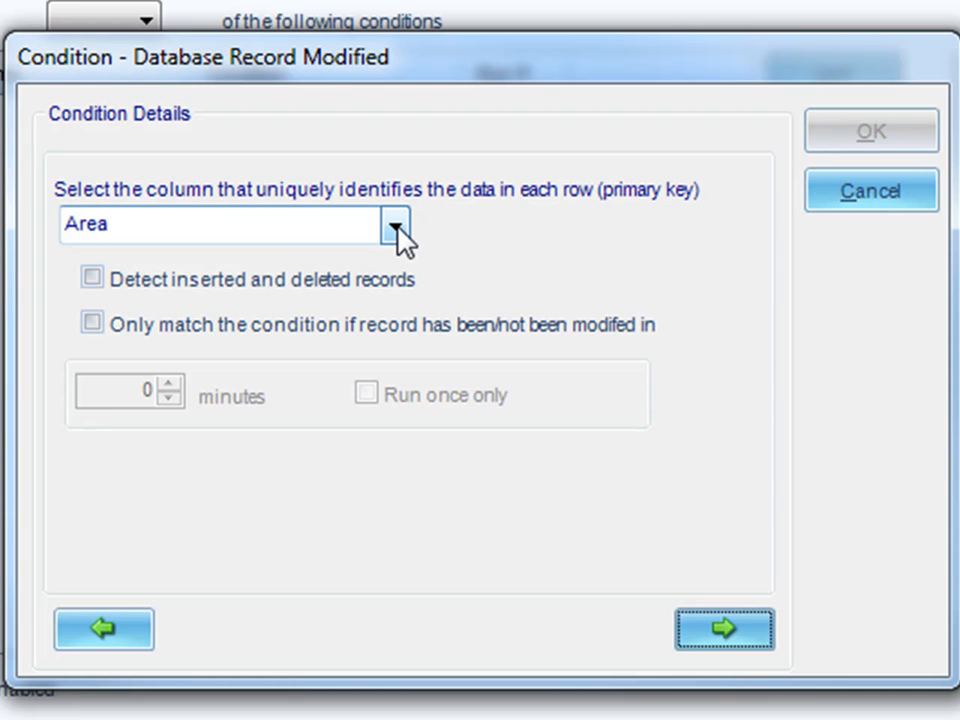
{"action": "left_click", "coordinate": [394, 224]}
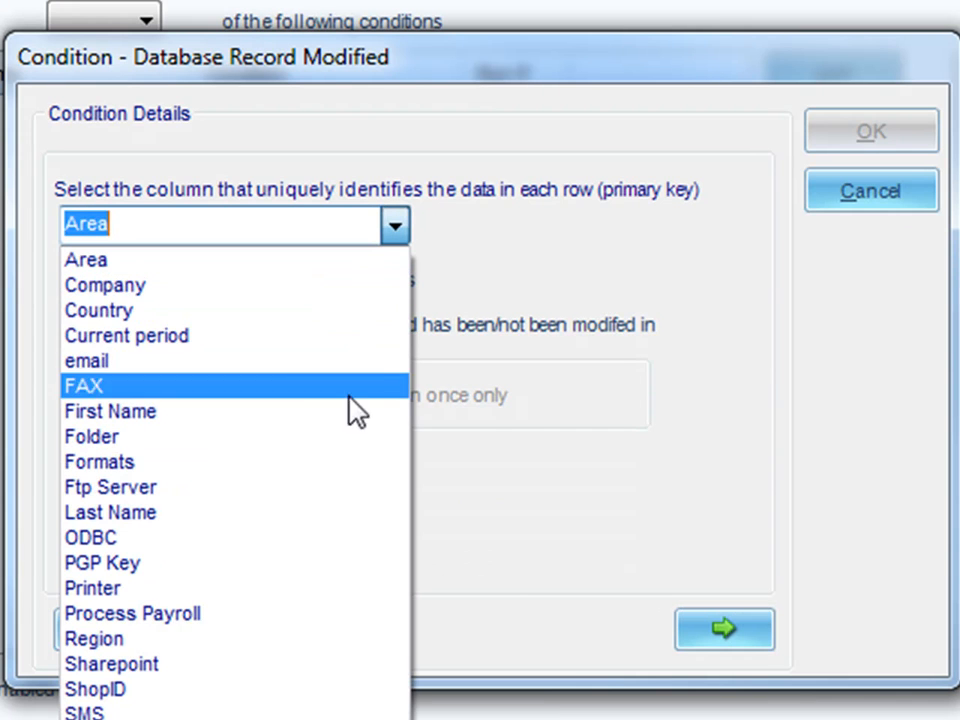
{"action": "left_click", "coordinate": [96, 689]}
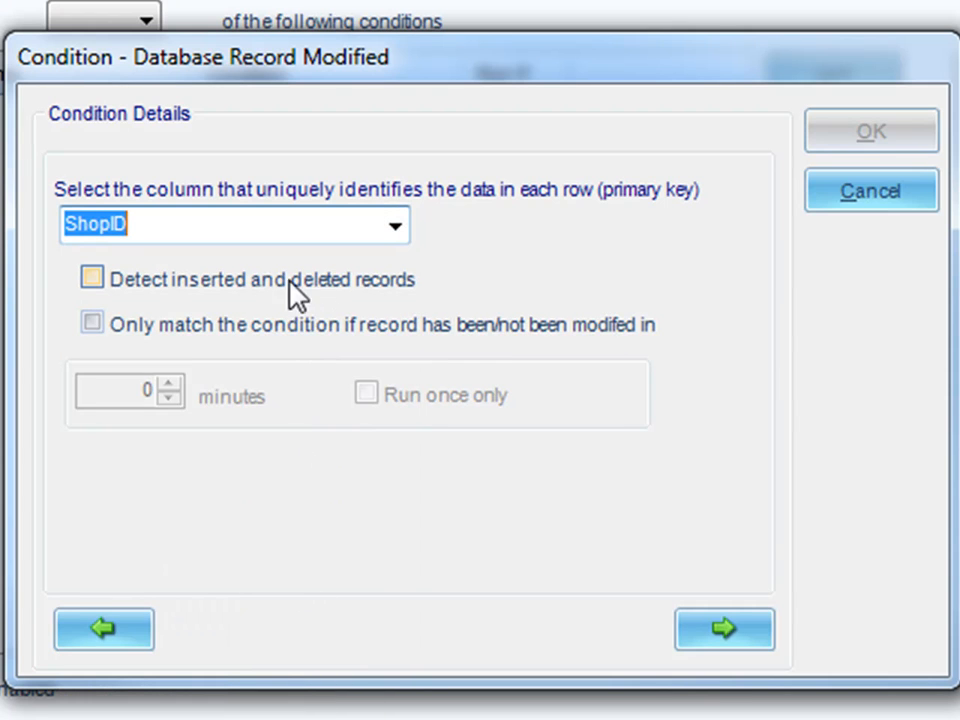
{"action": "mouse_move", "coordinate": [248, 298]}
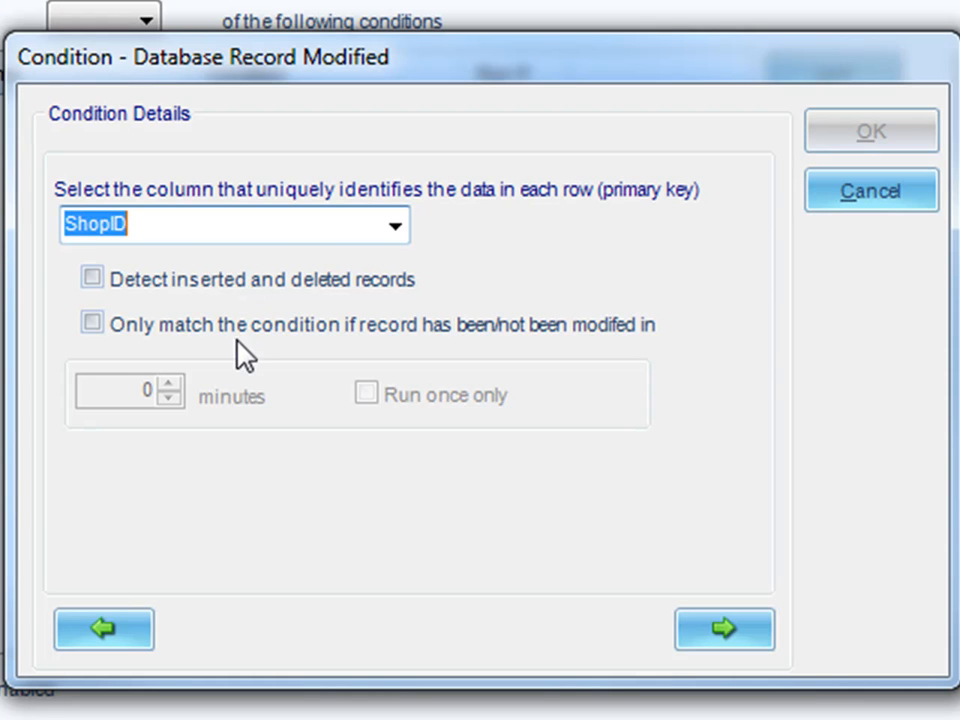
{"action": "left_click", "coordinate": [91, 321]}
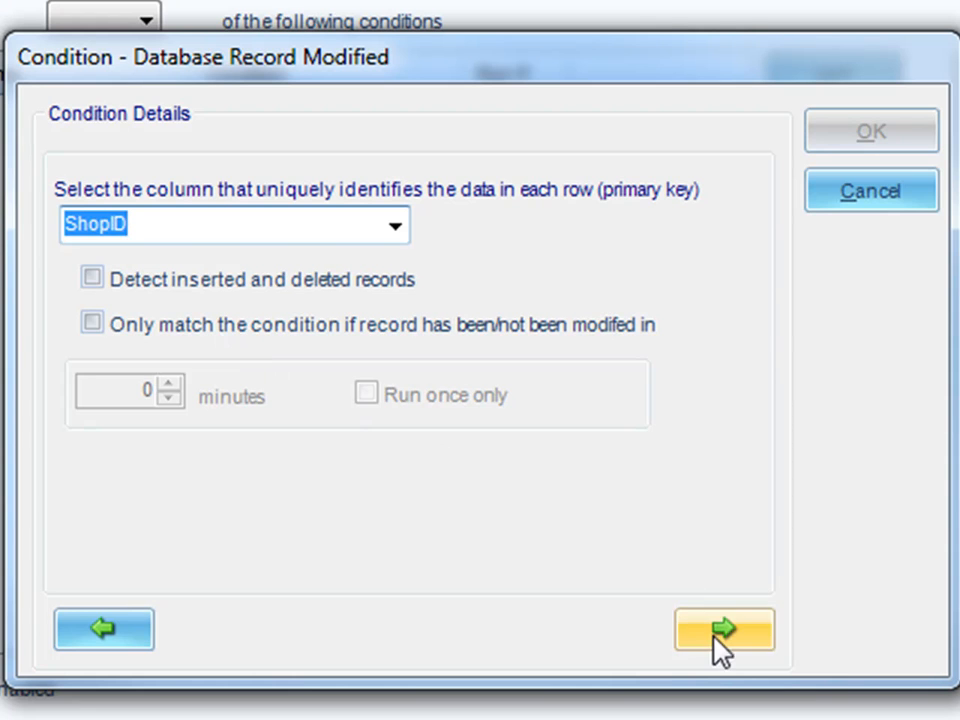
{"action": "left_click", "coordinate": [723, 629]}
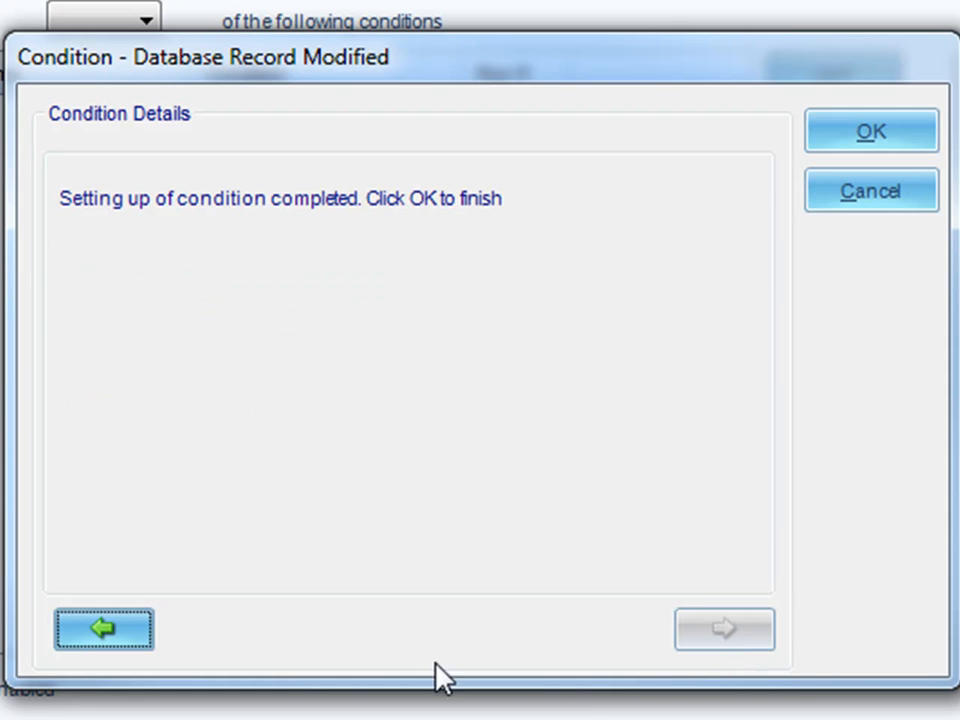
{"action": "mouse_move", "coordinate": [717, 155]}
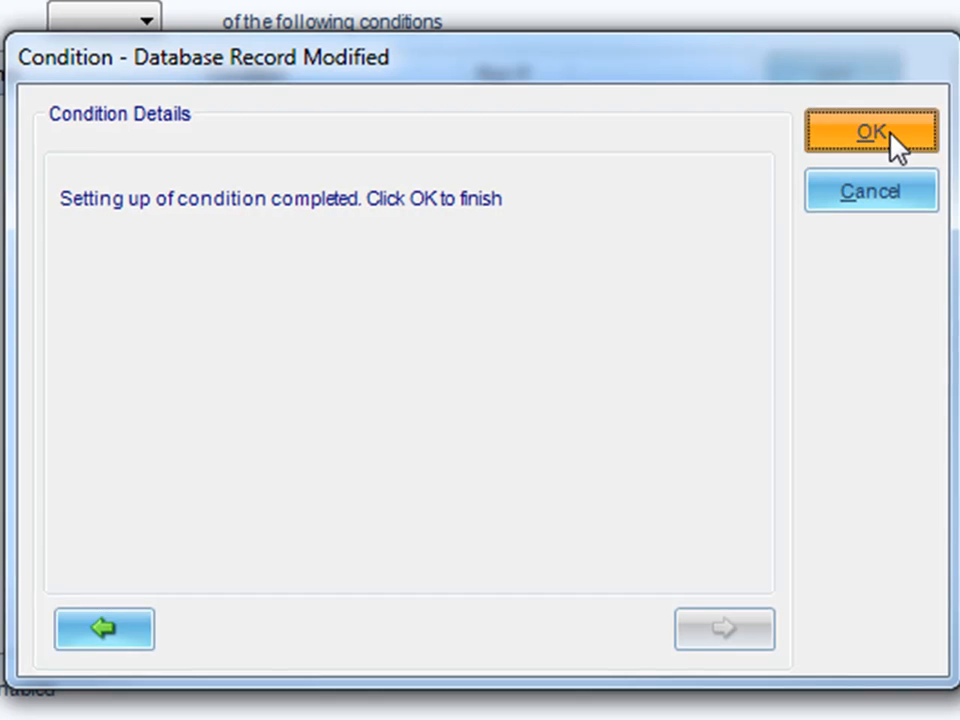
{"action": "left_click", "coordinate": [869, 131]}
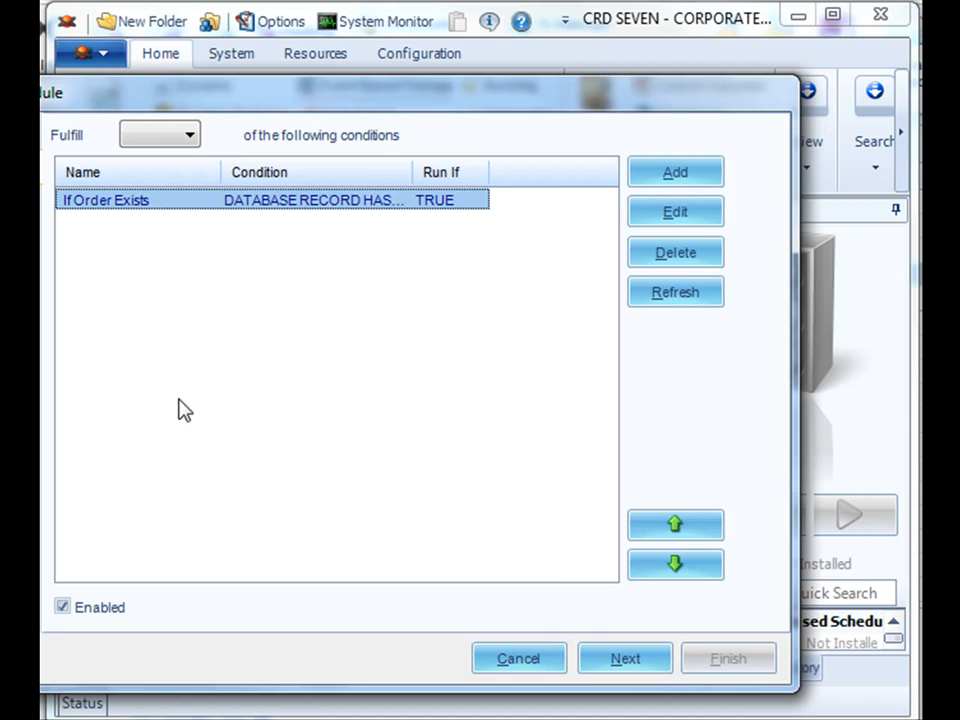
{"action": "mouse_move", "coordinate": [401, 440]}
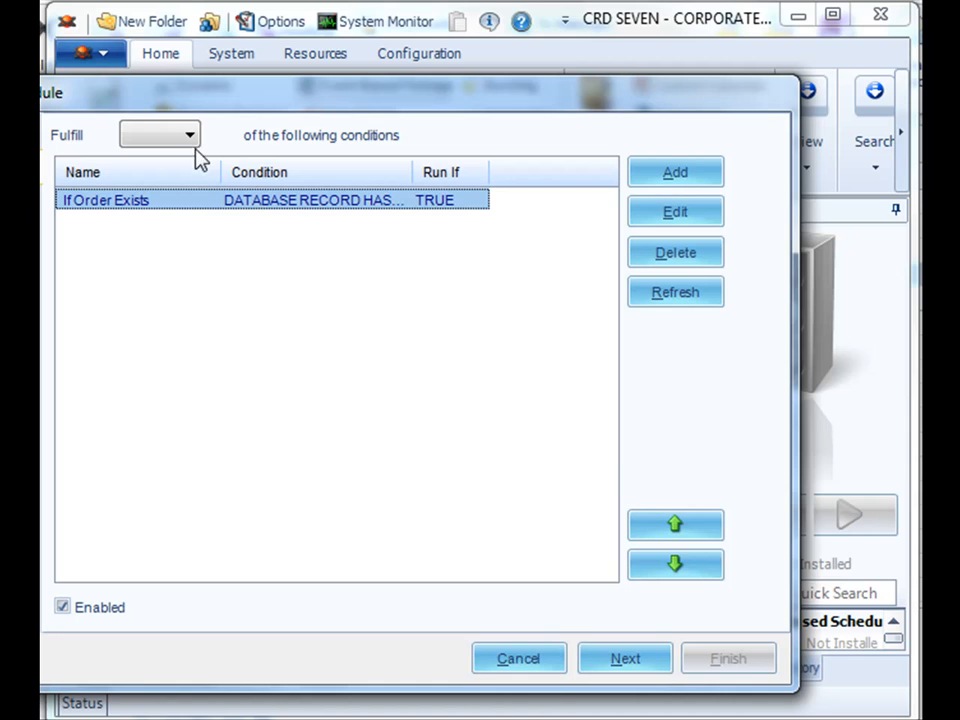
- Open the Fulfill dropdown to choose how many conditions must be met
{"action": "left_click", "coordinate": [186, 134]}
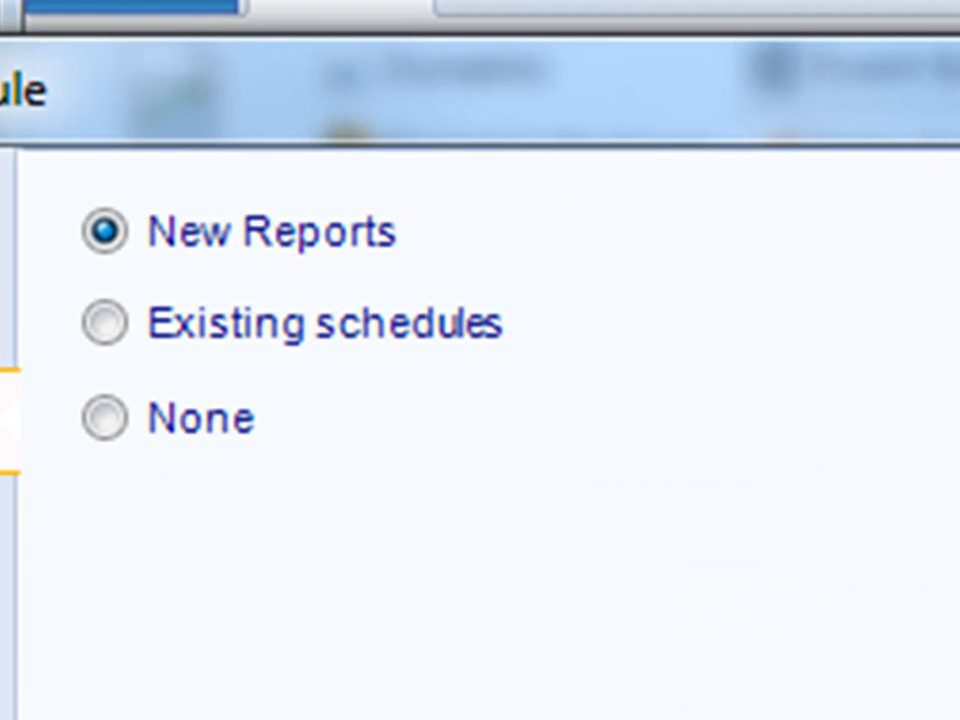
{"action": "mouse_move", "coordinate": [815, 710]}
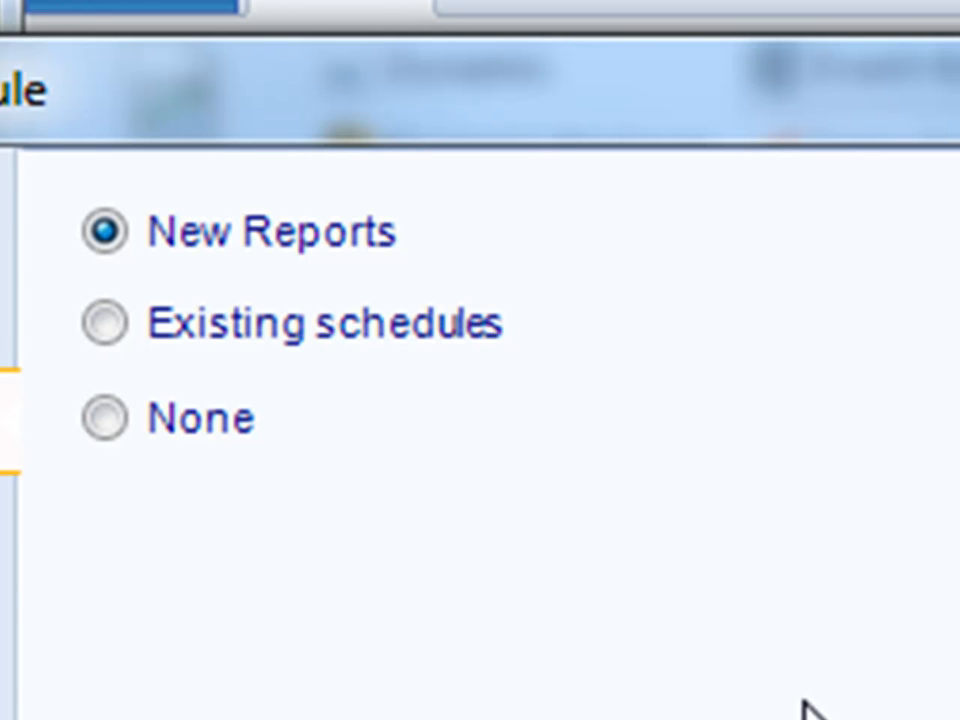
{"action": "mouse_move", "coordinate": [785, 655]}
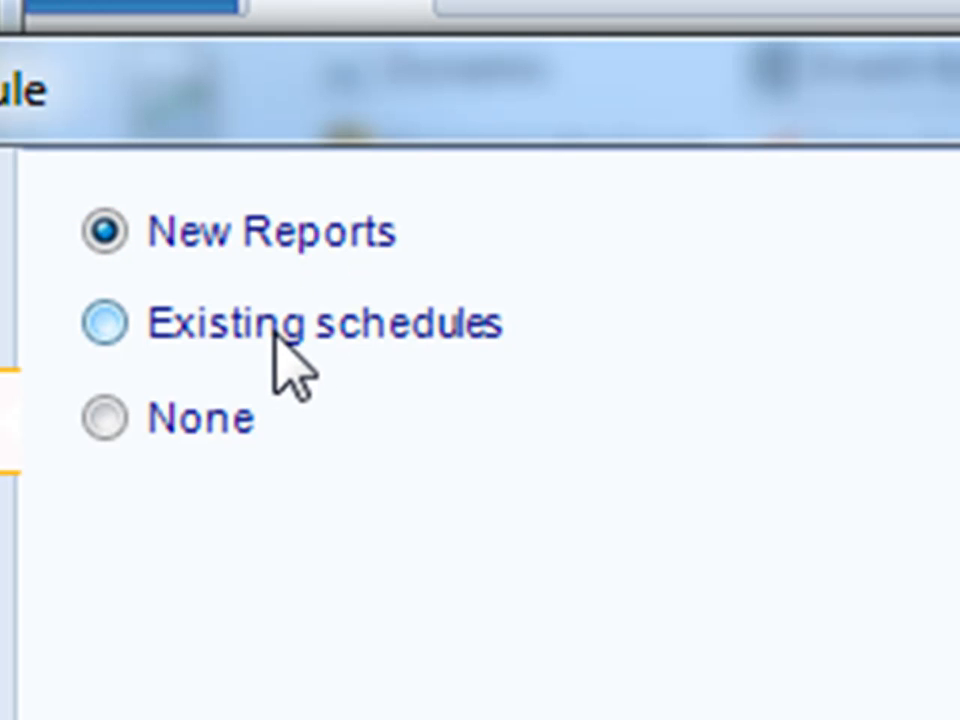
- Choose None instead of New Reports and advance to the exception handling options
{"action": "left_click", "coordinate": [103, 418]}
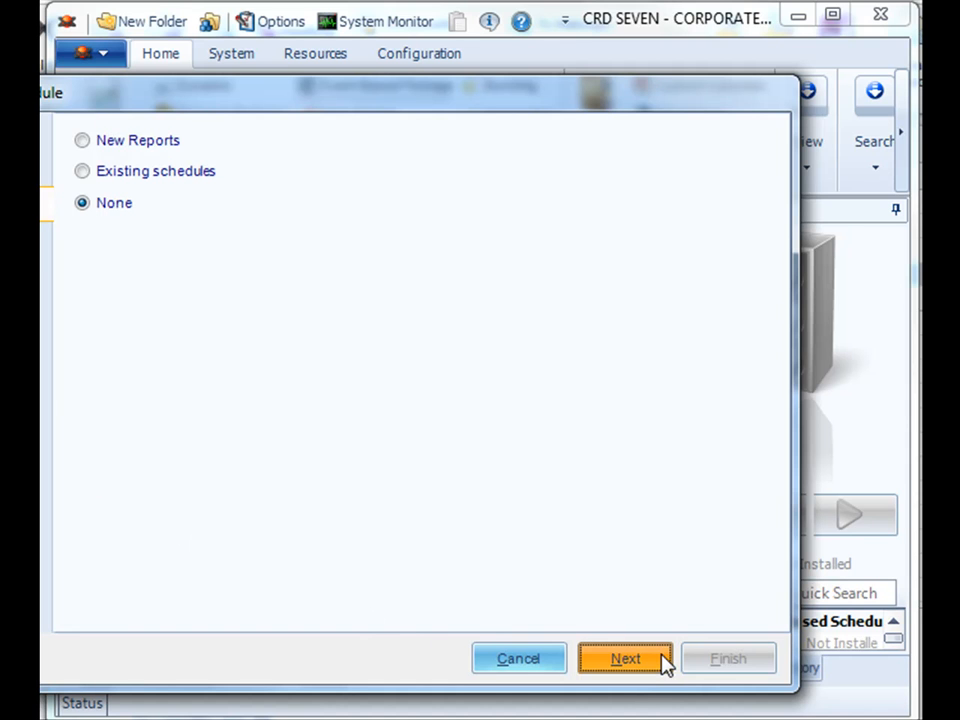
{"action": "left_click", "coordinate": [625, 658]}
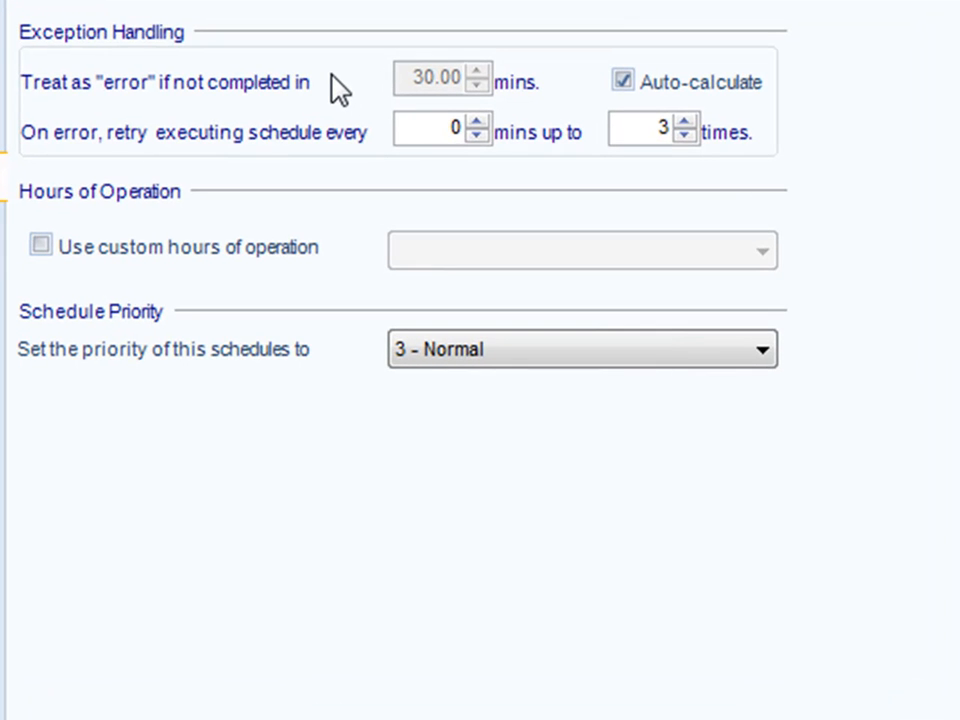
{"action": "mouse_move", "coordinate": [290, 95]}
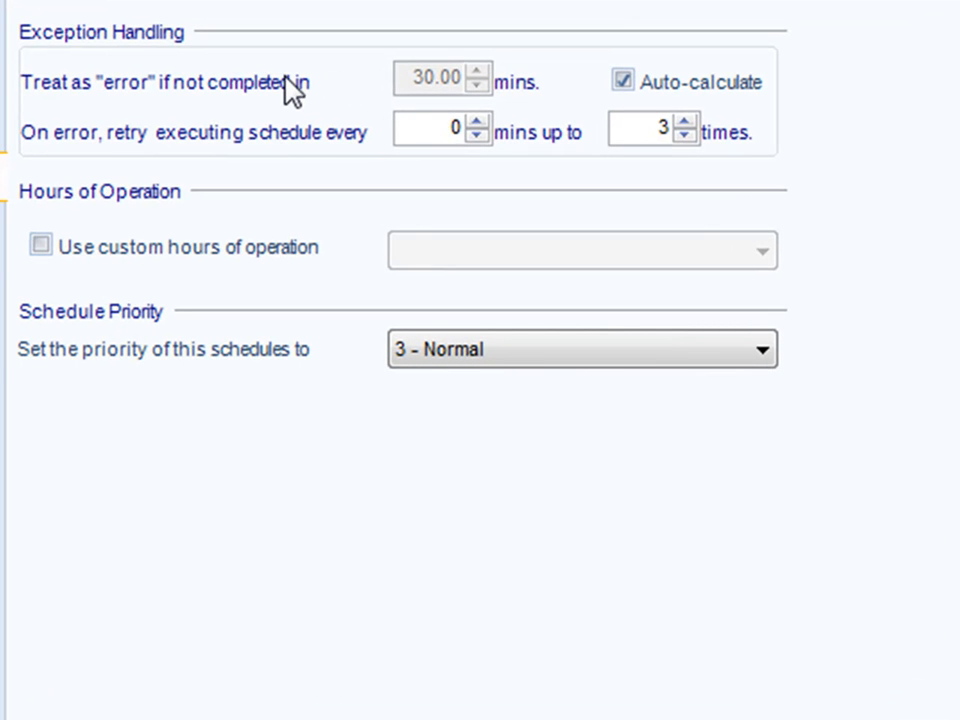
{"action": "mouse_move", "coordinate": [125, 185]}
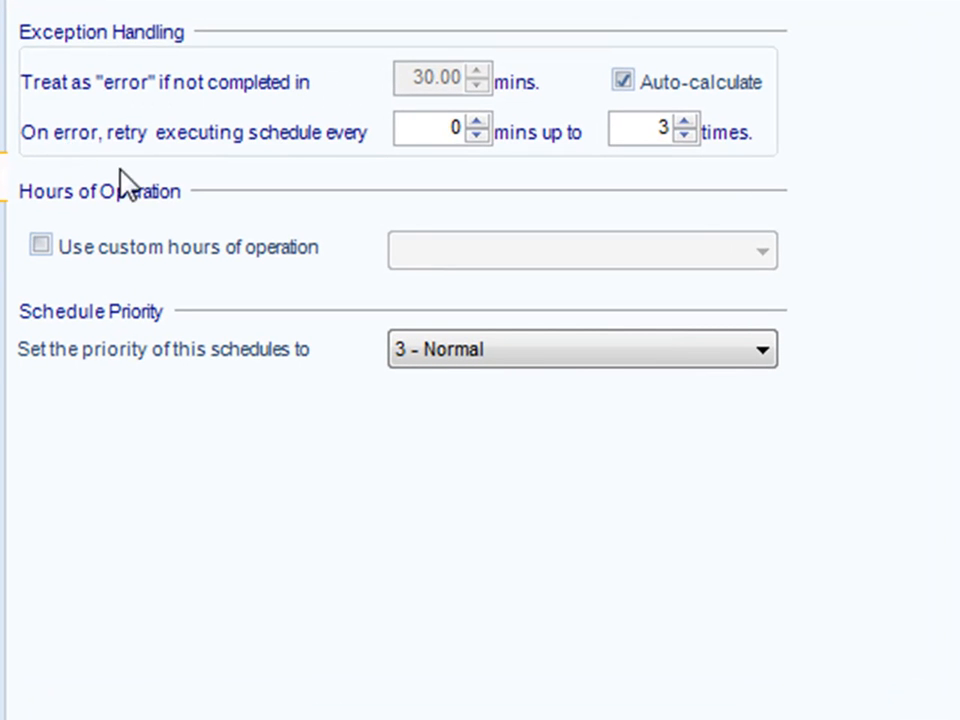
{"action": "mouse_move", "coordinate": [10, 100]}
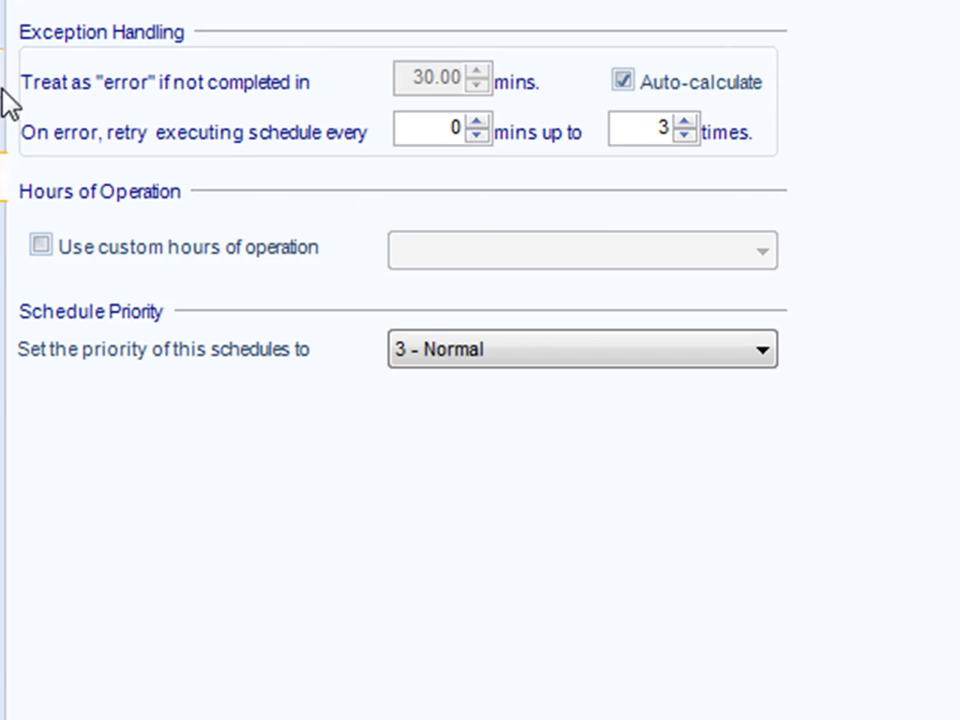
{"action": "mouse_move", "coordinate": [795, 142]}
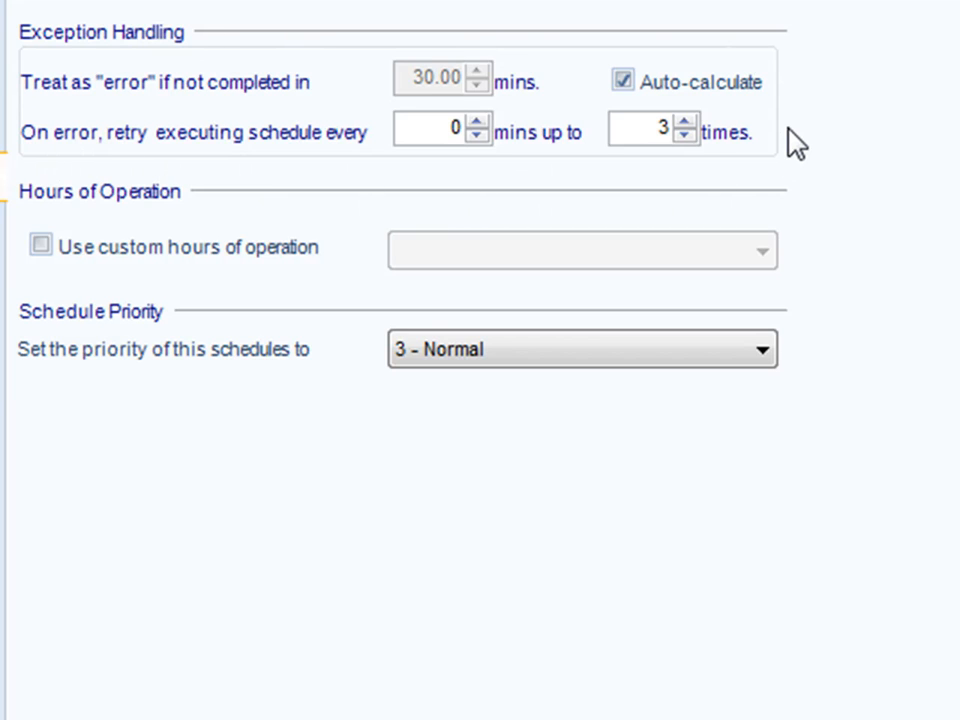
{"action": "mouse_move", "coordinate": [328, 240]}
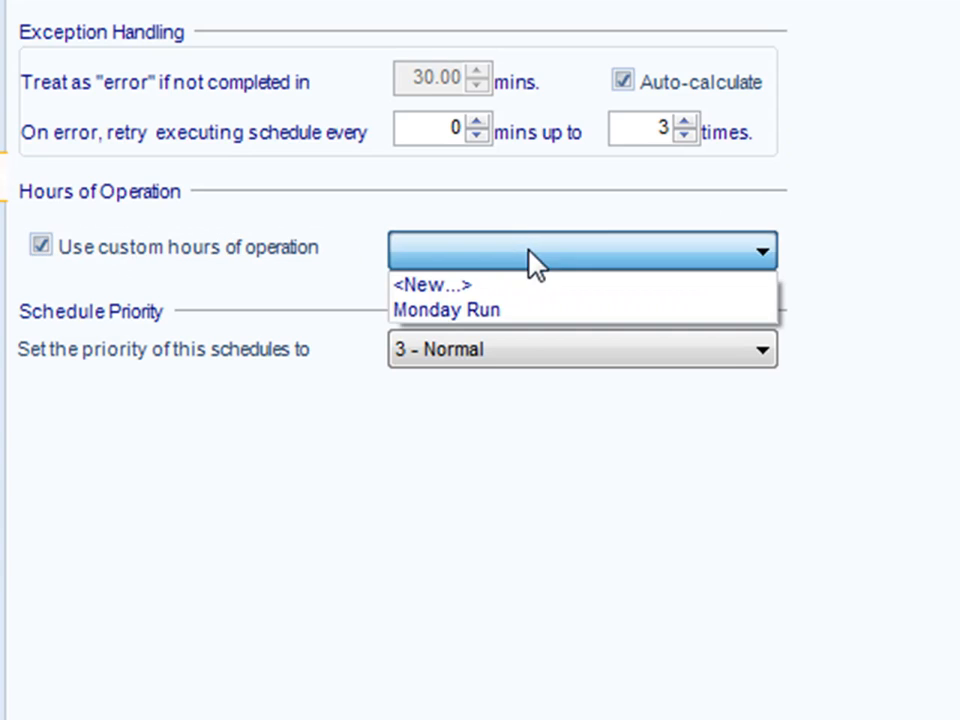
- Pick <New...> from the operating hours dropdown to define a new hours set
{"action": "left_click", "coordinate": [447, 309]}
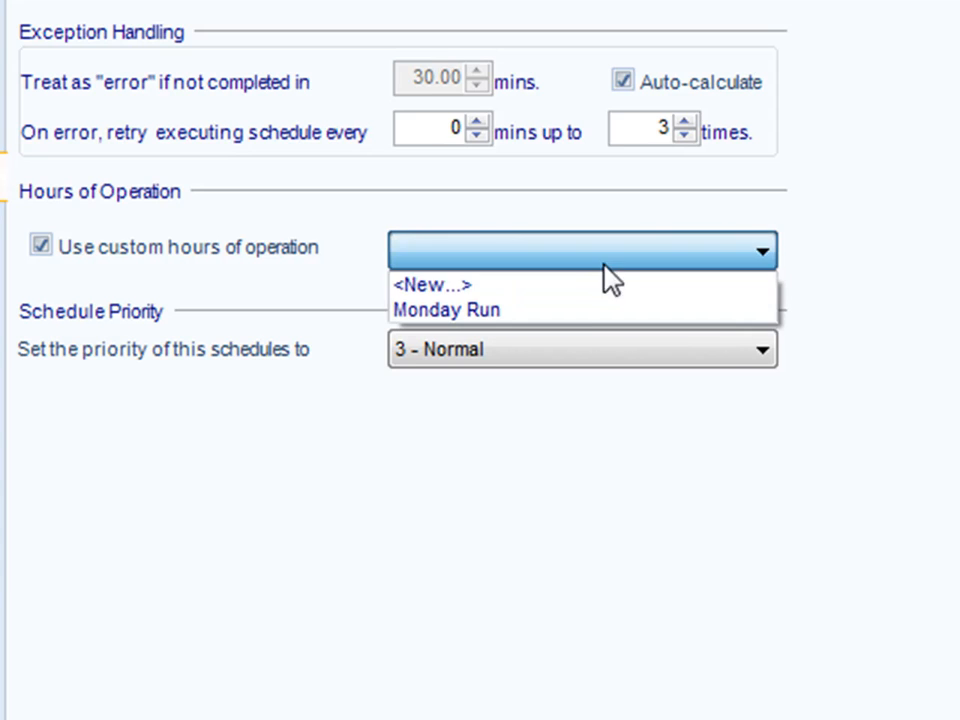
{"action": "left_click", "coordinate": [430, 284]}
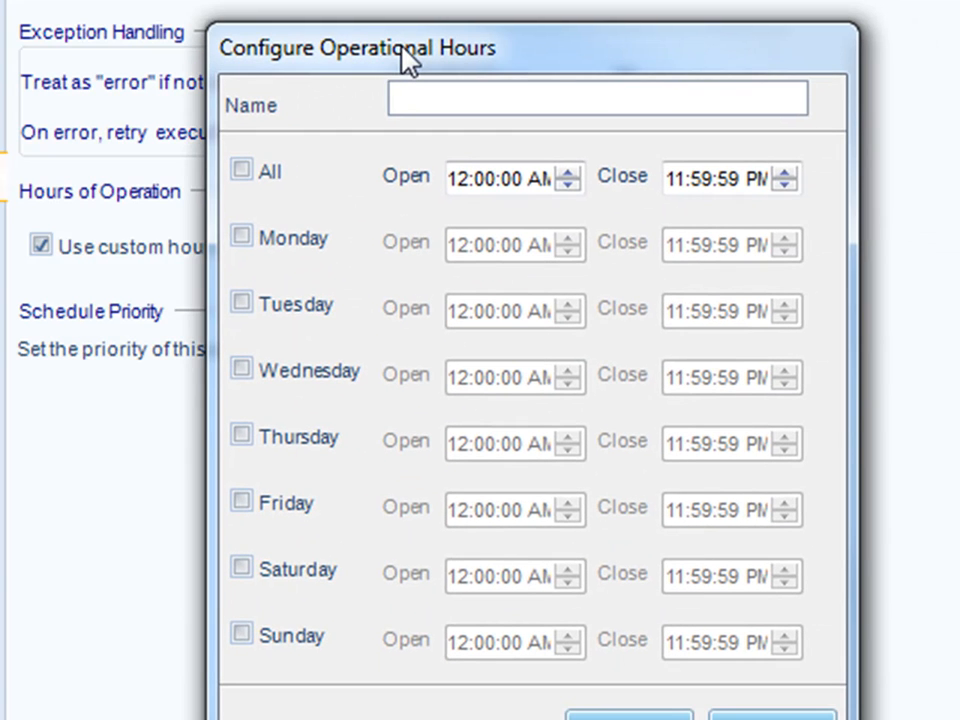
- Save an all-day Tuesday hours set named 'Tuesday Run' and continue to custom tasks
{"action": "type", "text": "Tuesday R"}
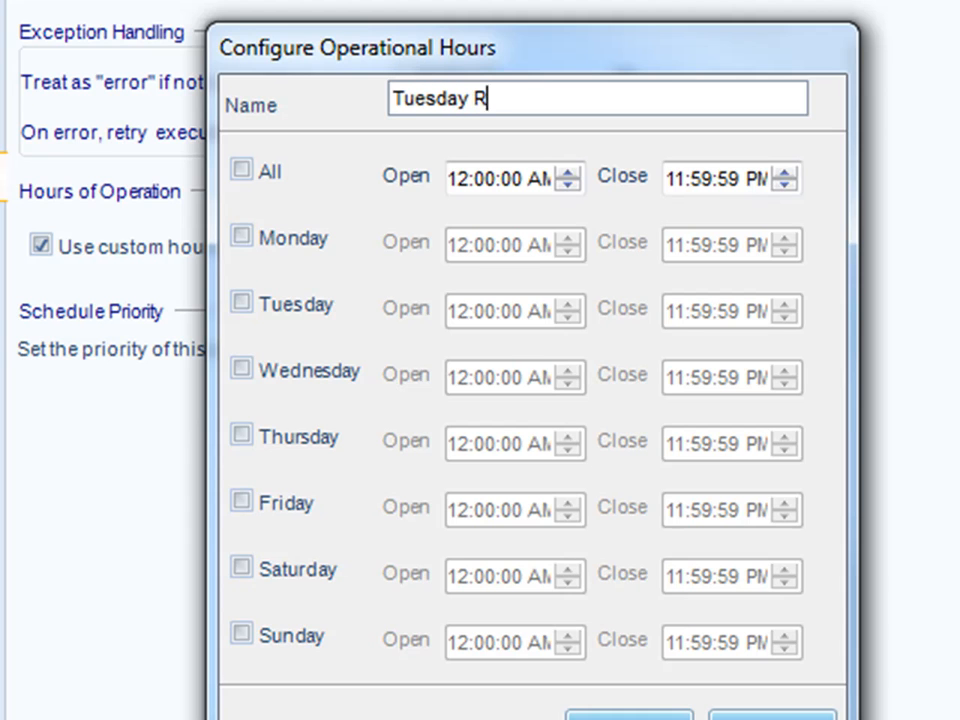
{"action": "type", "text": "un"}
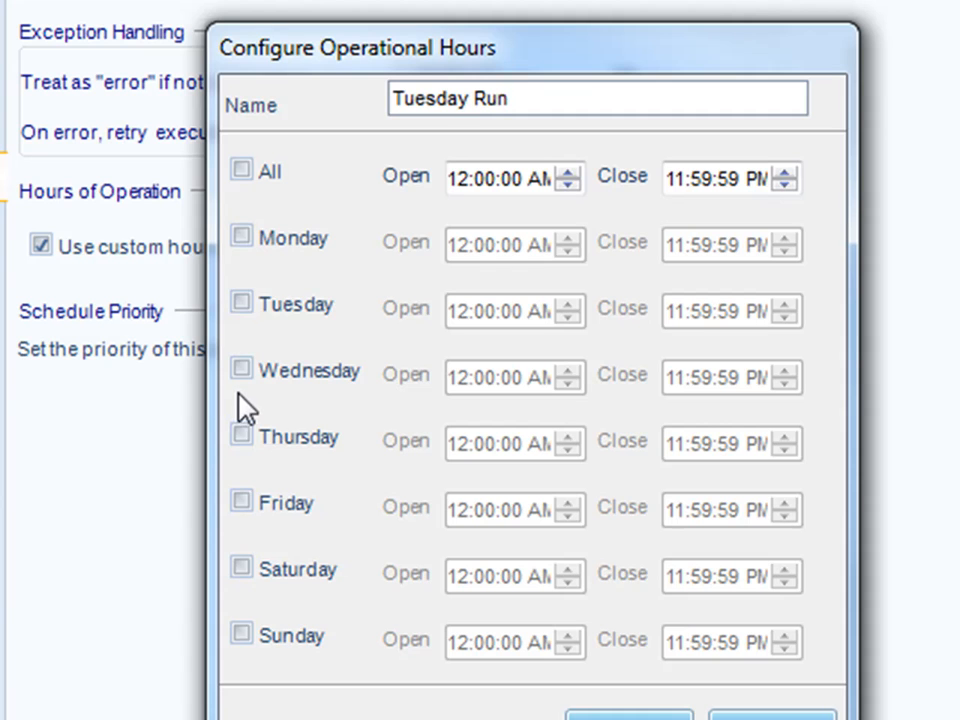
{"action": "left_click", "coordinate": [240, 304]}
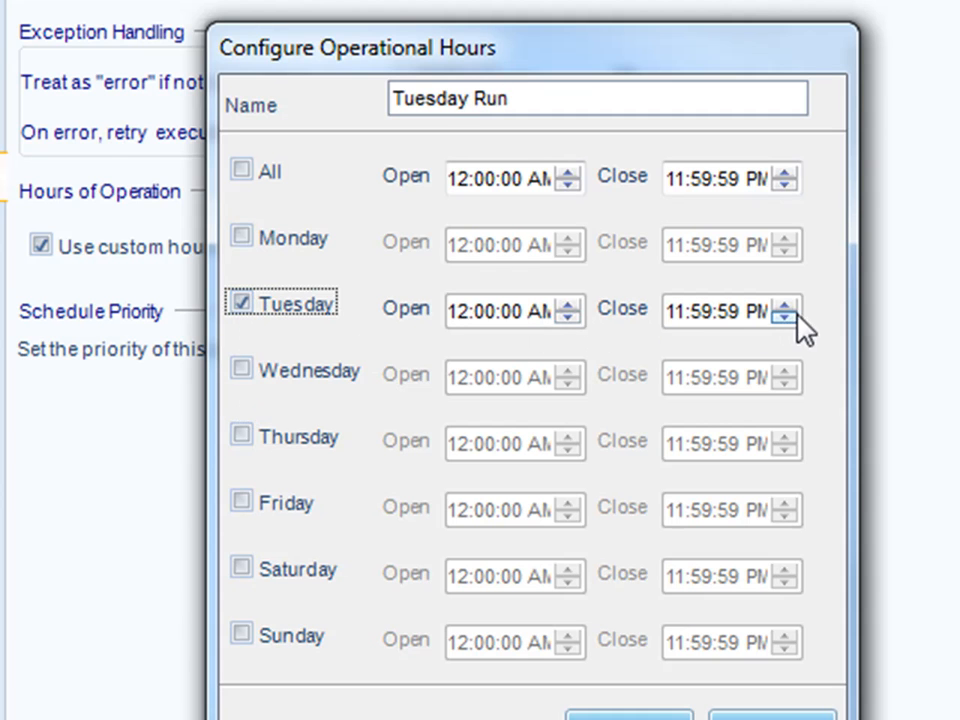
{"action": "mouse_move", "coordinate": [820, 320]}
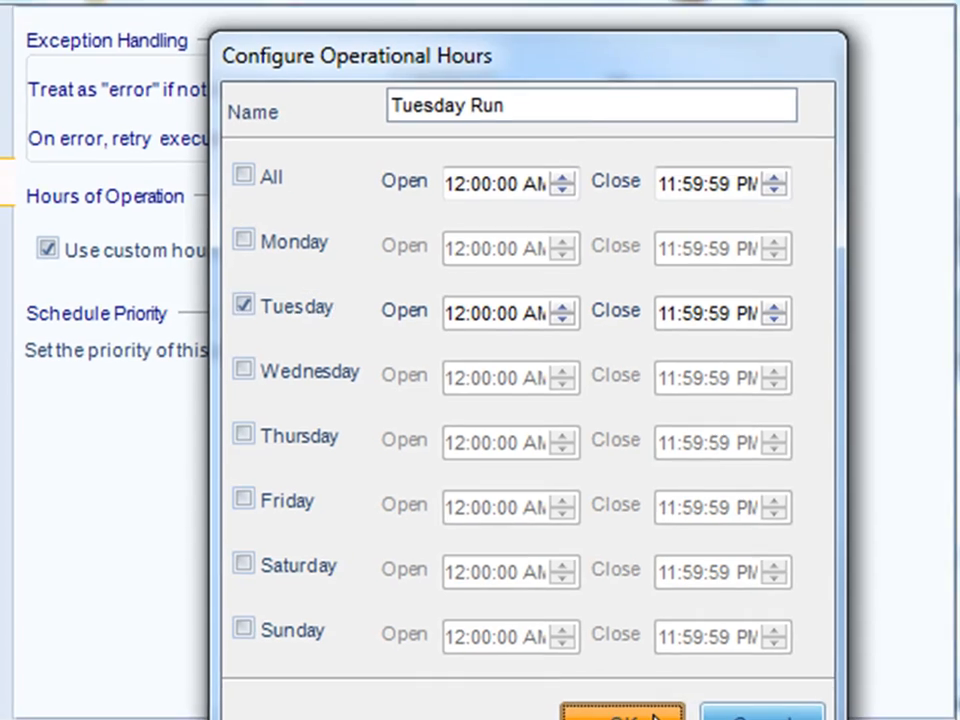
{"action": "left_click", "coordinate": [623, 710]}
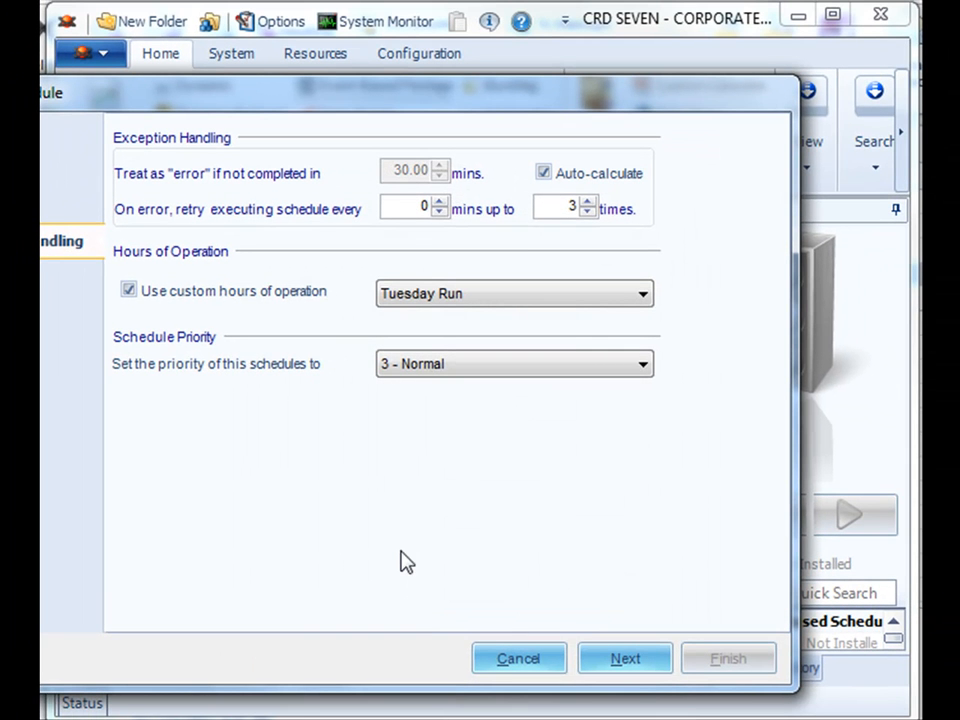
{"action": "left_click", "coordinate": [625, 658]}
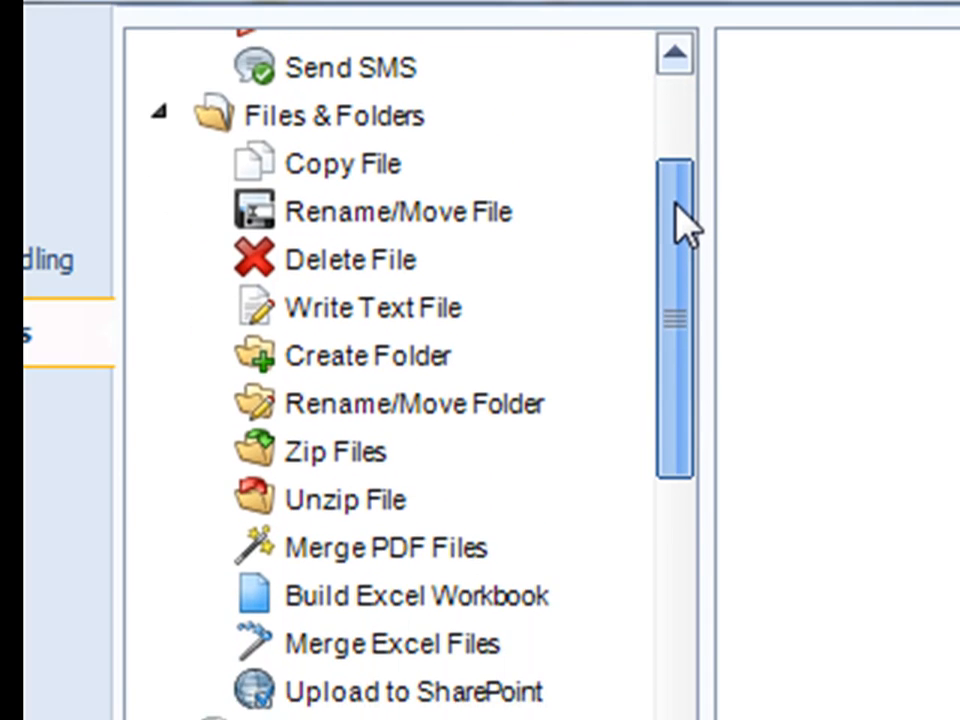
- Add a Send Email custom task from the Internet section of the task list
{"action": "scroll", "scroll_direction": "down", "scroll_amount": 3}
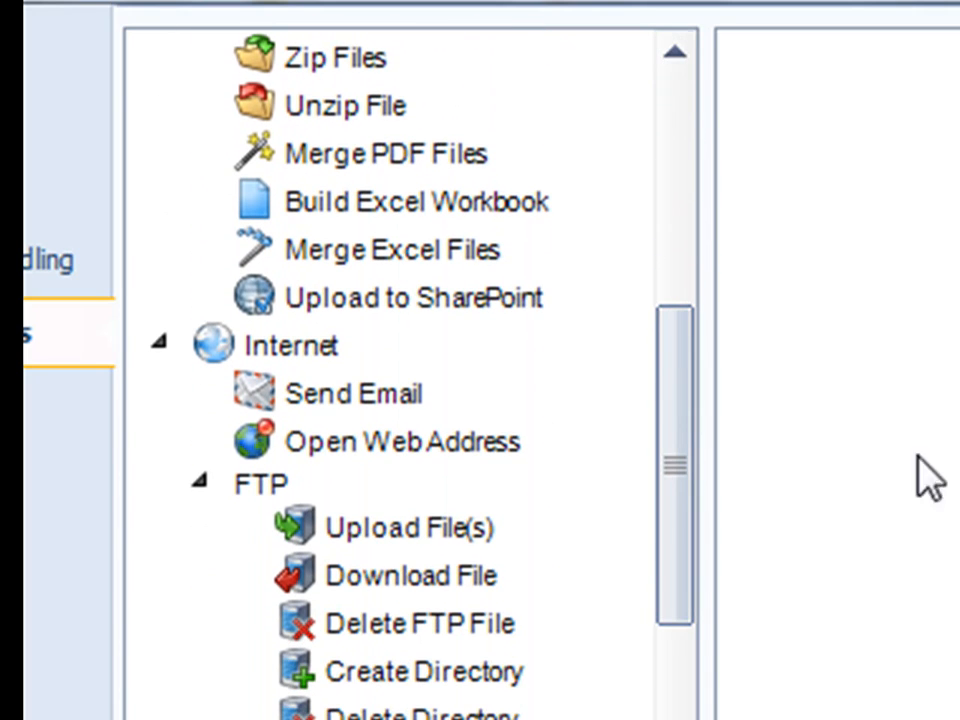
{"action": "mouse_move", "coordinate": [340, 410]}
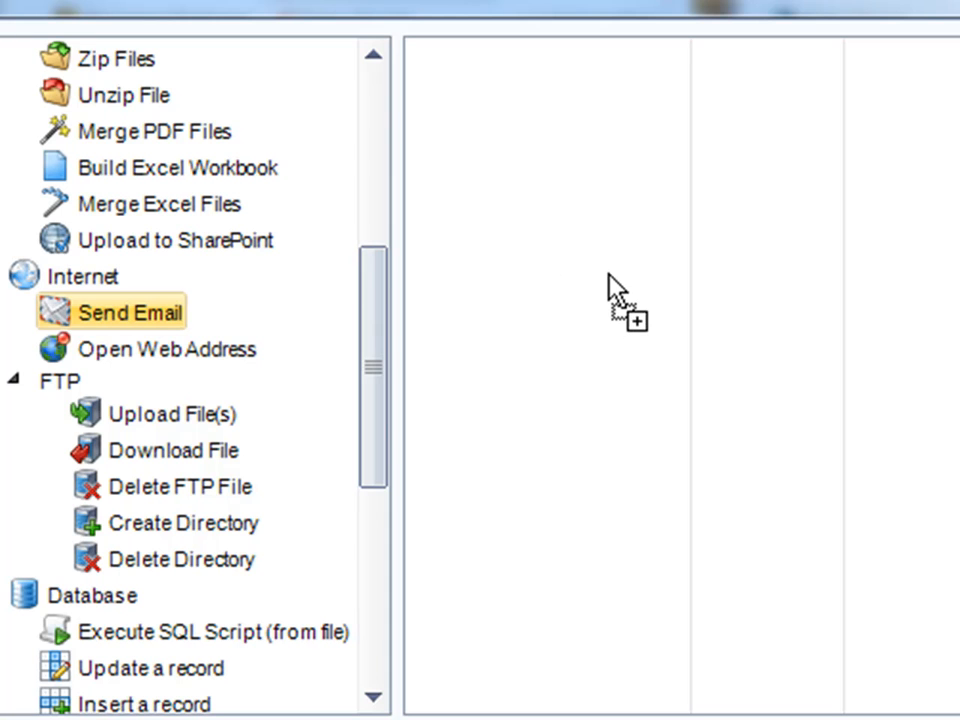
{"action": "double_click", "coordinate": [130, 312]}
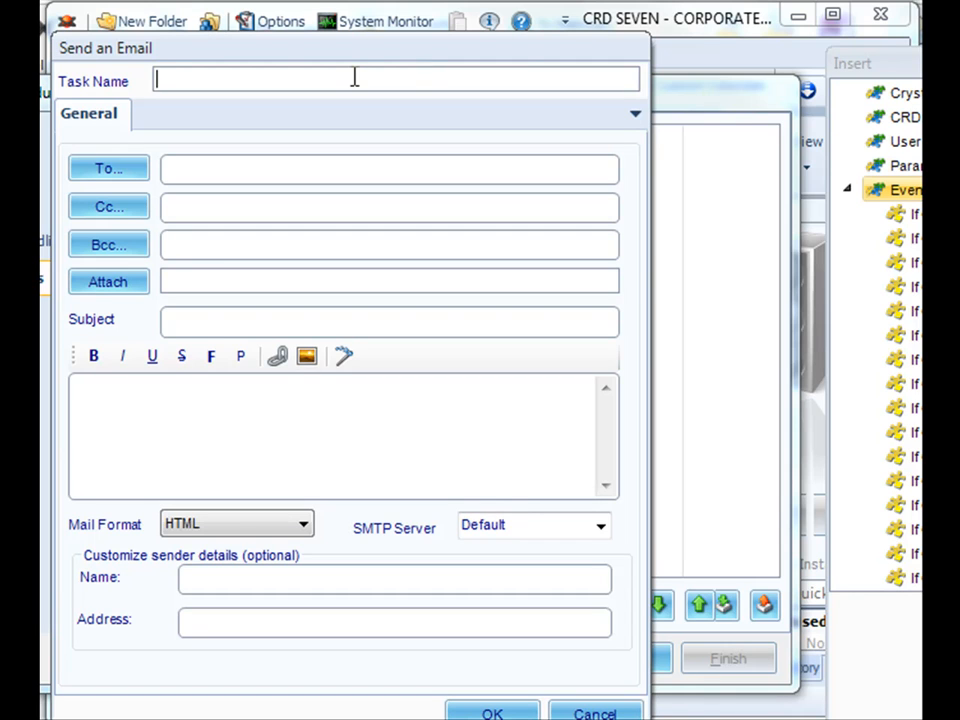
- Name the task 'Send Email to Customer' and address it to the If Order Exists [email] field
{"action": "type", "text": "Send Email to Customer"}
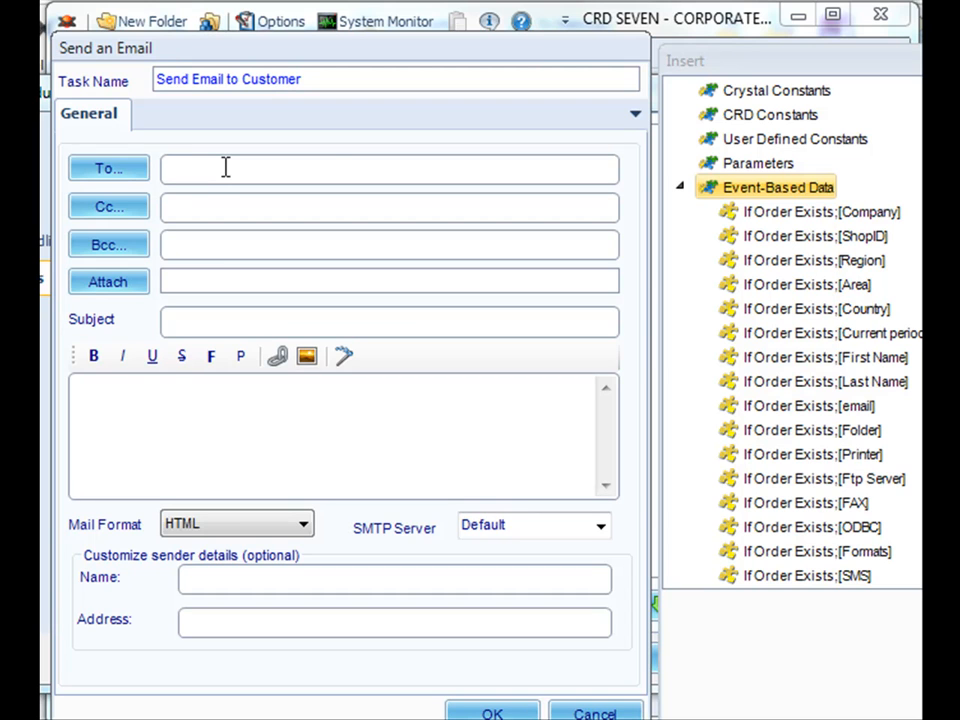
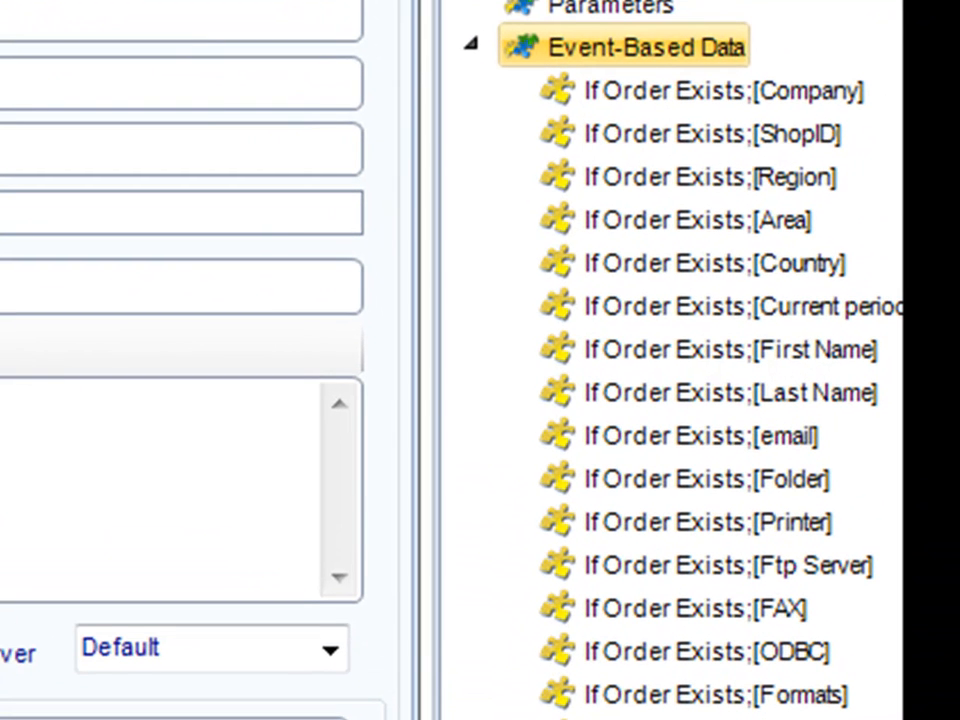
{"action": "mouse_move", "coordinate": [770, 190]}
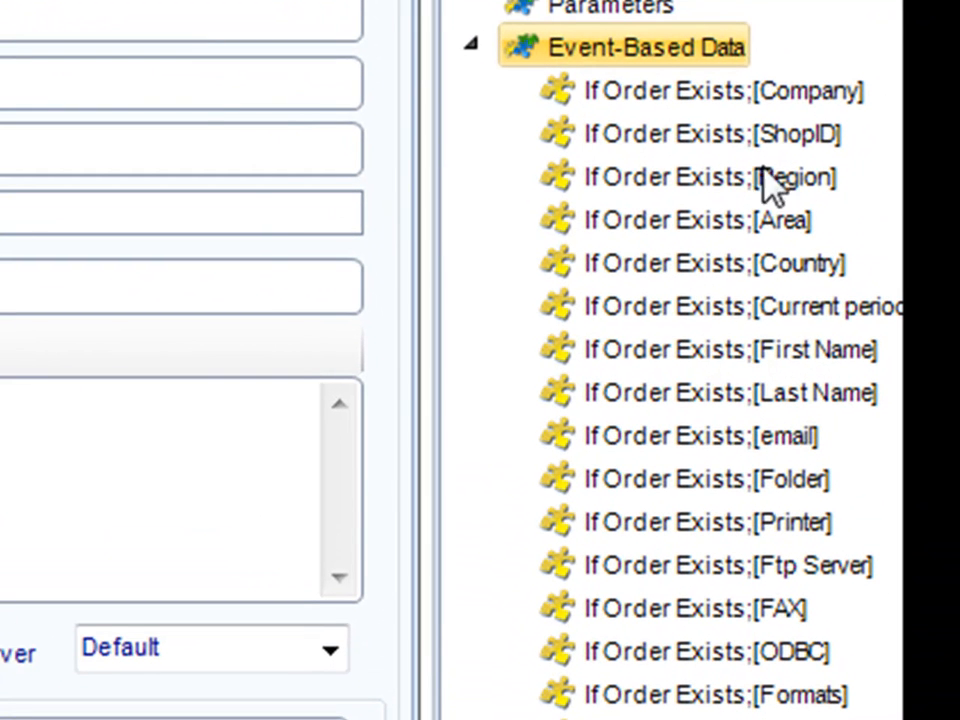
{"action": "scroll", "scroll_direction": "down", "scroll_amount": 3}
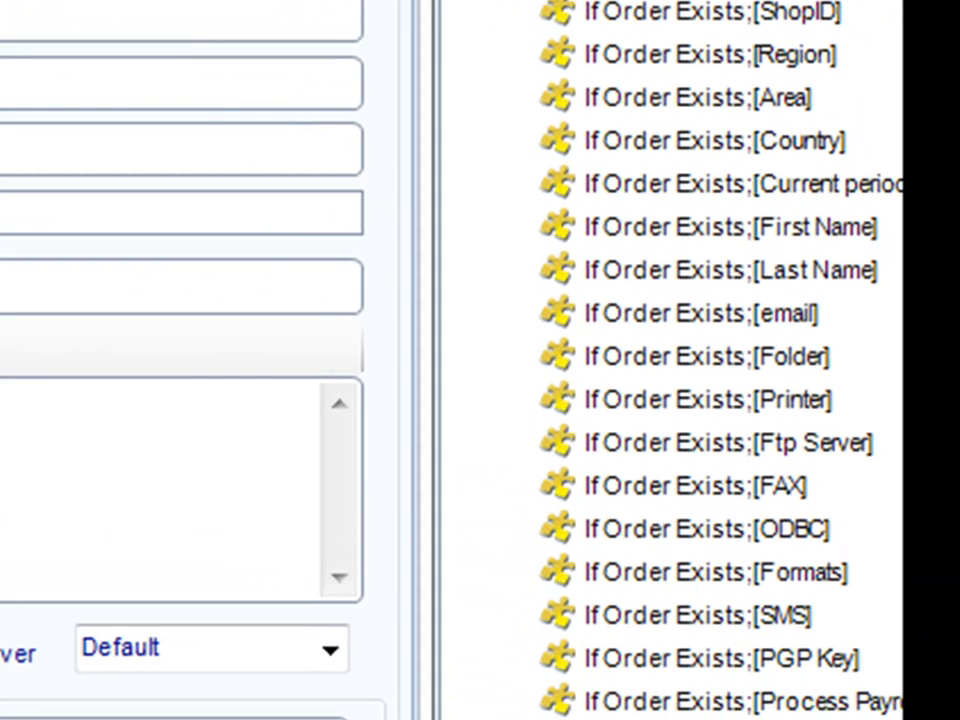
{"action": "scroll", "scroll_direction": "down", "scroll_amount": 3}
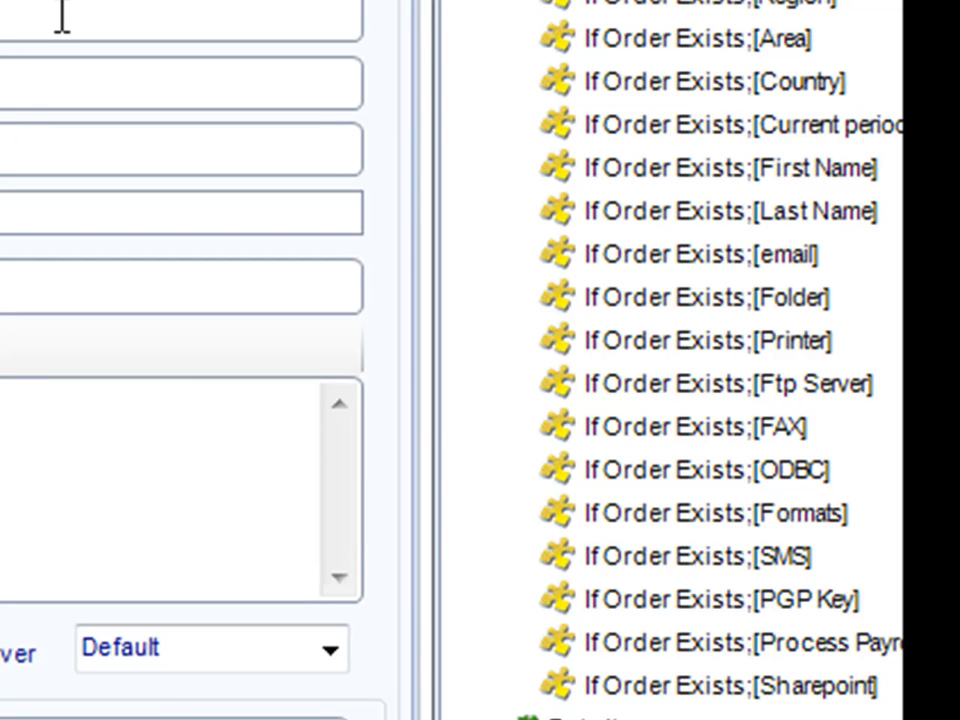
{"action": "mouse_move", "coordinate": [893, 110]}
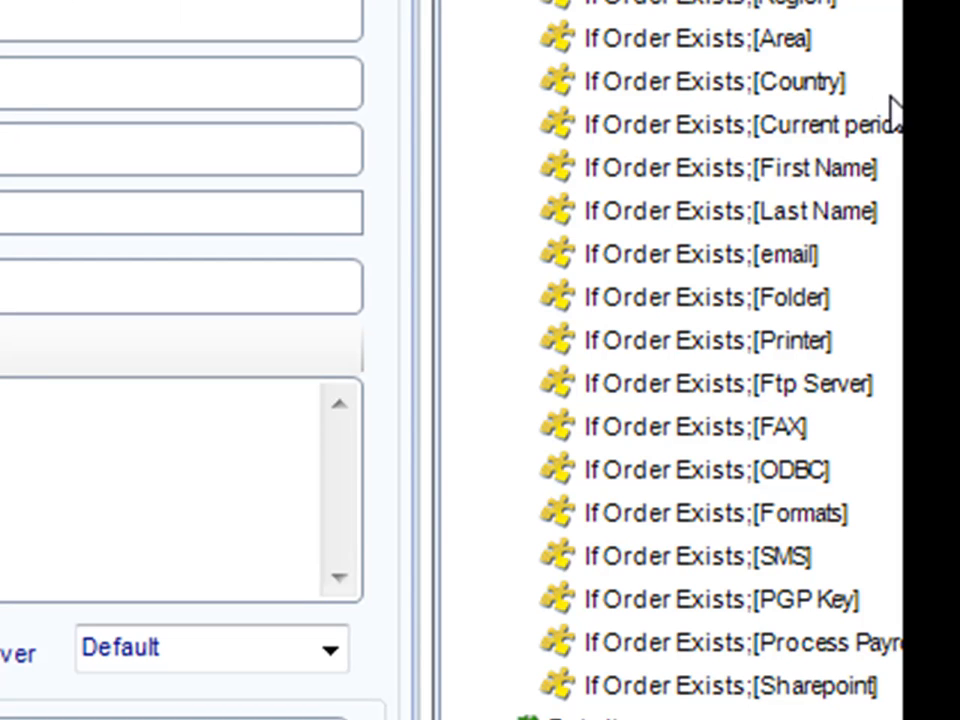
{"action": "left_click", "coordinate": [698, 254]}
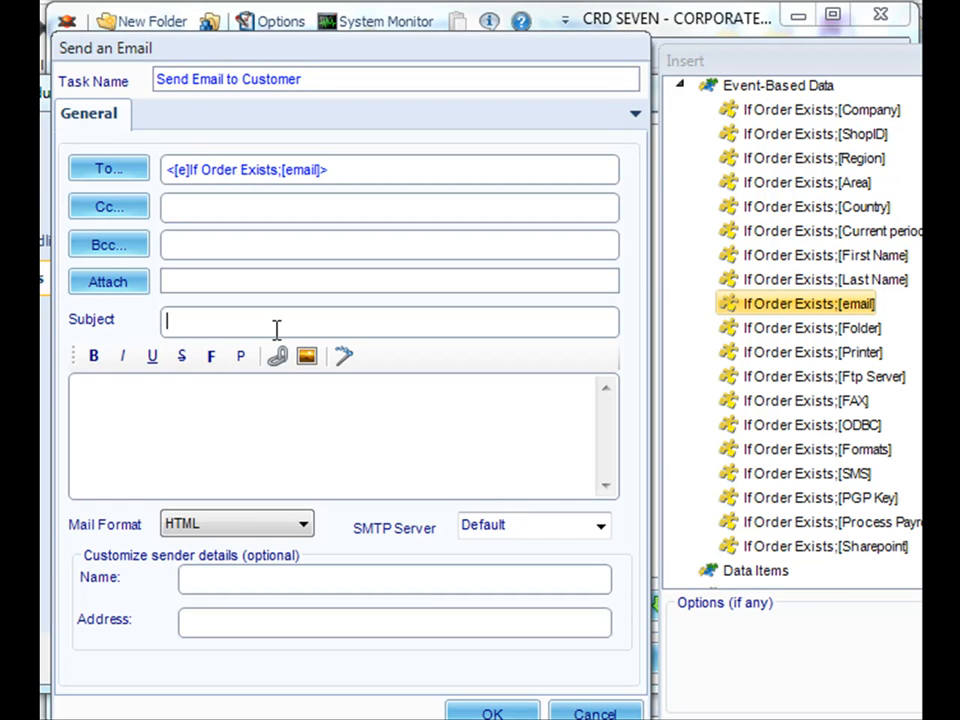
- Set subject 'Your New Order' and body 'Hello [First Name],' using the Order Exists field
{"action": "type", "text": "Your New Order"}
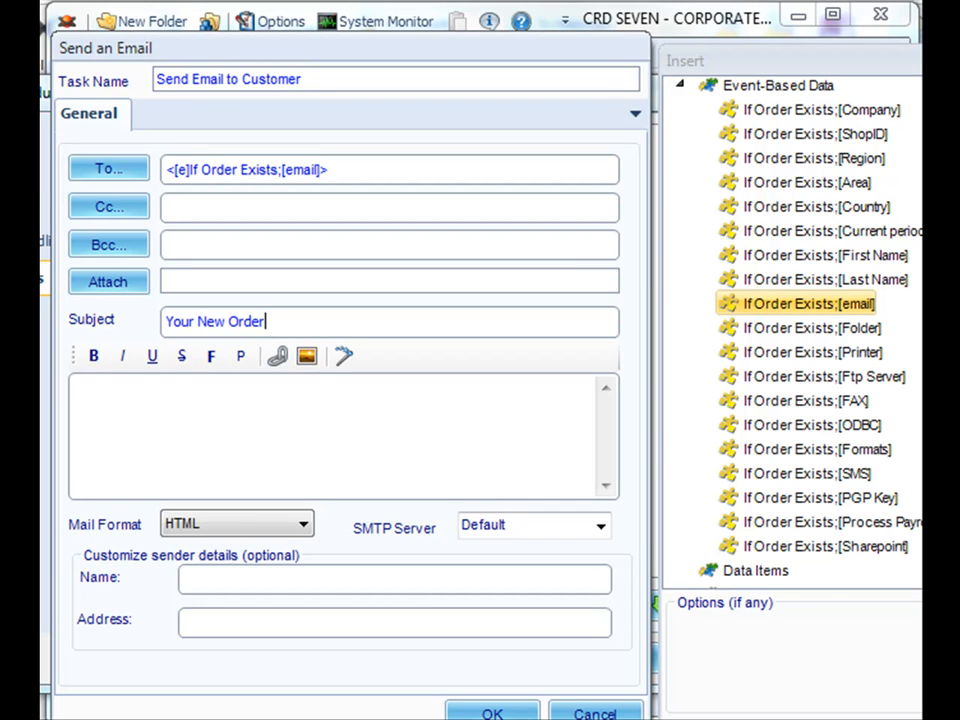
{"action": "left_click", "coordinate": [290, 410]}
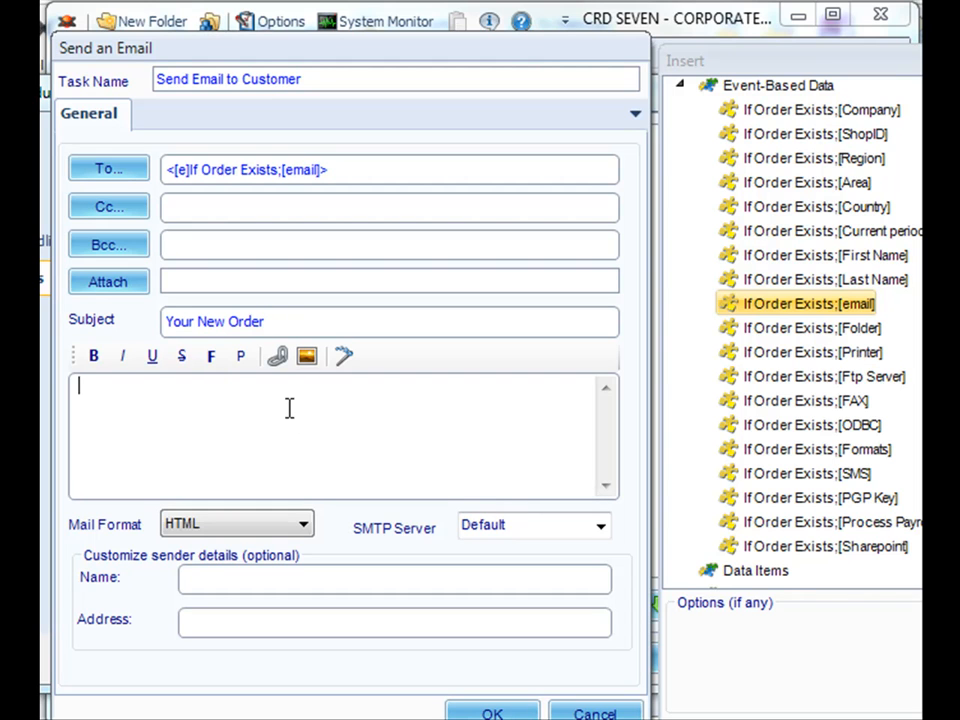
{"action": "type", "text": "He"}
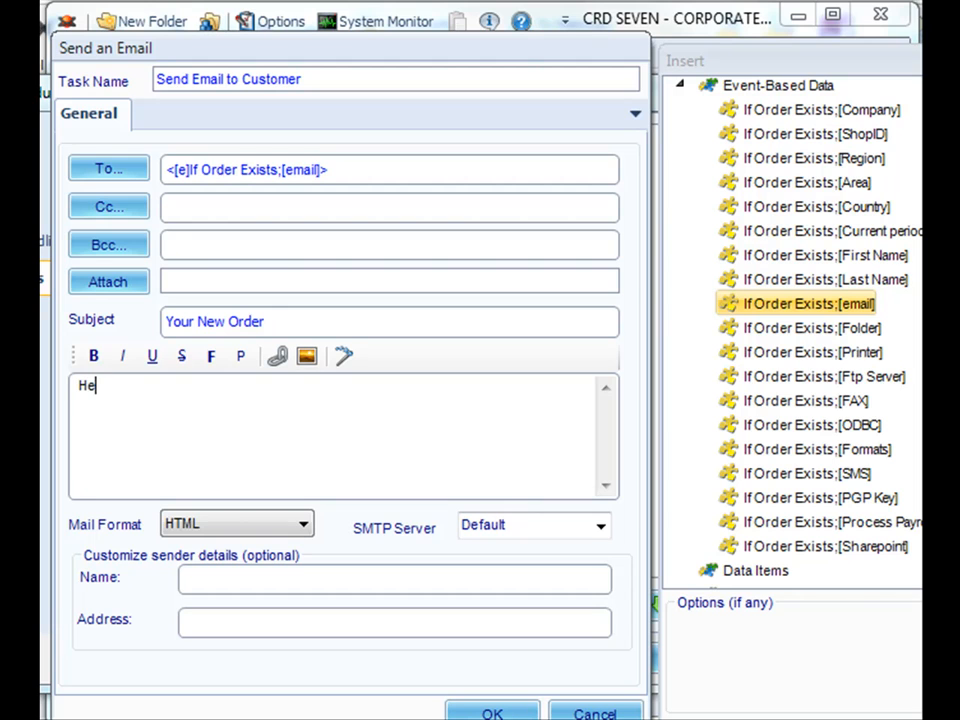
{"action": "type", "text": "llo"}
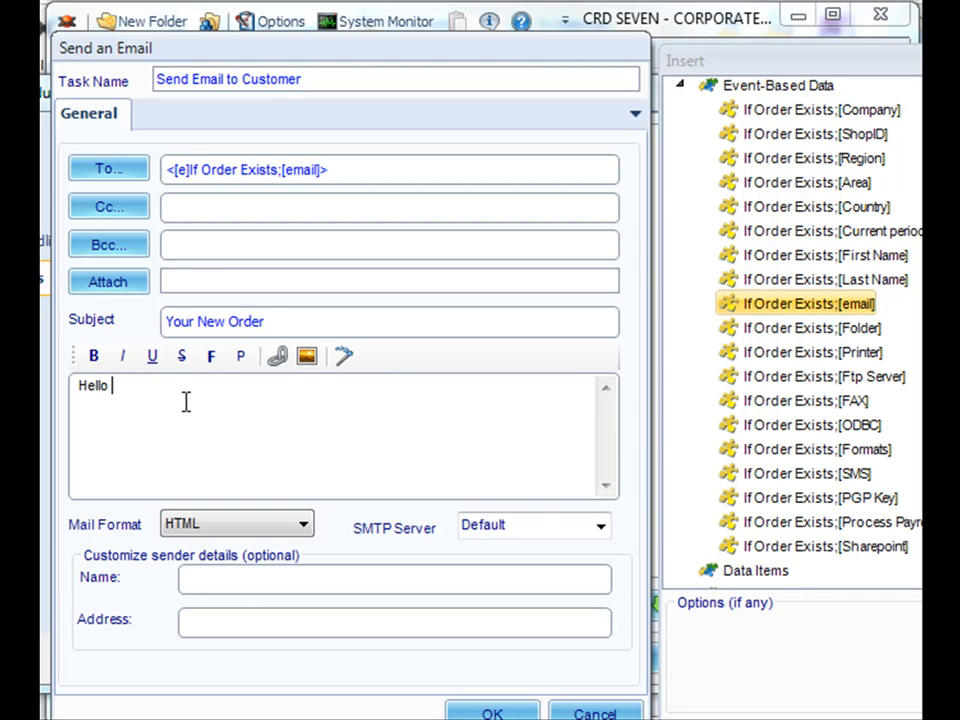
{"action": "mouse_move", "coordinate": [870, 185]}
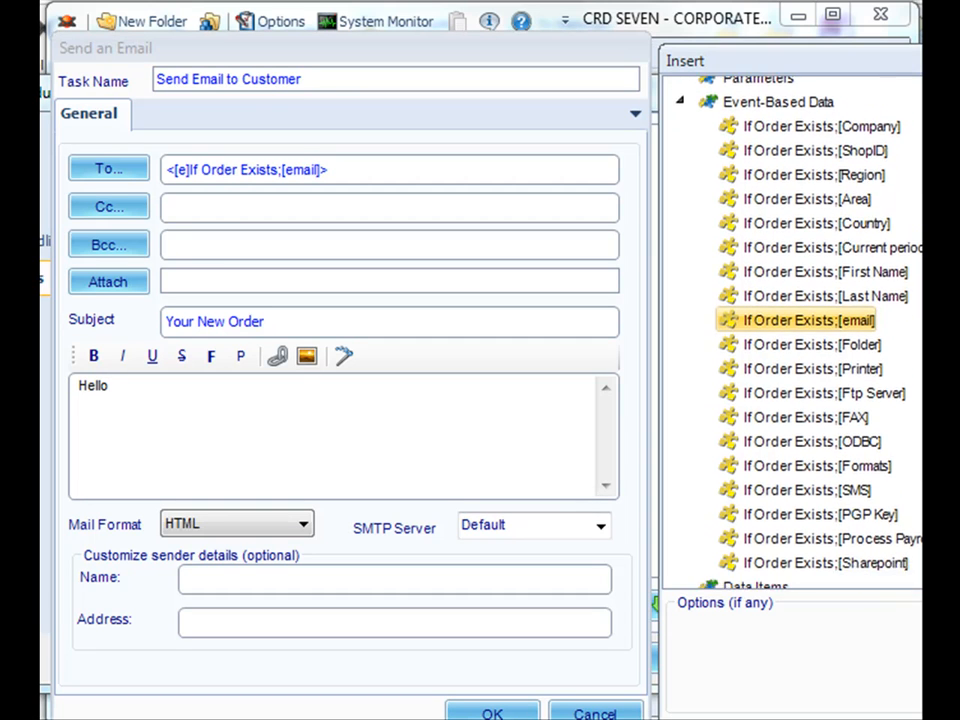
{"action": "mouse_move", "coordinate": [865, 175]}
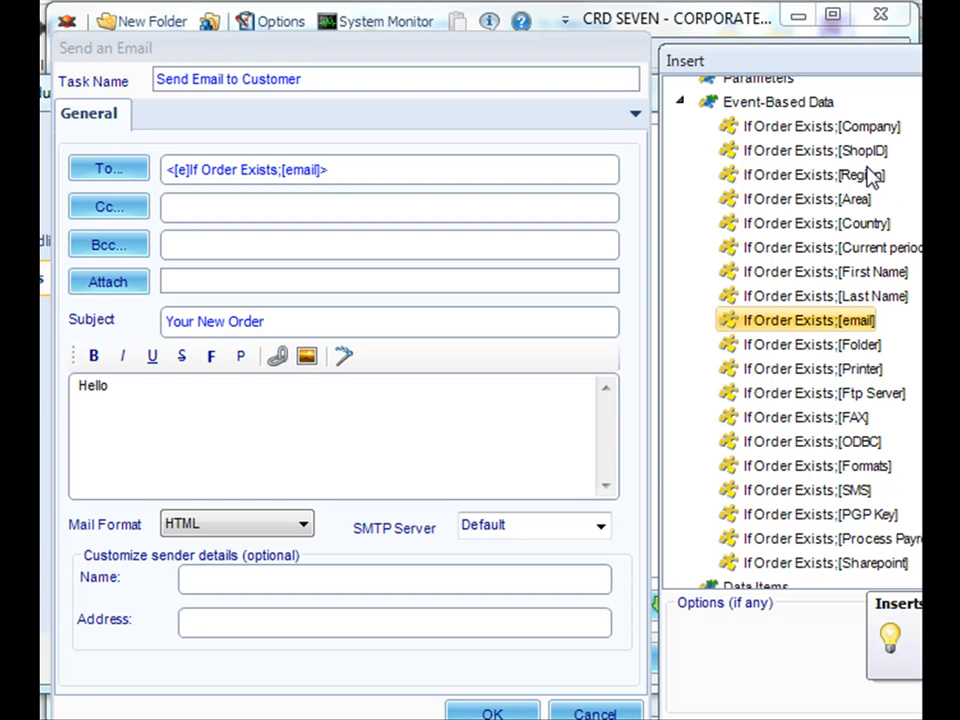
{"action": "mouse_move", "coordinate": [865, 178]}
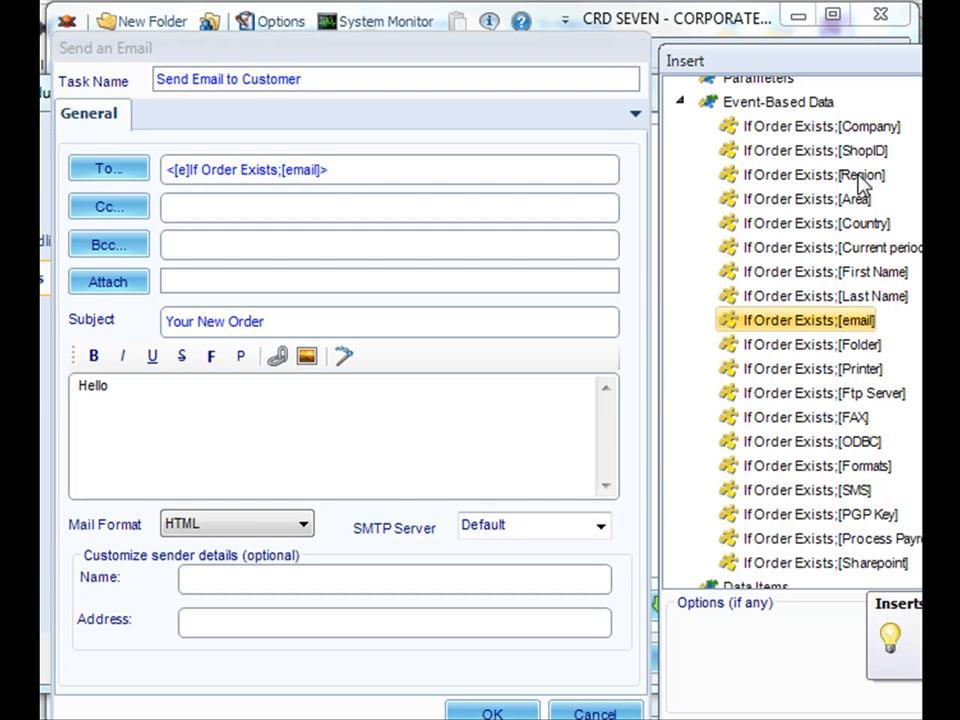
{"action": "left_click", "coordinate": [820, 271]}
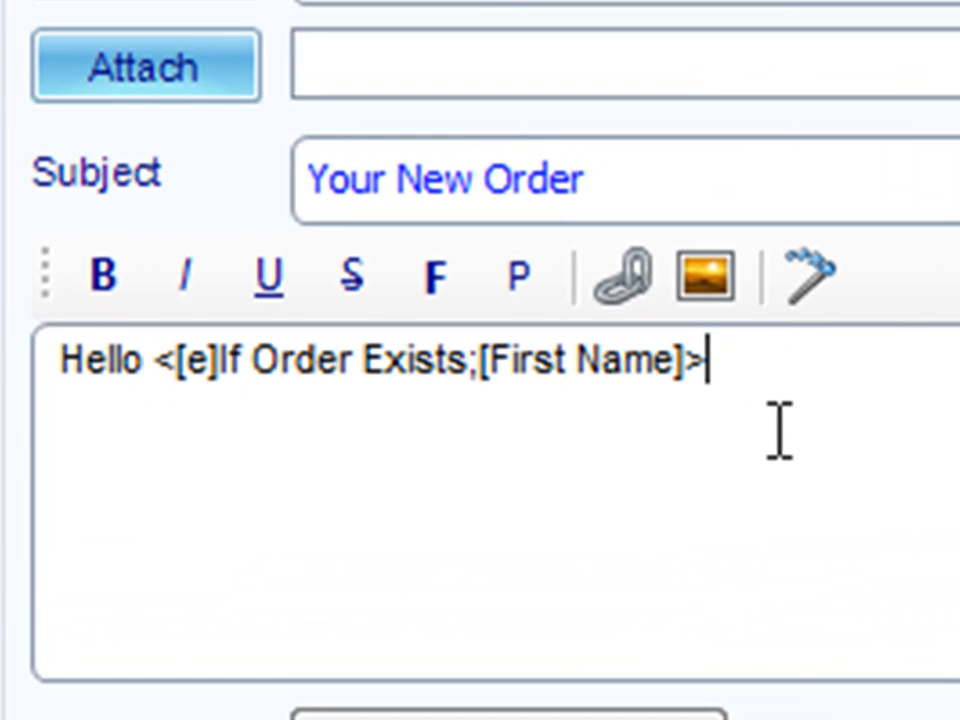
{"action": "type", "text": ","}
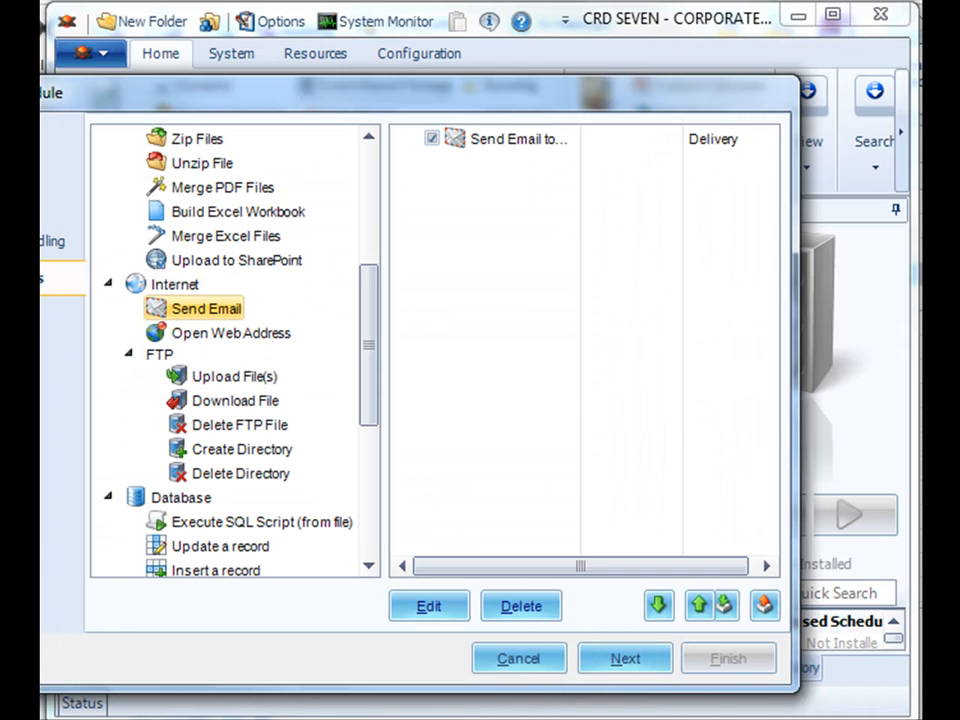
- Select the Send Email to Customer task and advance to the Execution Flow page
{"action": "left_click", "coordinate": [518, 138]}
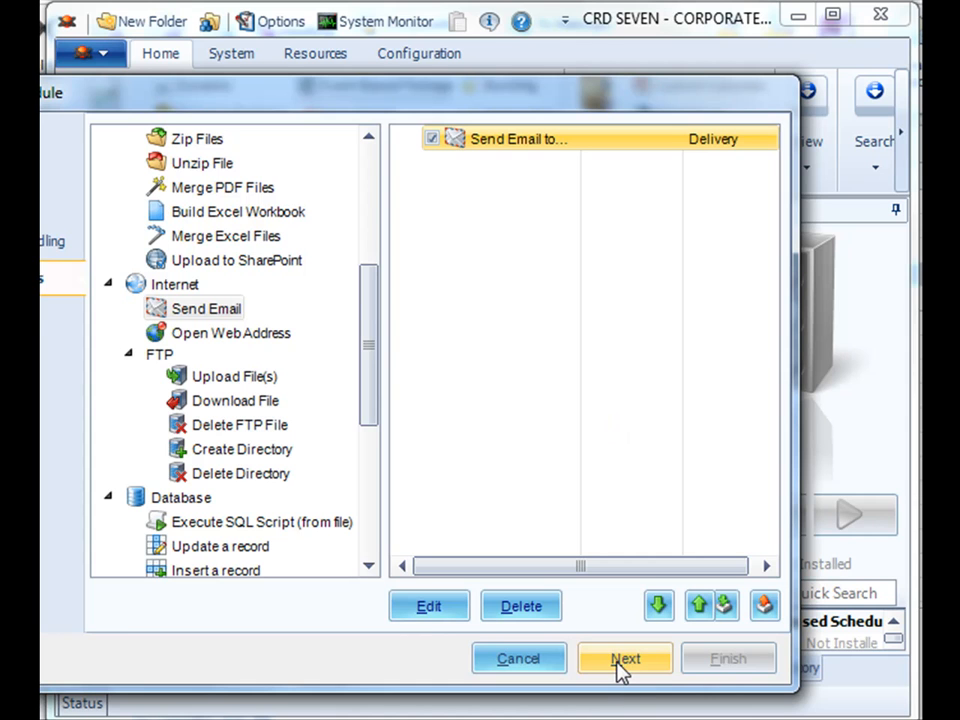
{"action": "left_click", "coordinate": [624, 658]}
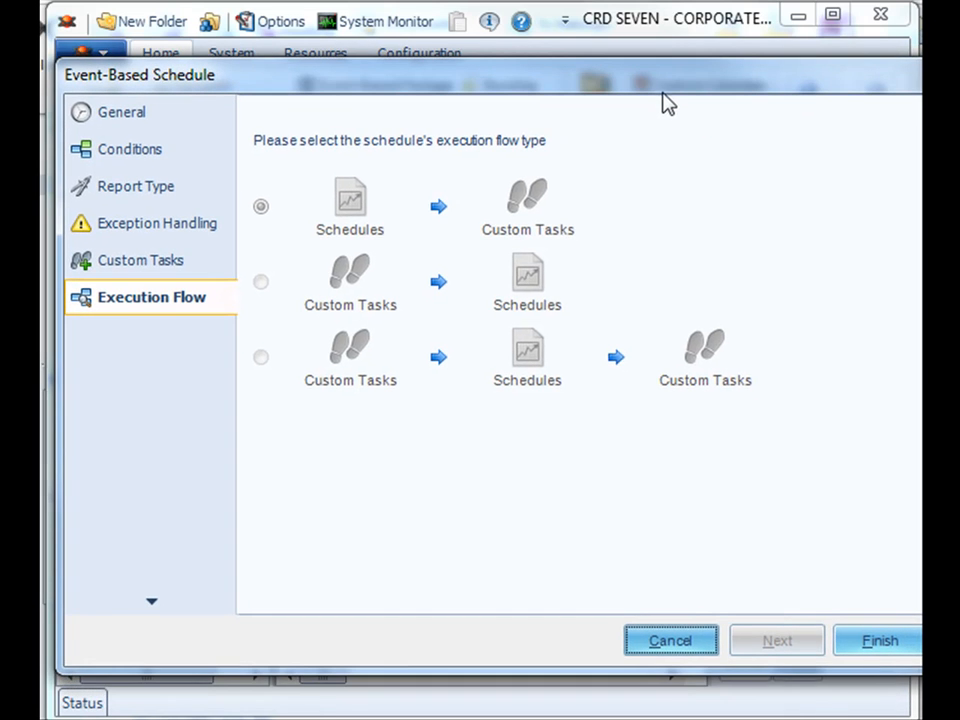
{"action": "mouse_move", "coordinate": [313, 388]}
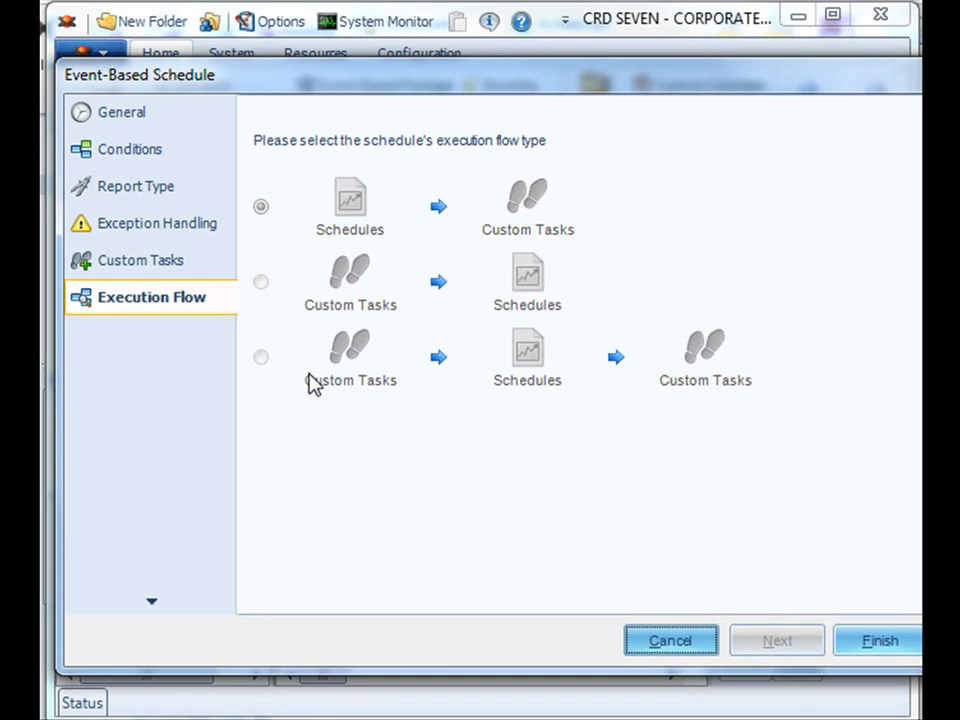
{"action": "mouse_move", "coordinate": [360, 255]}
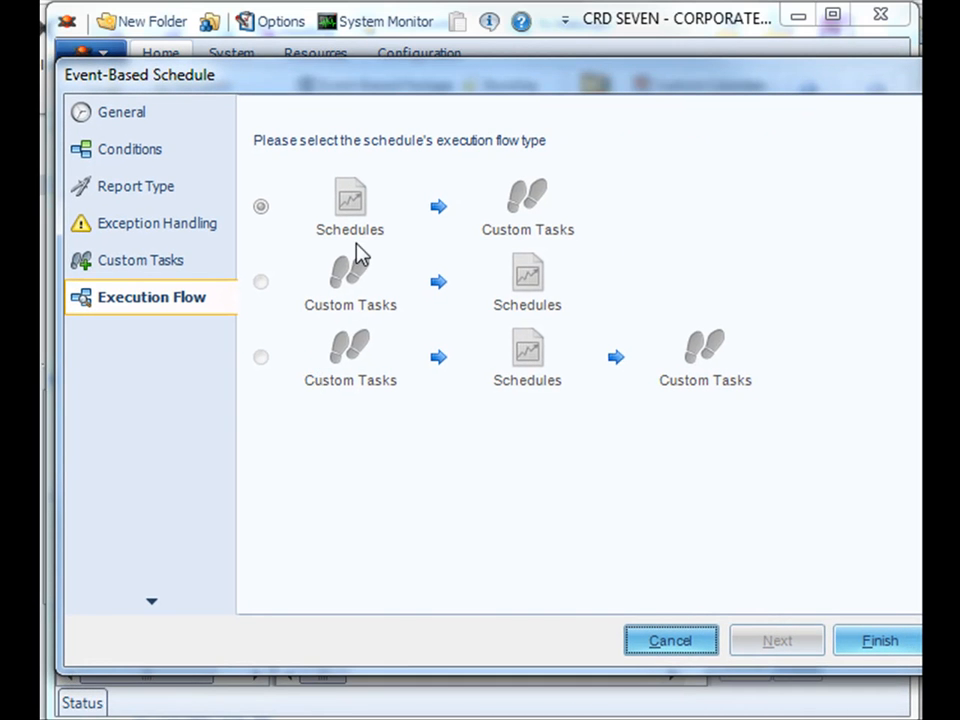
{"action": "mouse_move", "coordinate": [328, 232]}
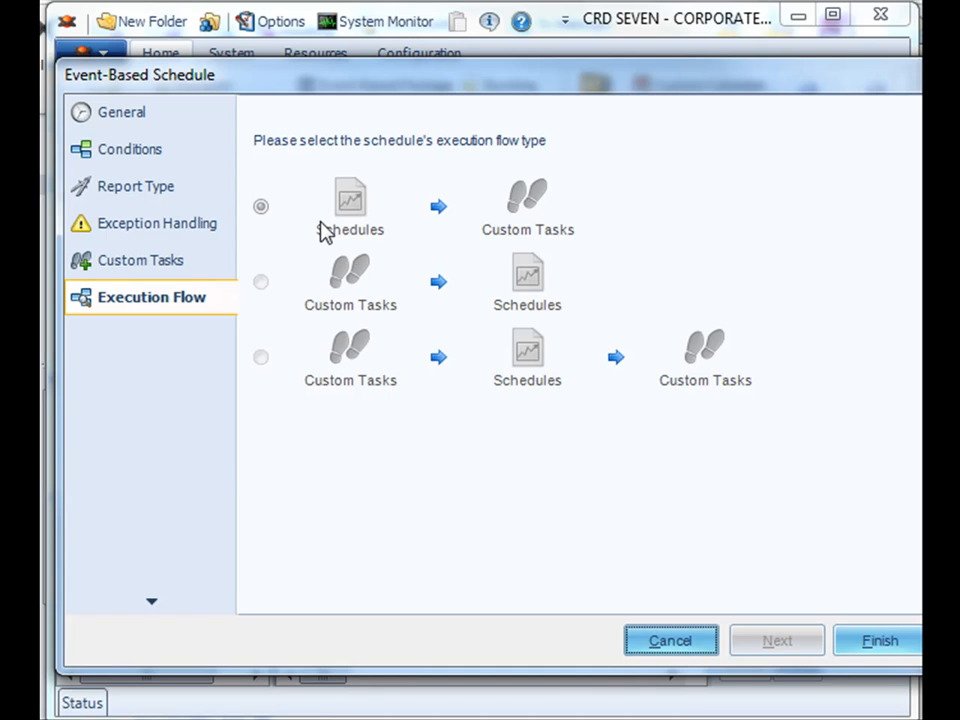
{"action": "mouse_move", "coordinate": [538, 228]}
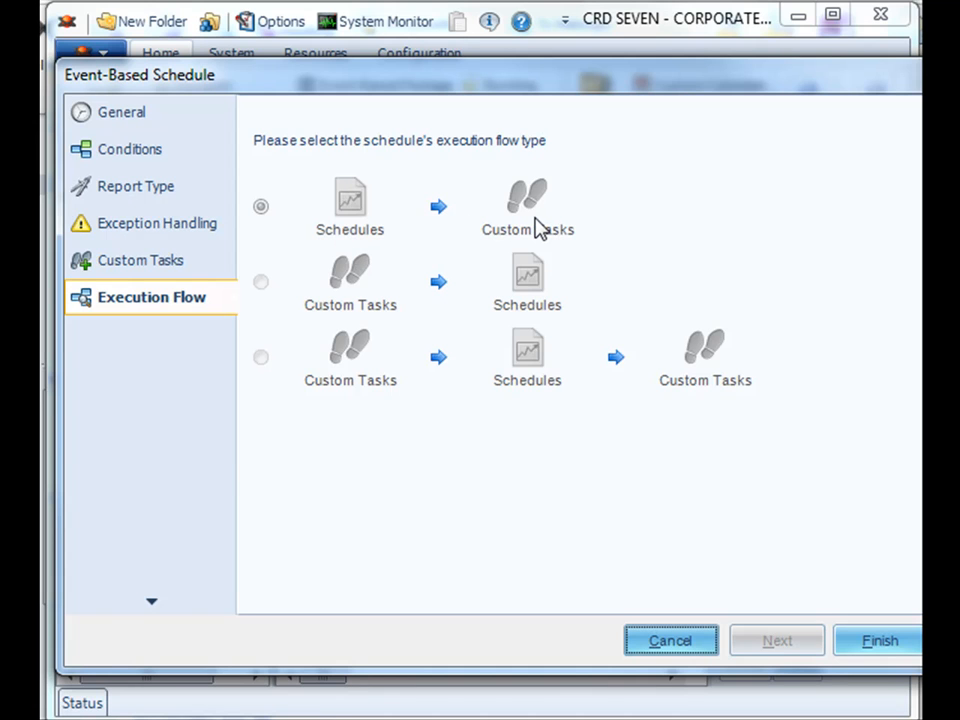
{"action": "mouse_move", "coordinate": [538, 280]}
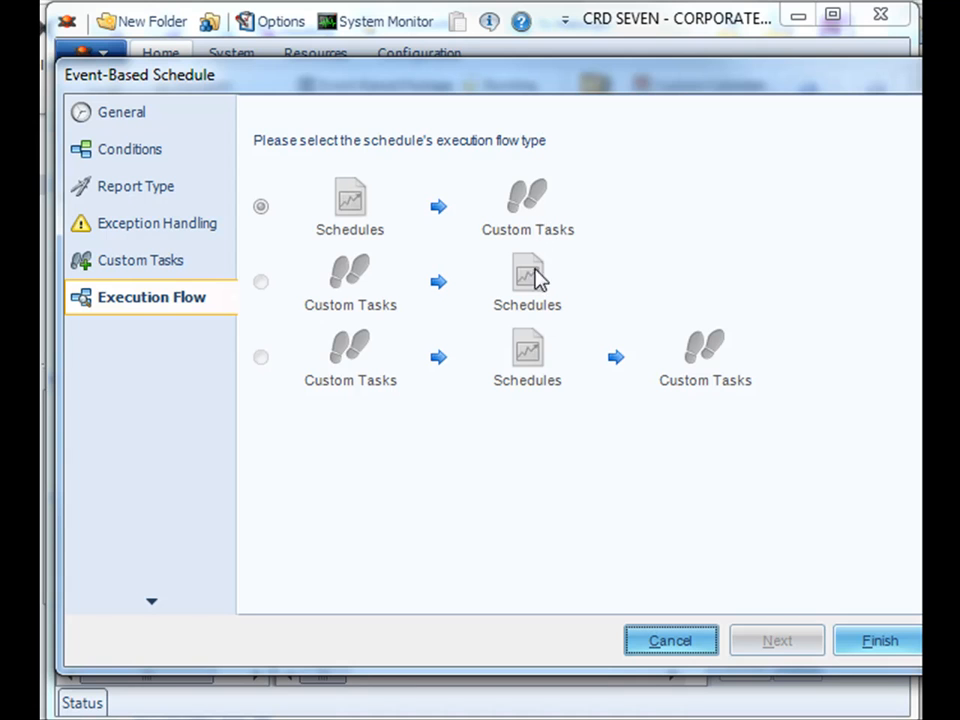
{"action": "mouse_move", "coordinate": [689, 533]}
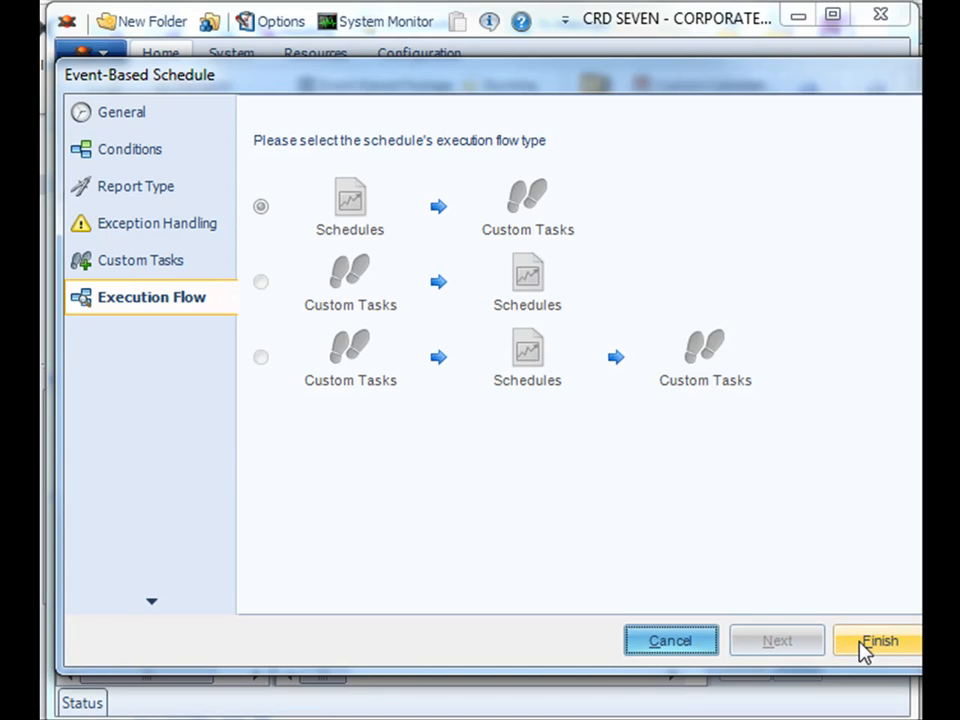
- Finish the schedule with the Schedules then Custom Tasks execution flow
{"action": "left_click", "coordinate": [878, 640]}
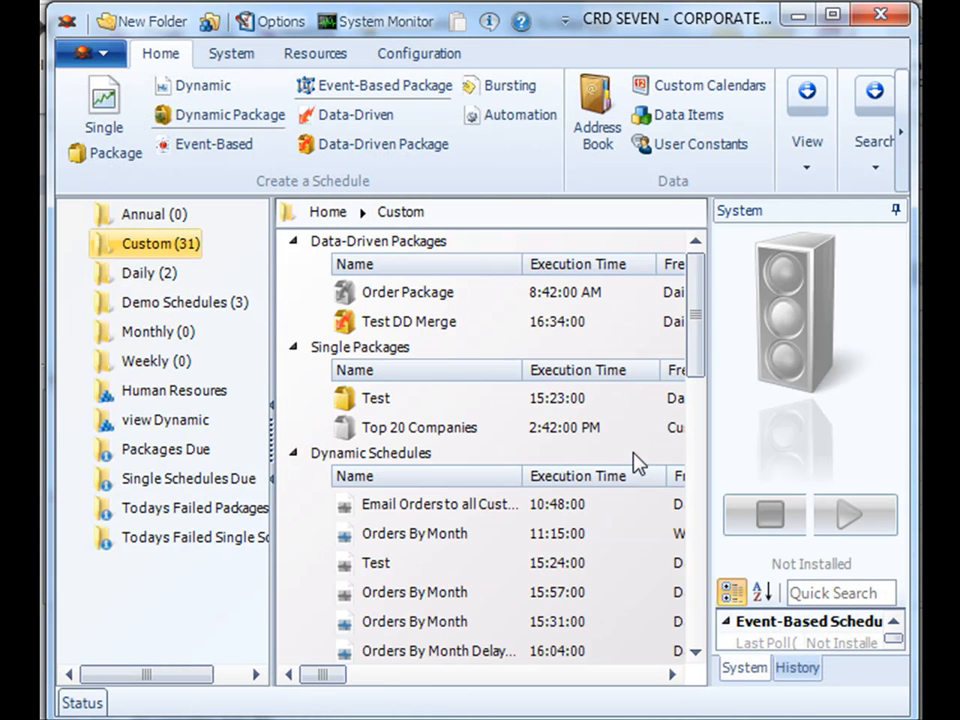
- Open the Demo Schedules folder and select the Order Notification schedule
{"action": "left_click", "coordinate": [182, 302]}
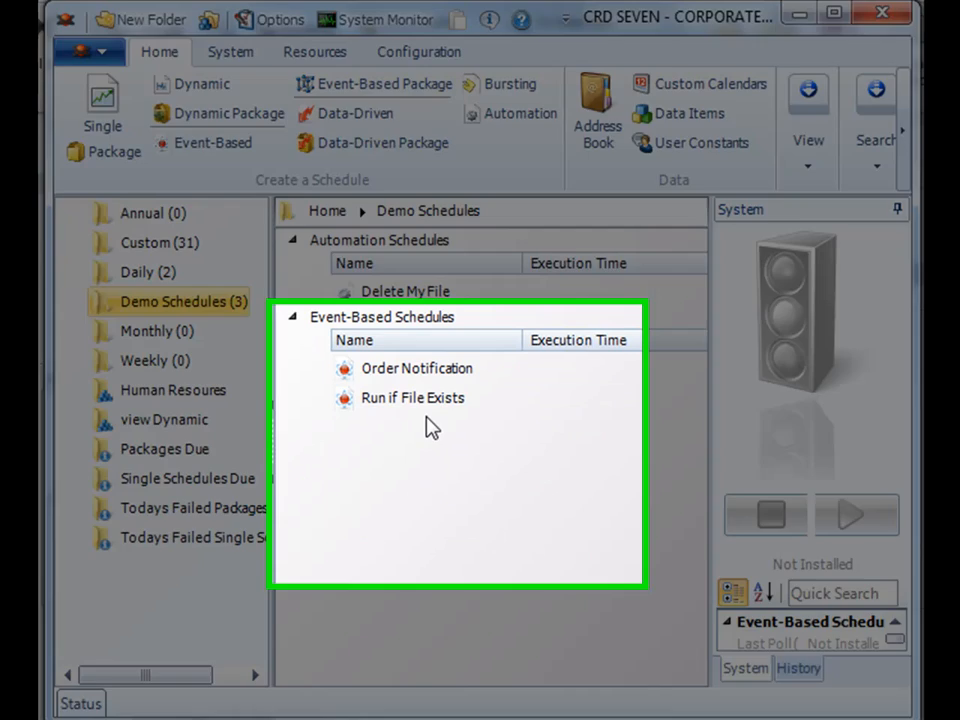
{"action": "left_click", "coordinate": [416, 368]}
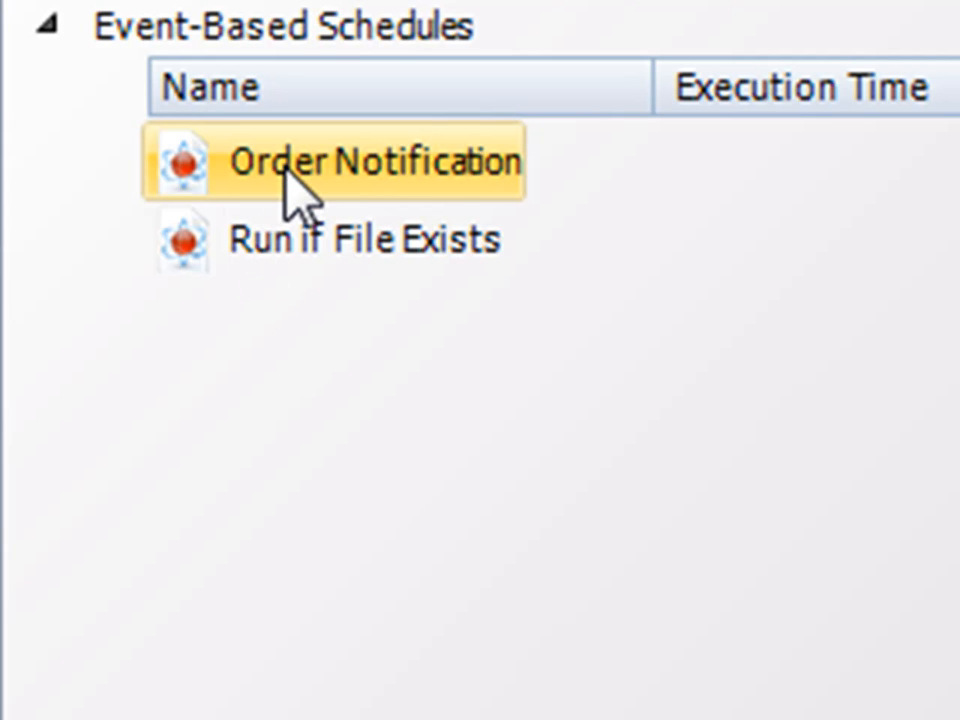
{"action": "mouse_move", "coordinate": [375, 245]}
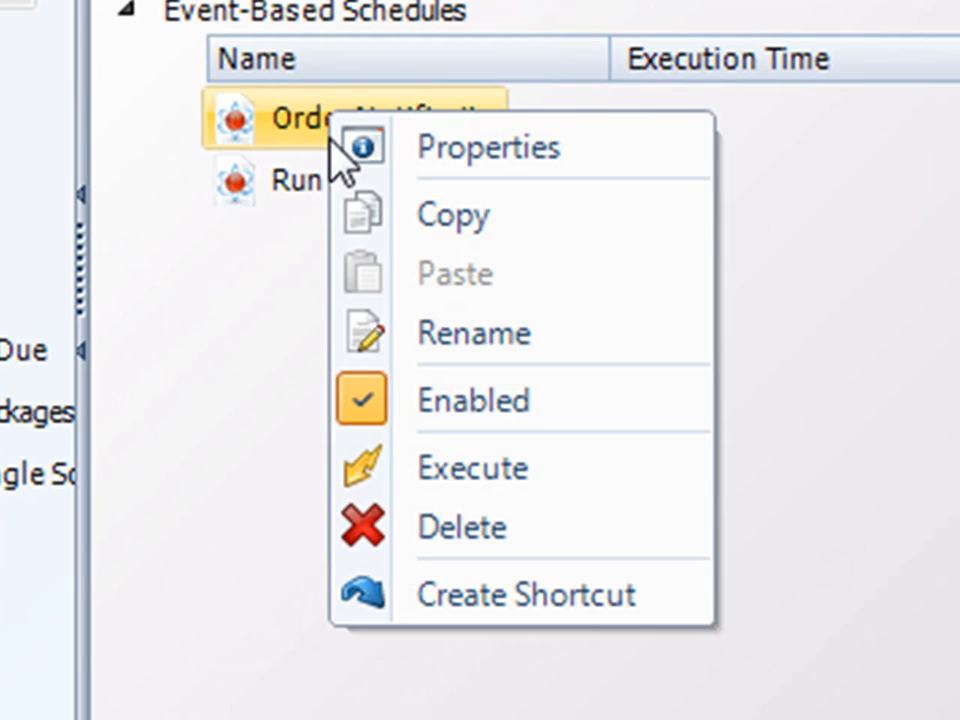
{"action": "mouse_move", "coordinate": [690, 485]}
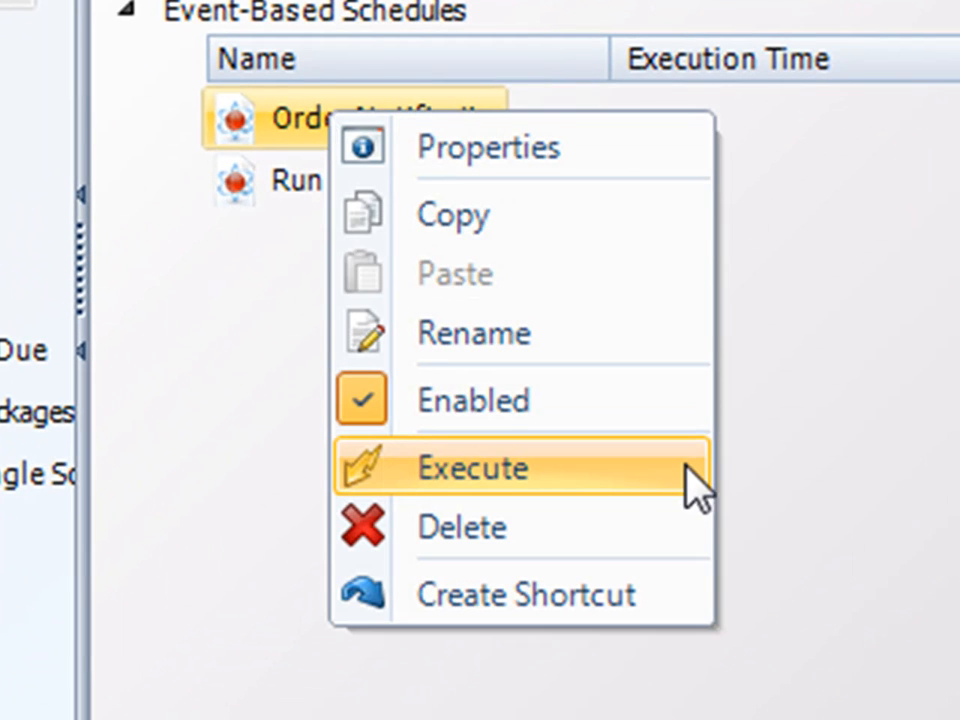
{"action": "mouse_move", "coordinate": [688, 485]}
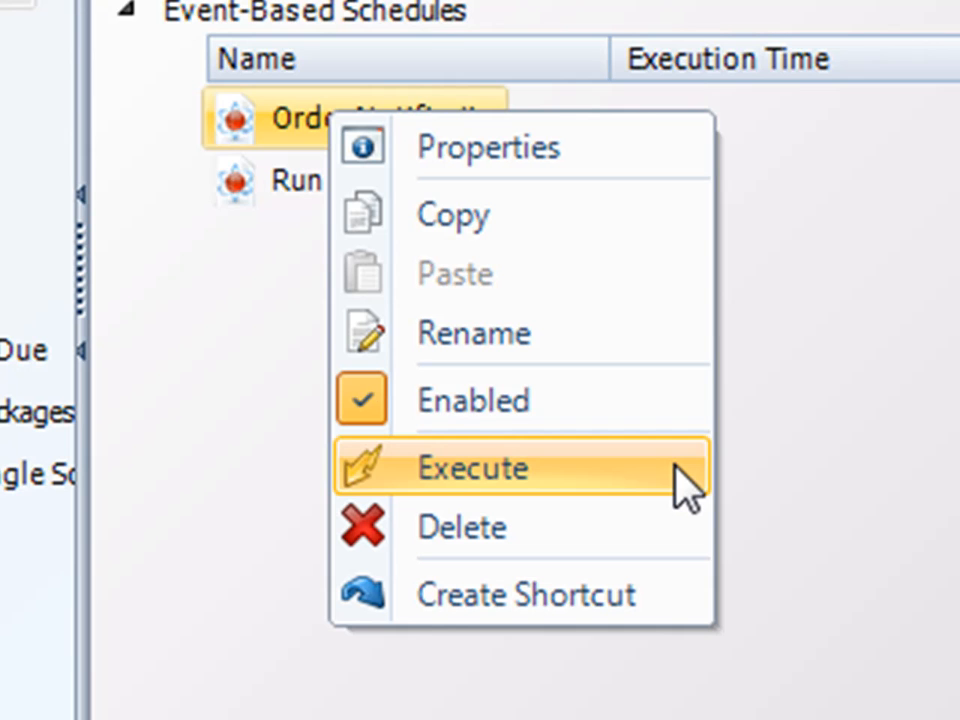